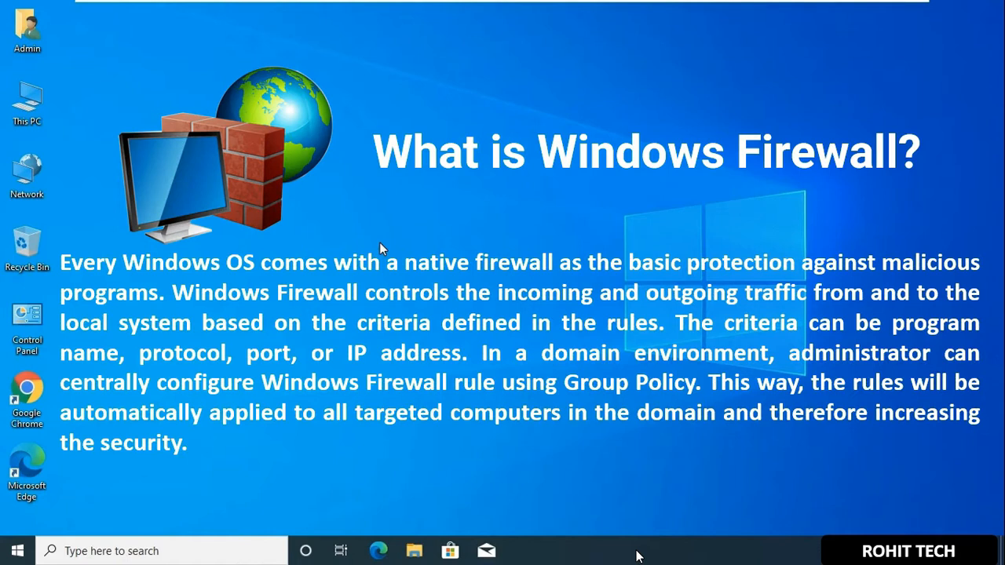
pyautogui.moveTo(644, 550)
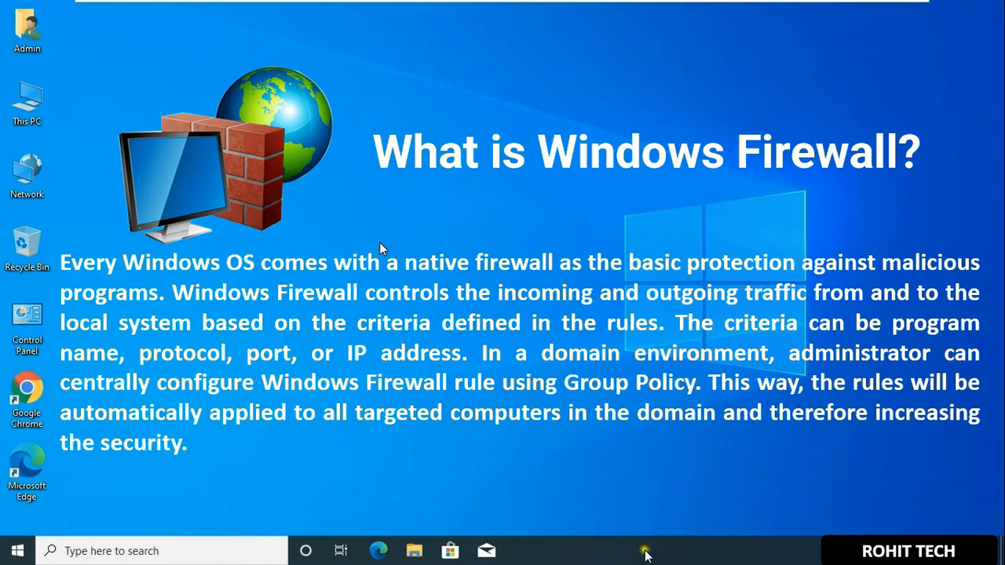
pyautogui.moveTo(699, 501)
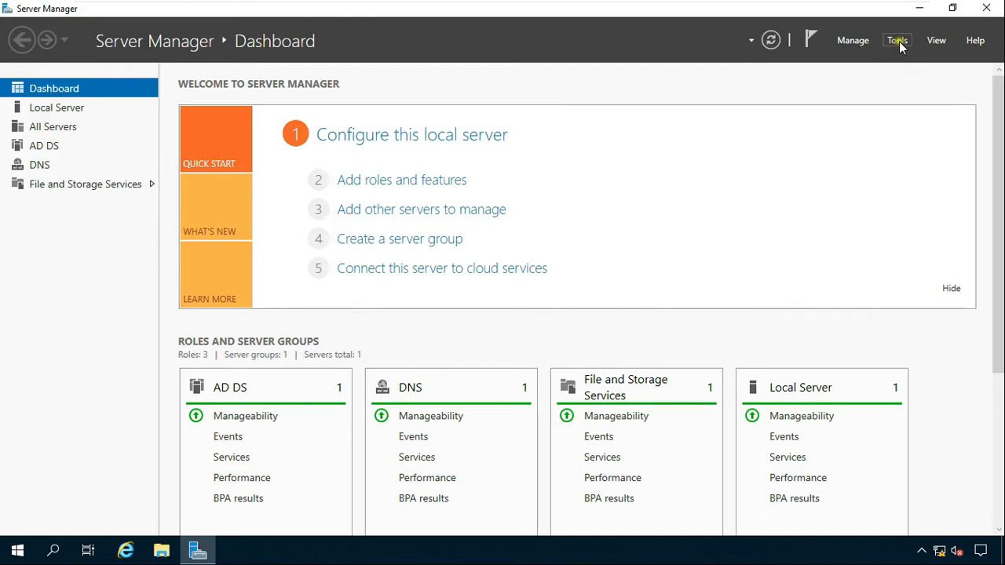
# - Bring up Active Directory Users and Computers full screen and expand the rtech.local domain
pyautogui.click(897, 41)
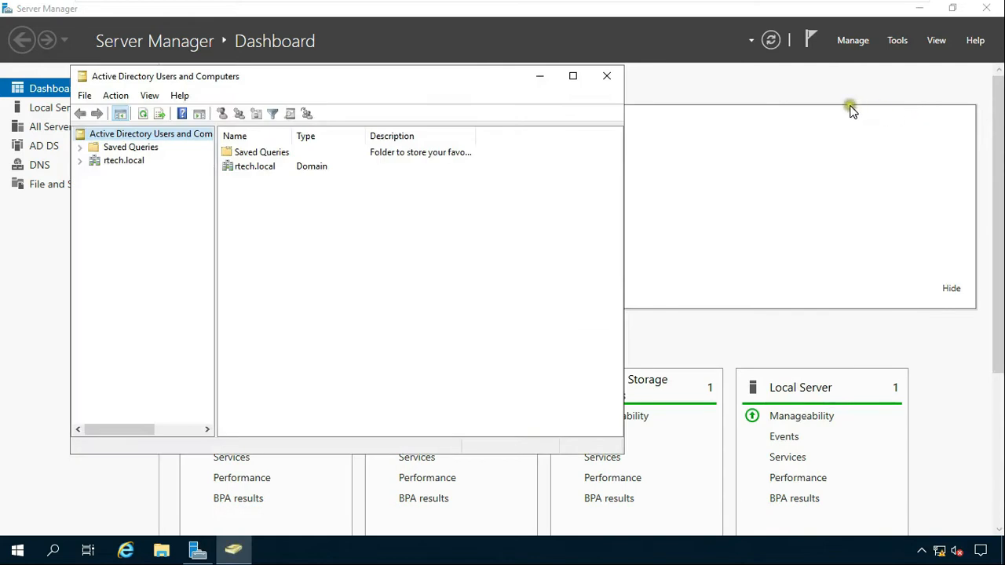
pyautogui.click(572, 76)
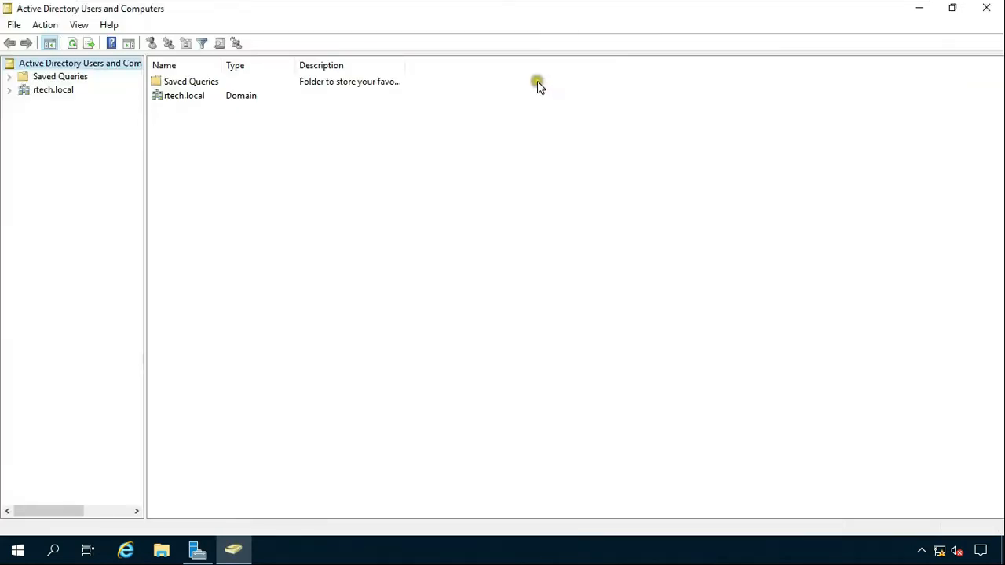
pyautogui.moveTo(28, 94)
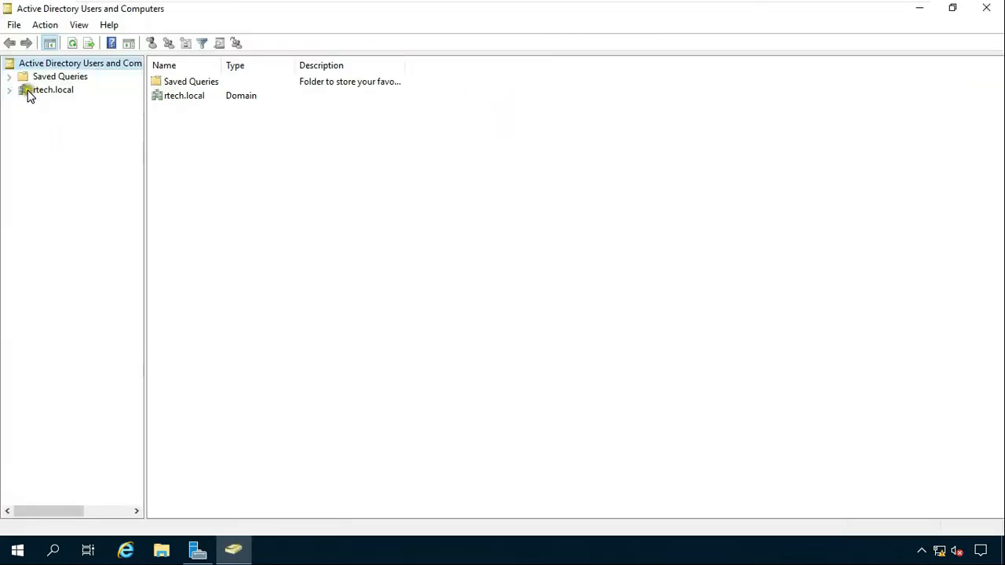
pyautogui.click(10, 90)
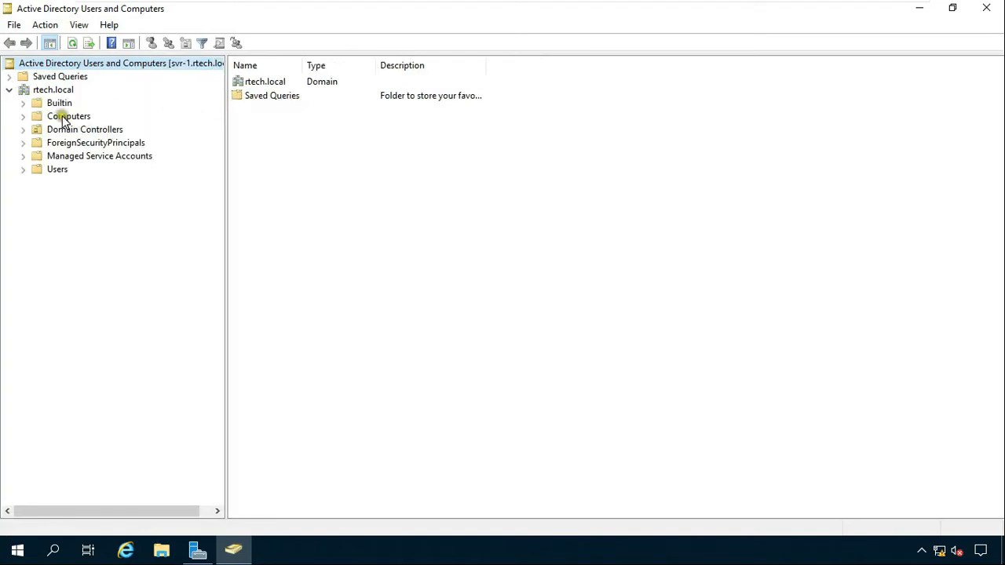
pyautogui.moveTo(59, 90)
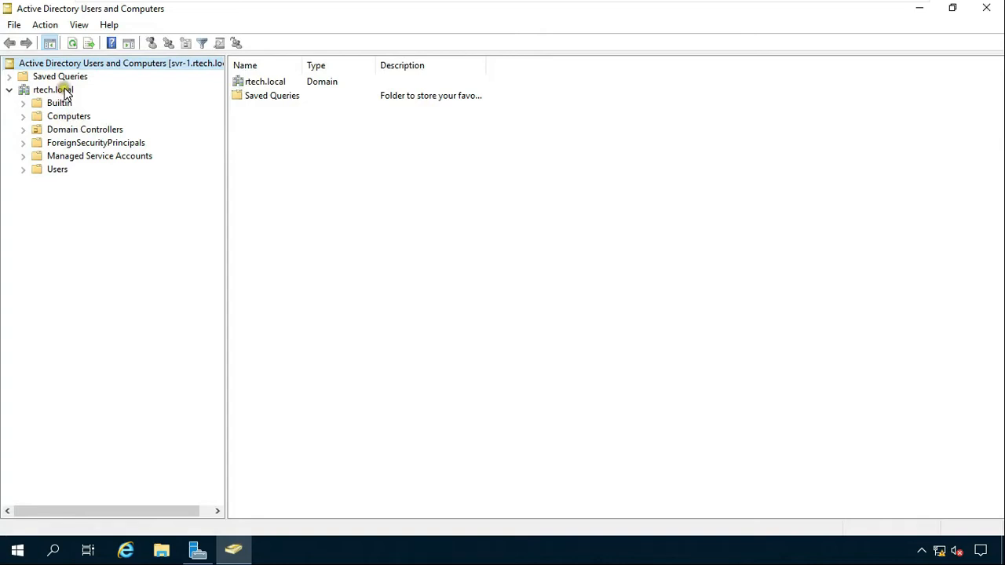
pyautogui.rightClick(54, 90)
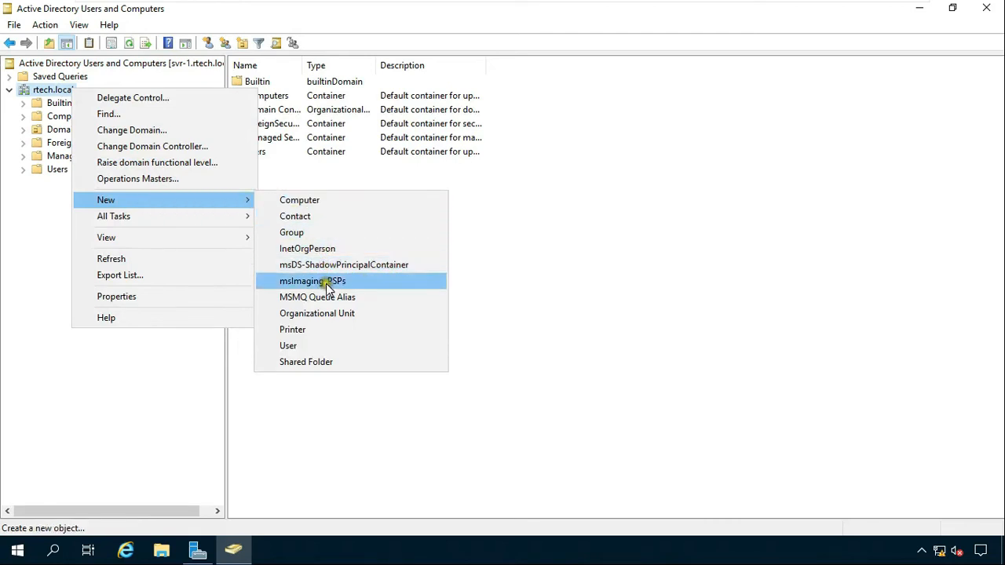
pyautogui.moveTo(358, 314)
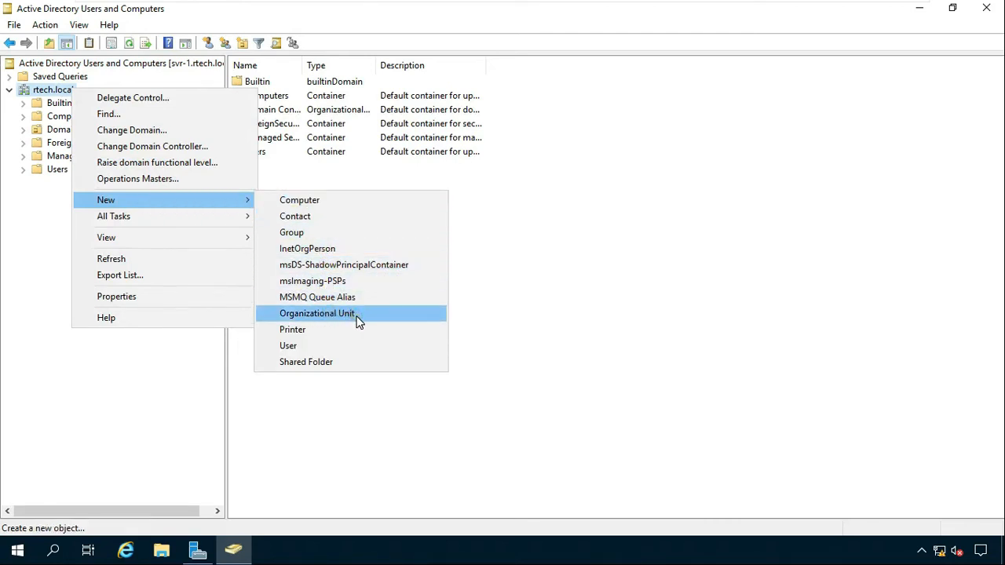
# - Create a new organizational unit named Client-Machine under rtech.local
pyautogui.click(317, 314)
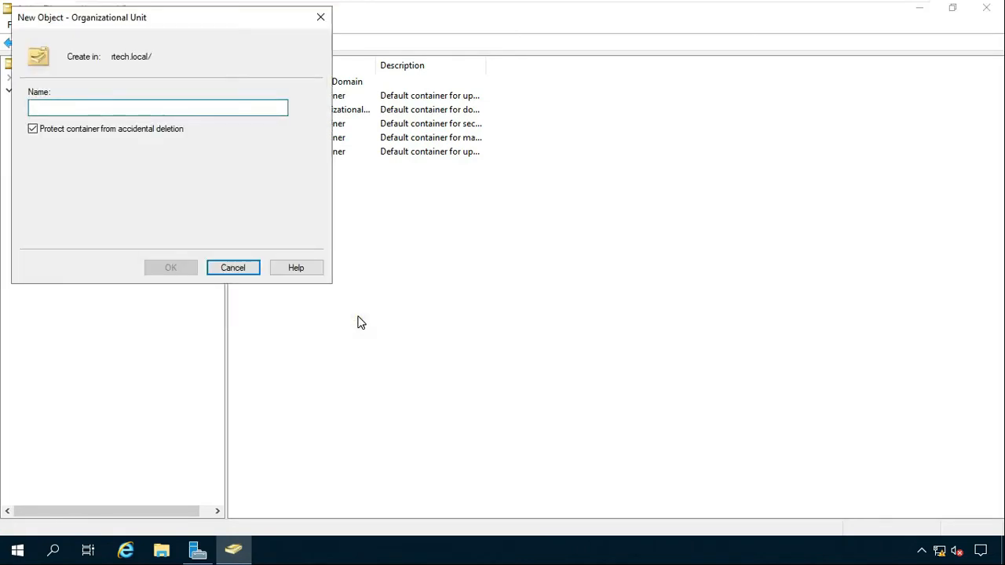
pyautogui.write('Cli')
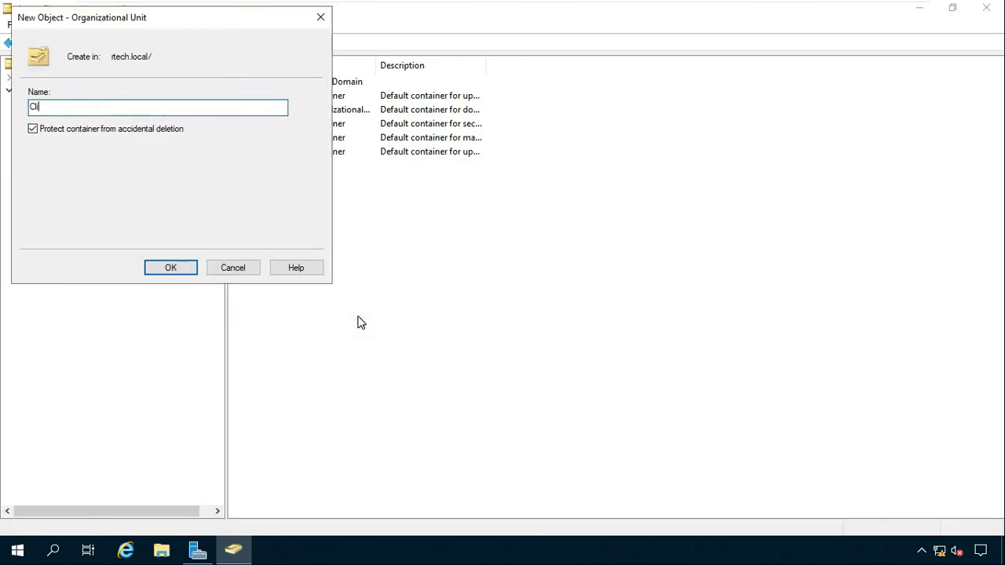
pyautogui.write('ent')
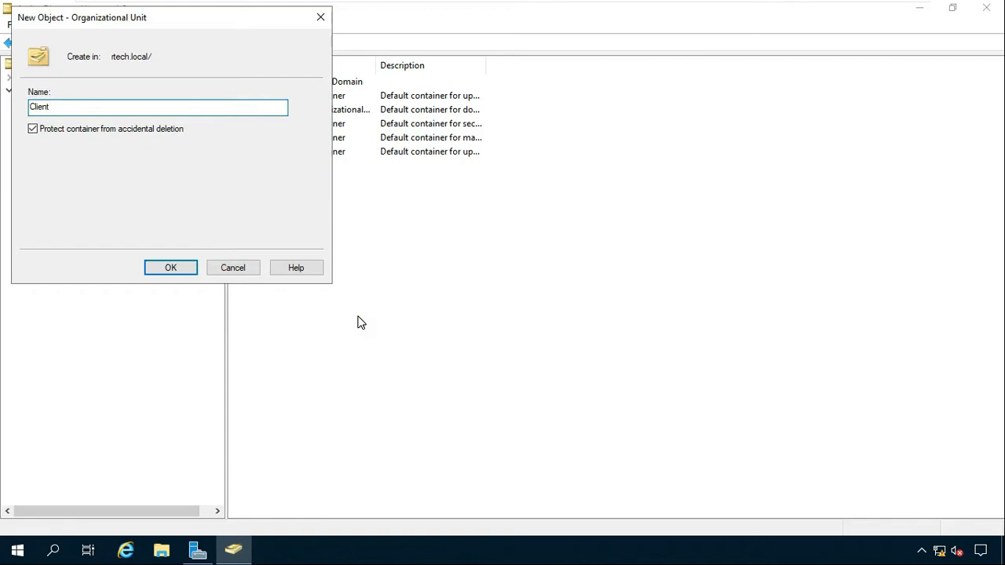
pyautogui.write('-')
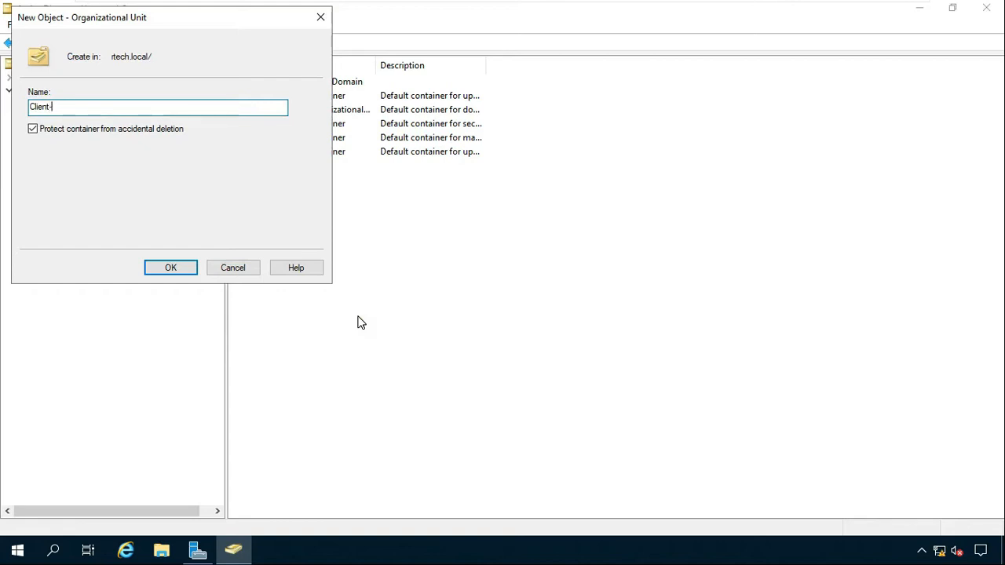
pyautogui.write('Machine')
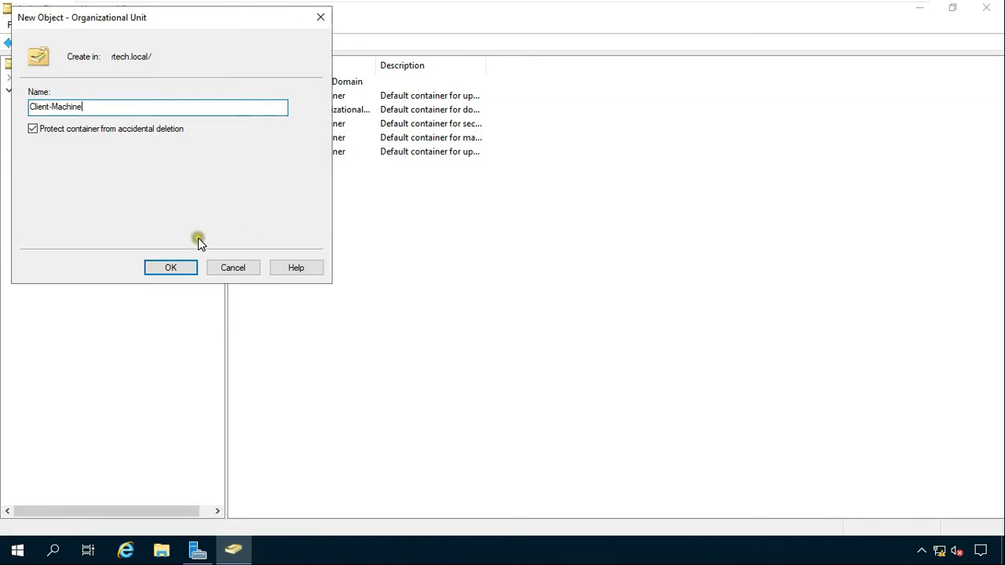
pyautogui.click(170, 267)
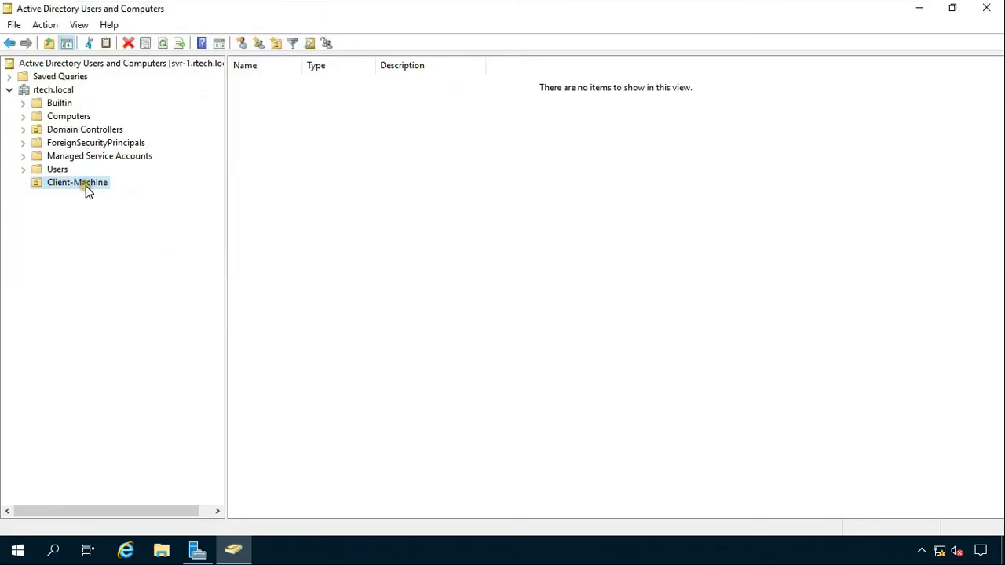
# - Locate the CL-1 computer in the domain's Computers container
pyautogui.click(69, 116)
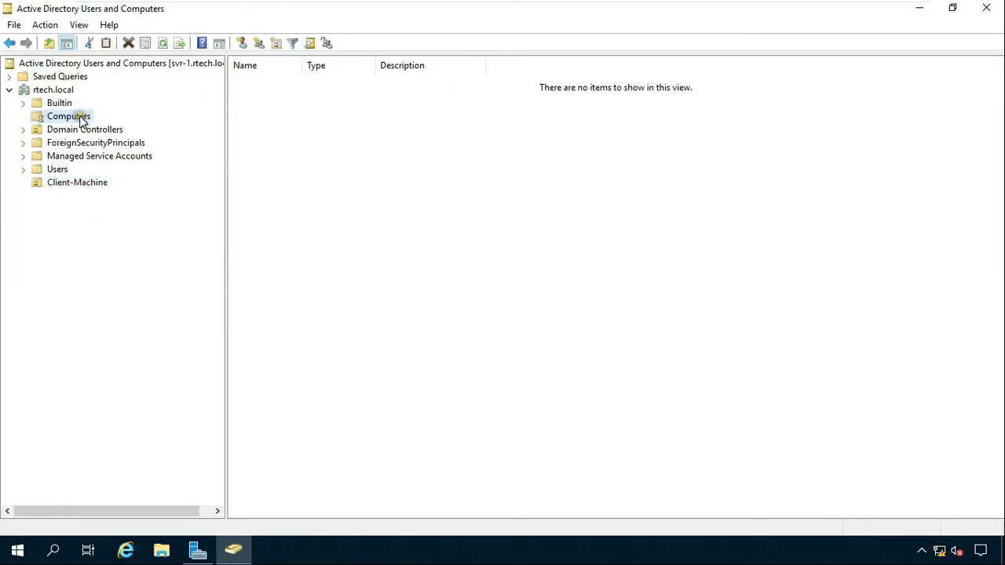
pyautogui.click(69, 116)
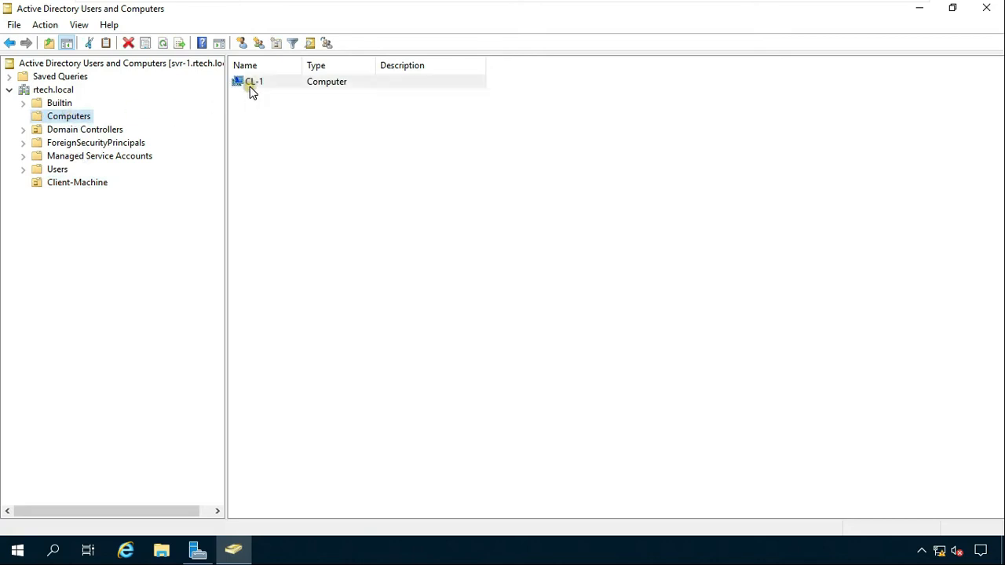
pyautogui.click(254, 81)
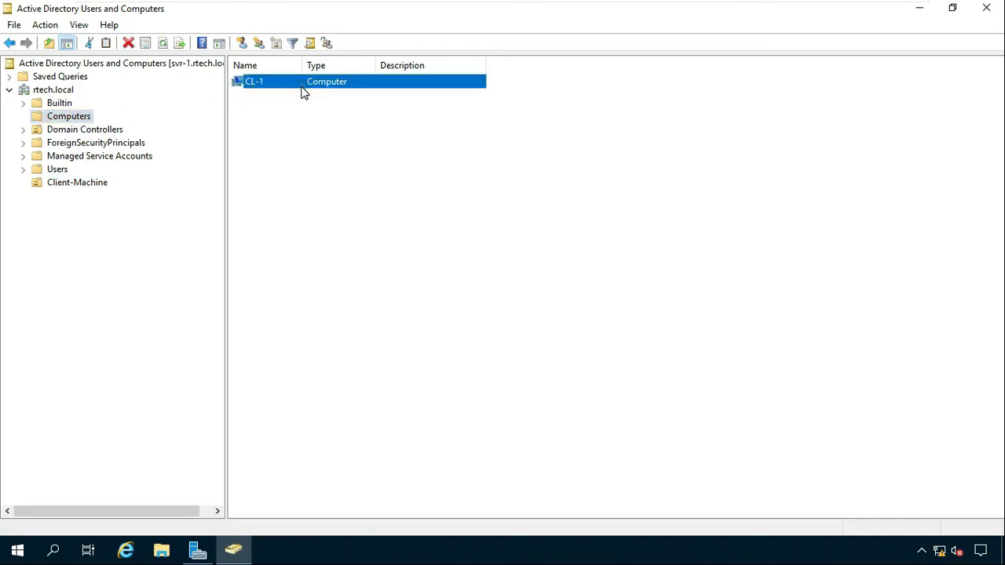
pyautogui.moveTo(641, 6)
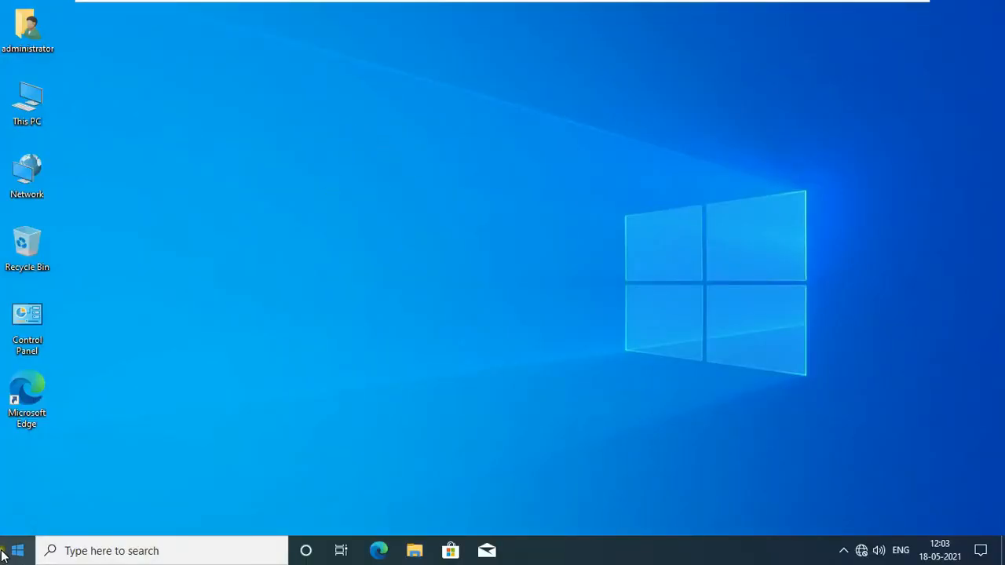
# - On the client, run hostname in Command Prompt to confirm the machine is CL-1
pyautogui.rightClick(16, 550)
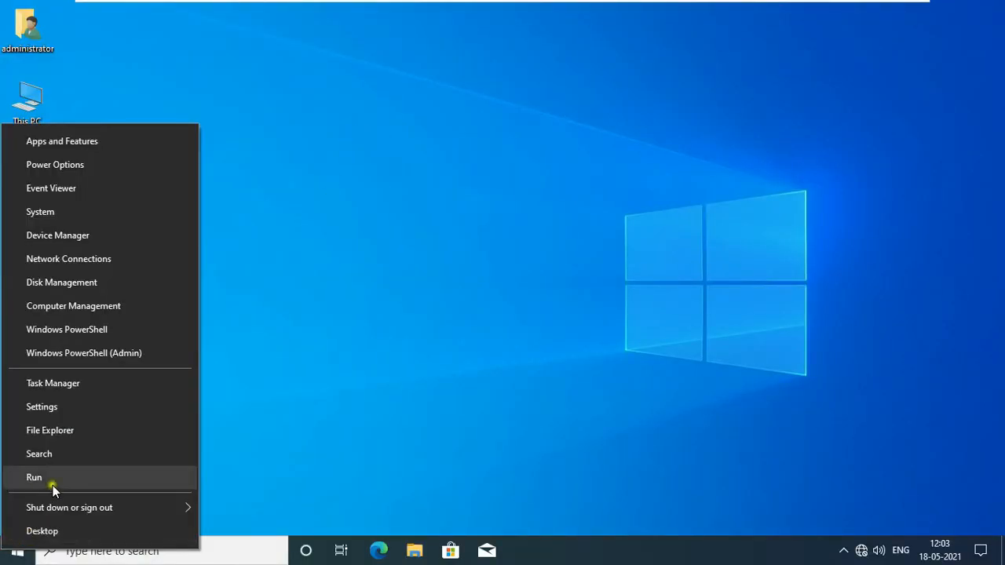
pyautogui.click(35, 477)
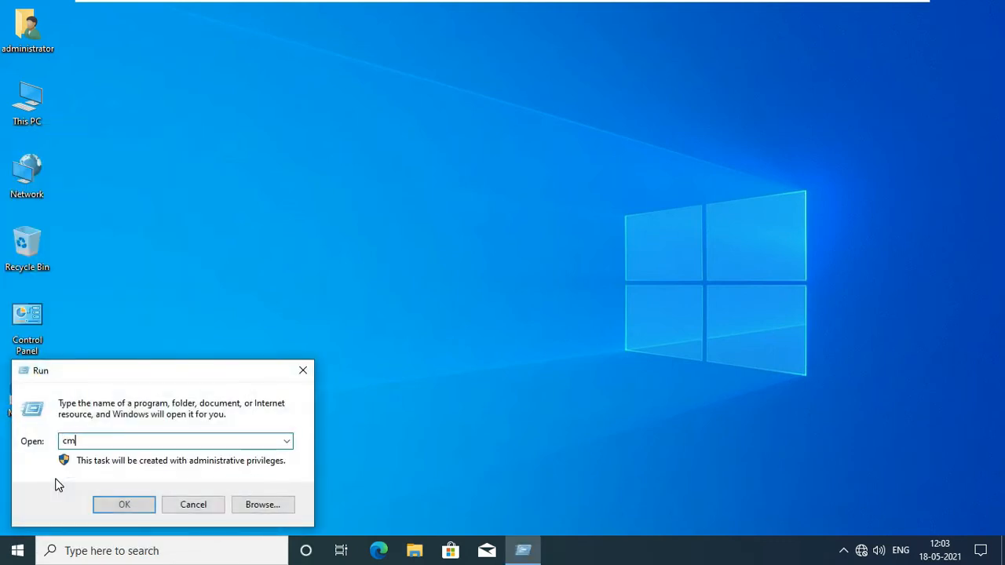
pyautogui.click(124, 505)
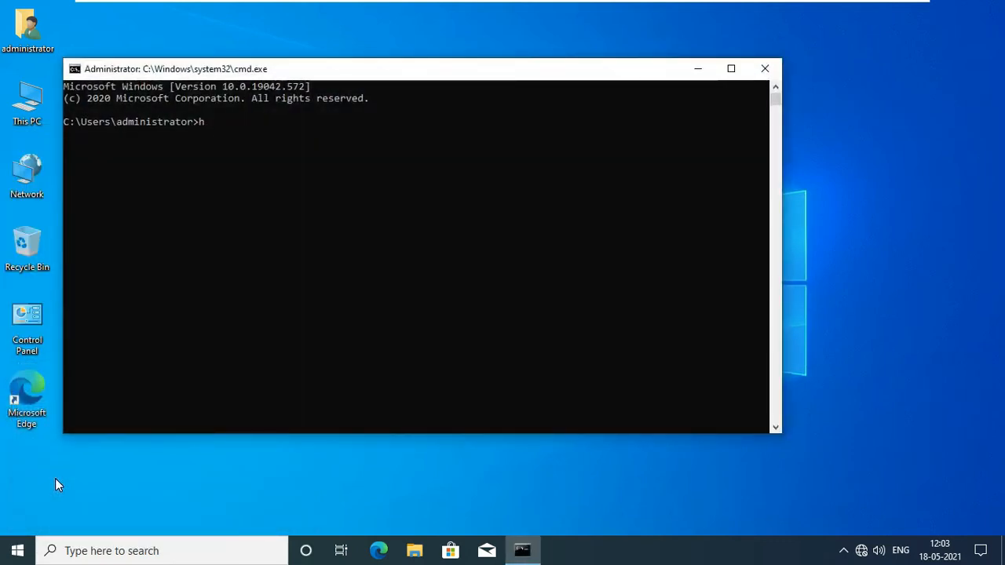
pyautogui.write('ostname')
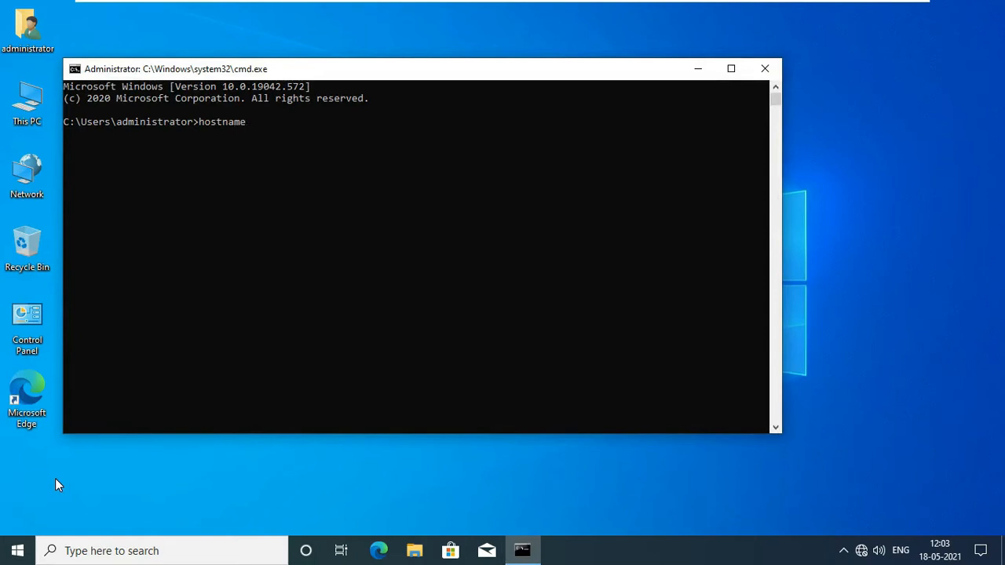
pyautogui.press('Return')
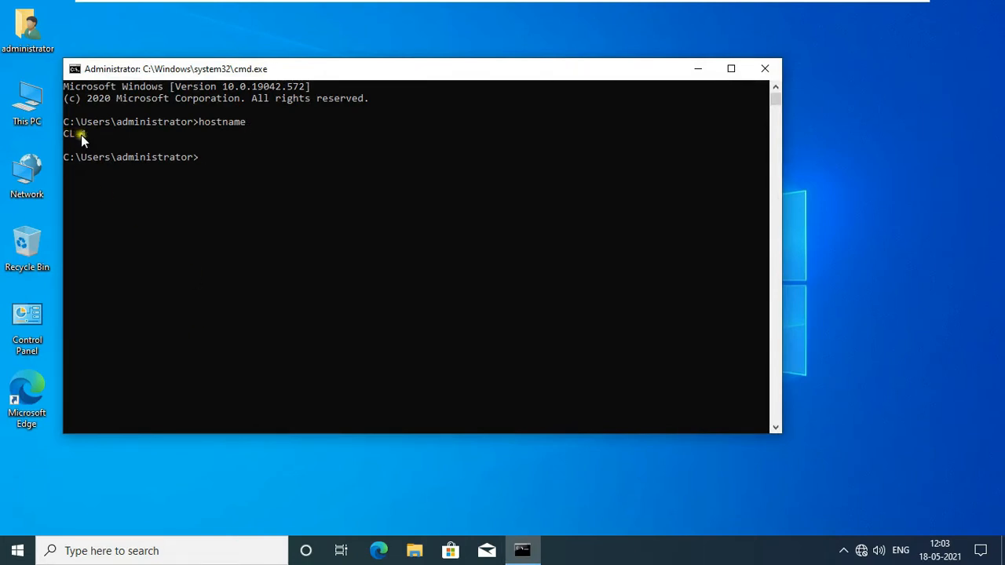
pyautogui.click(763, 69)
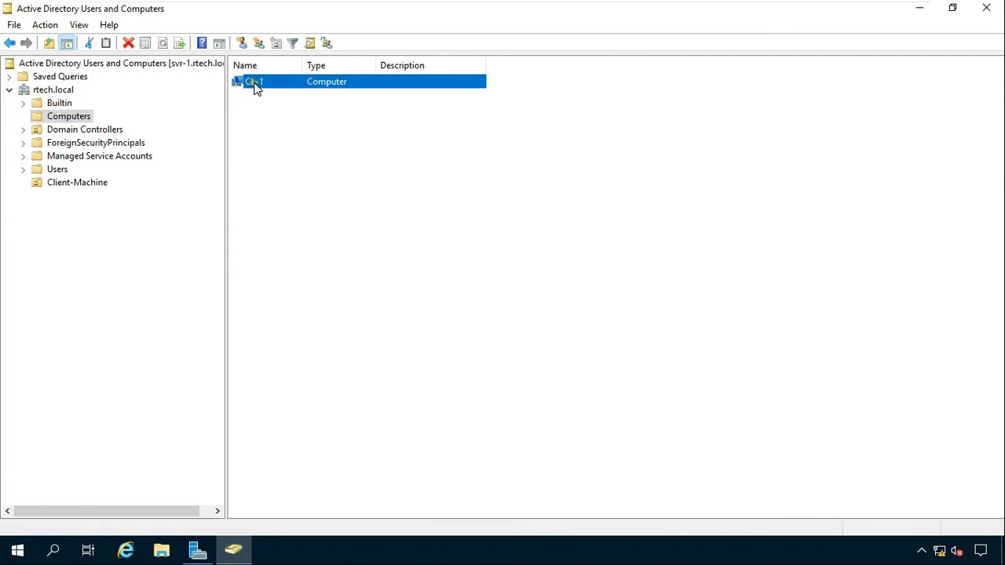
# - Move the CL-1 computer into the Client-Machine organizational unit
pyautogui.rightClick(255, 82)
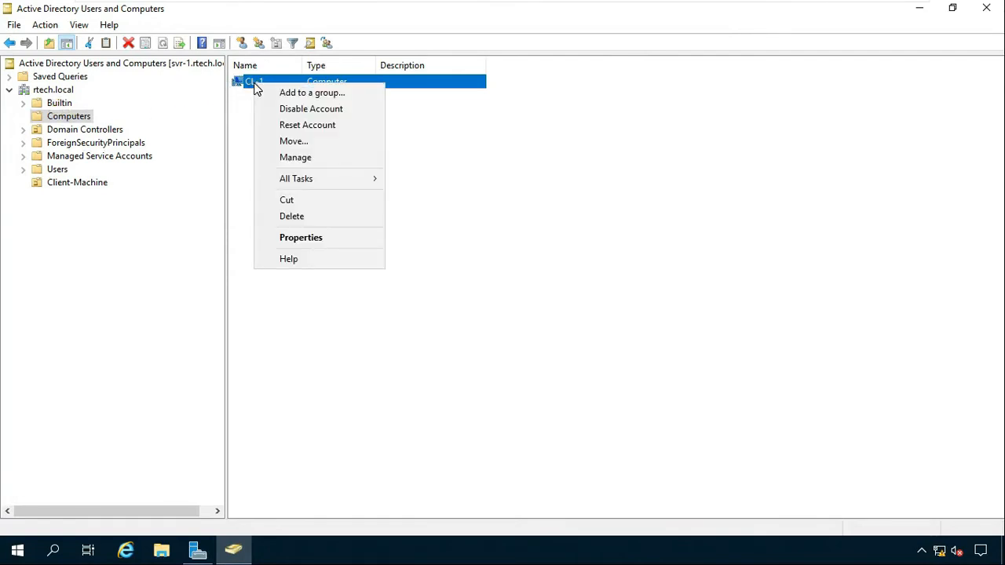
pyautogui.moveTo(294, 142)
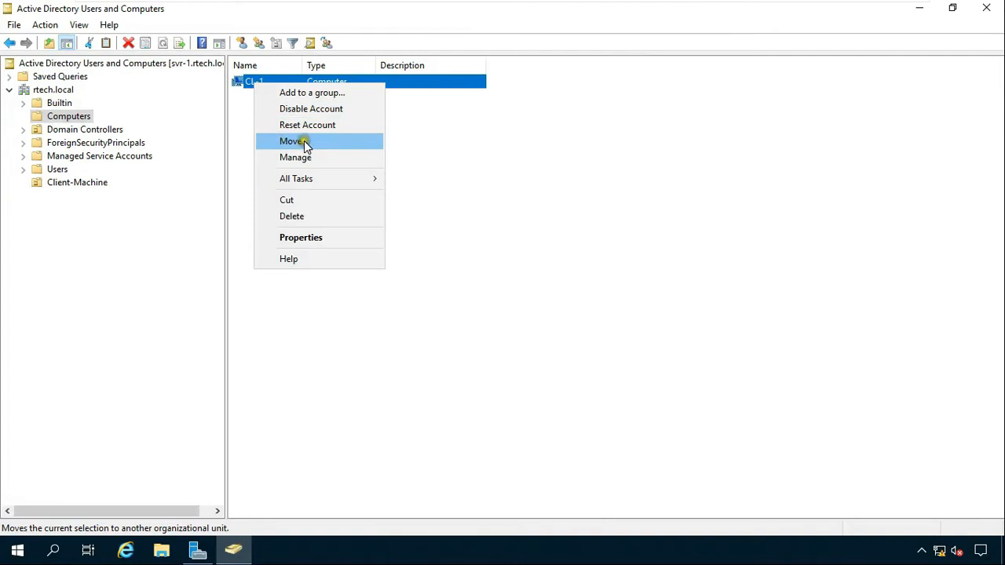
pyautogui.moveTo(308, 146)
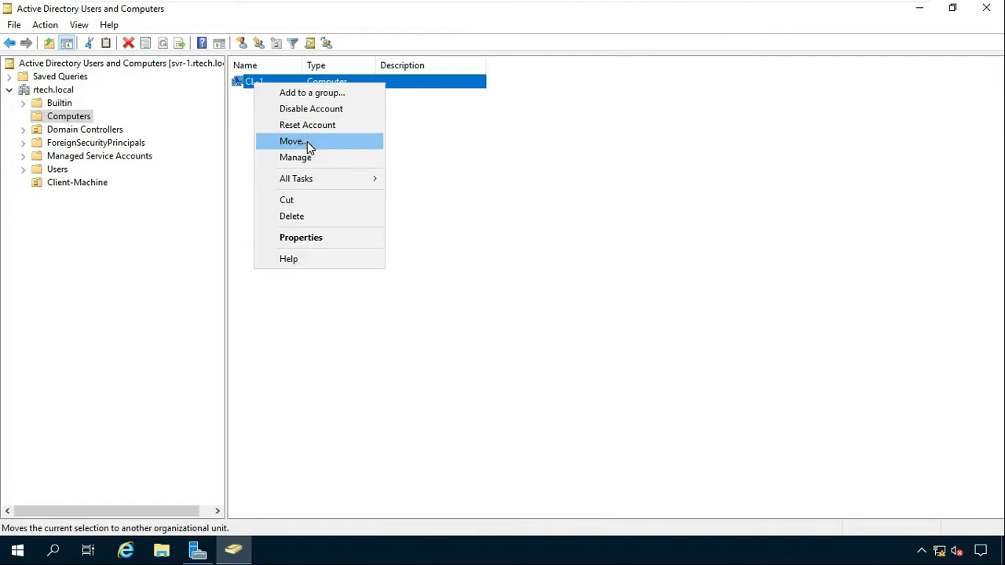
pyautogui.click(292, 142)
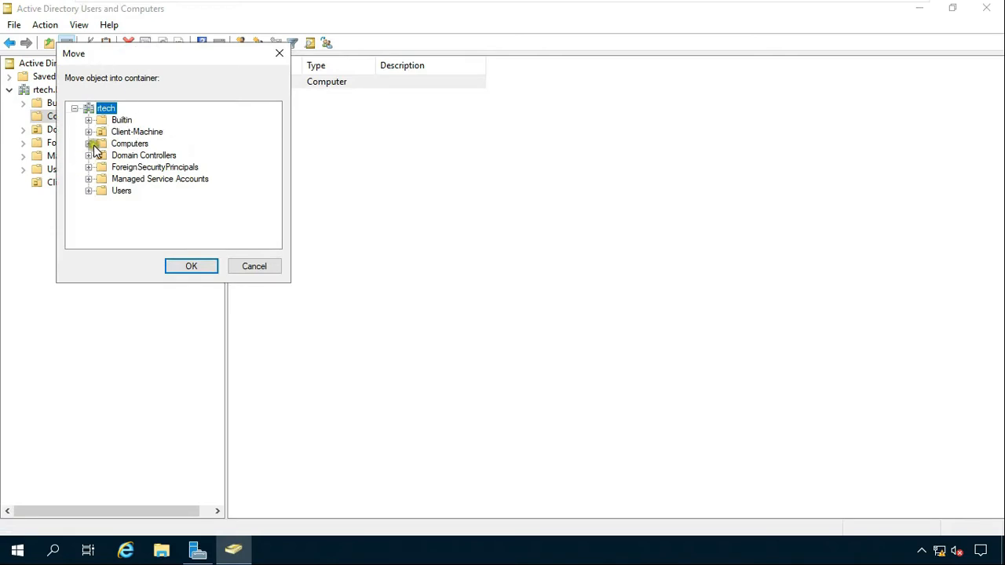
pyautogui.click(137, 132)
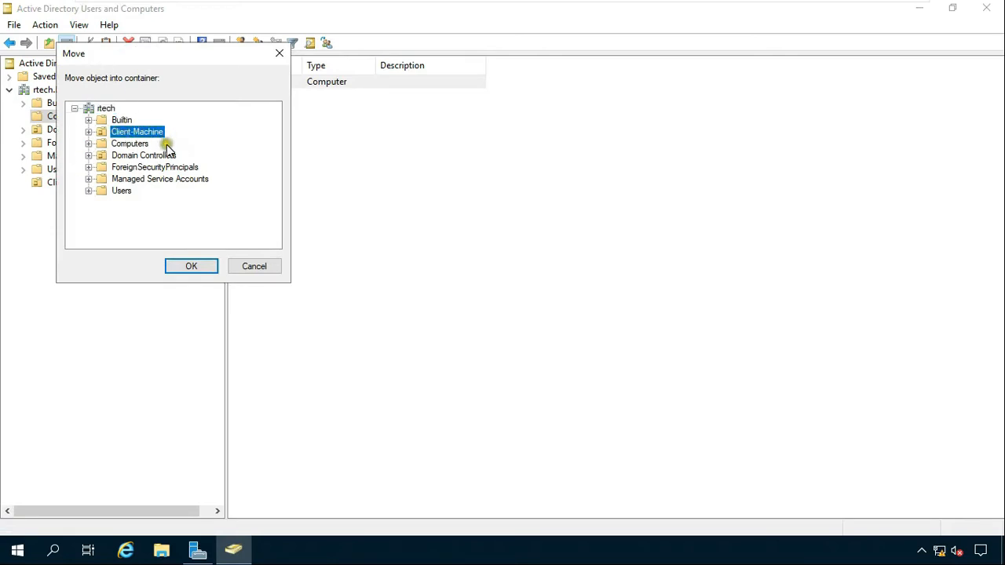
pyautogui.click(192, 266)
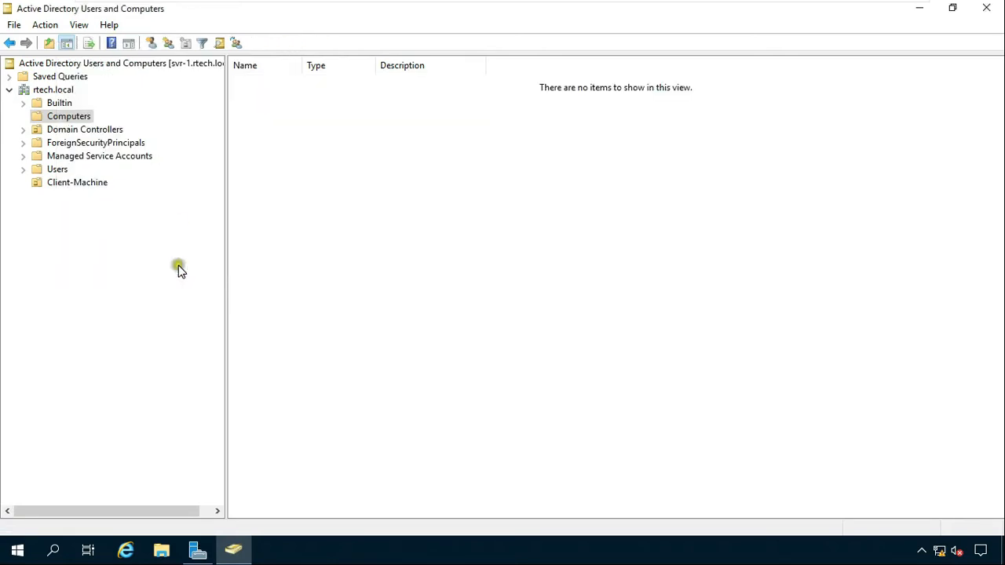
pyautogui.moveTo(77, 182)
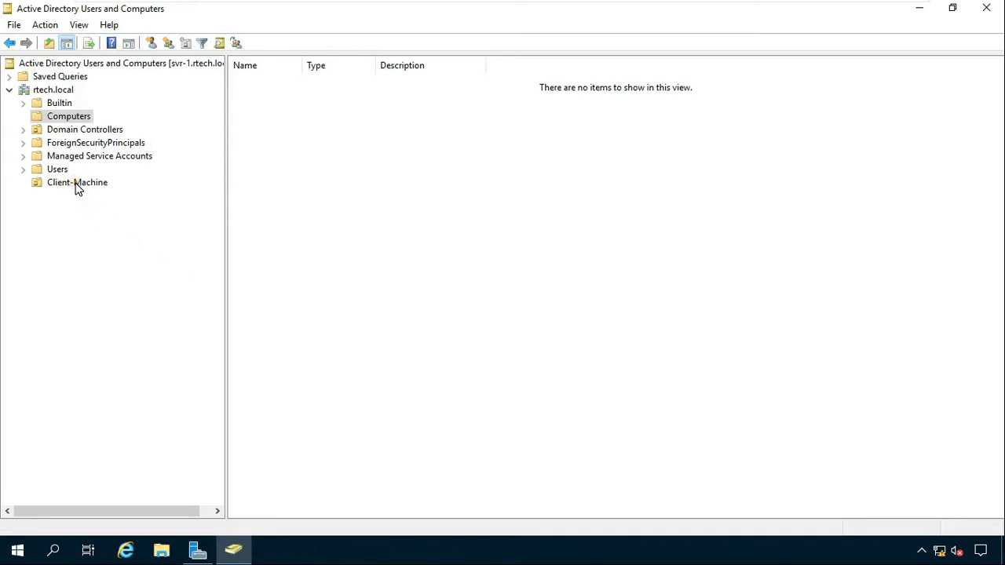
# - Verify CL-1 appears under Client-Machine and close the directory console
pyautogui.click(77, 182)
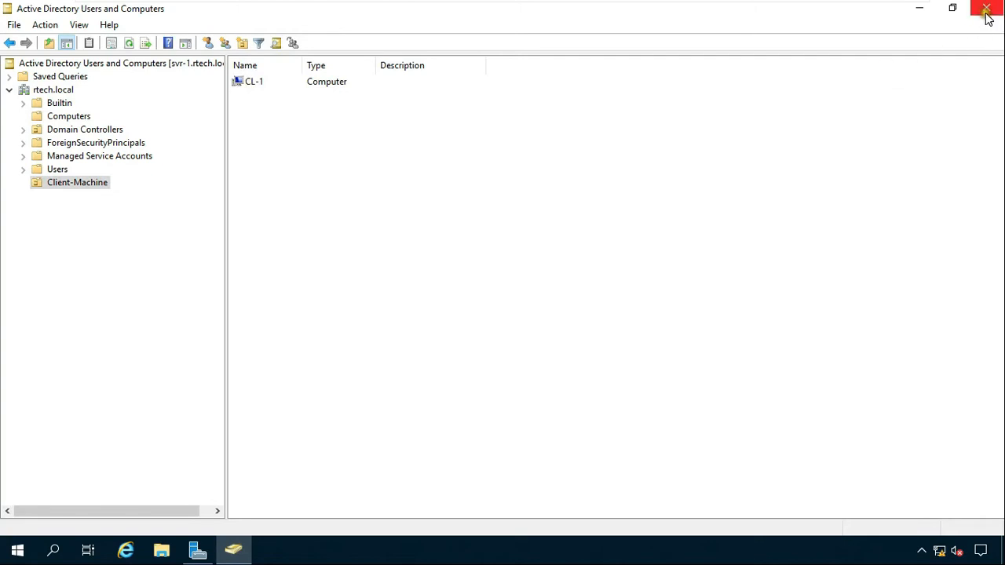
pyautogui.moveTo(987, 10)
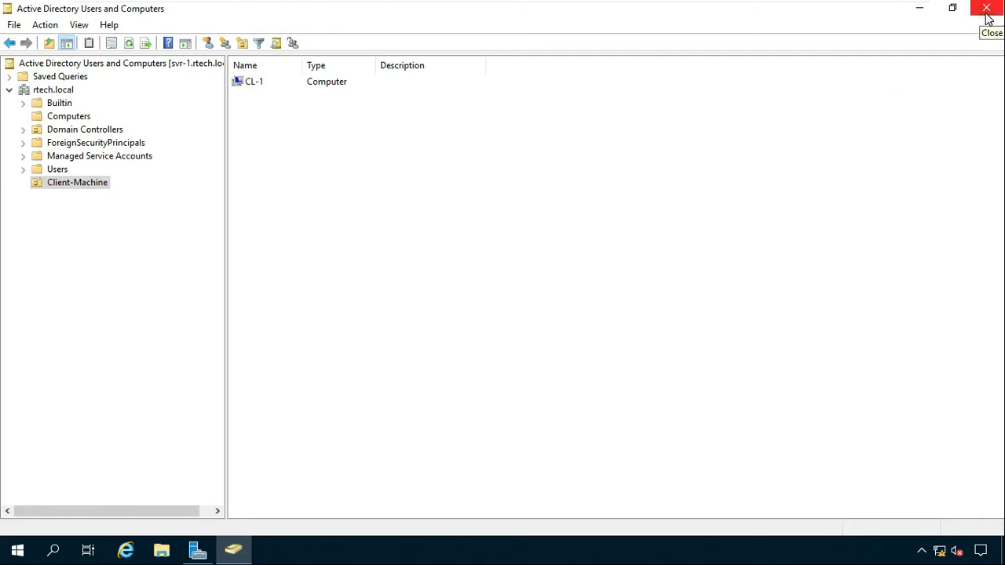
pyautogui.click(986, 7)
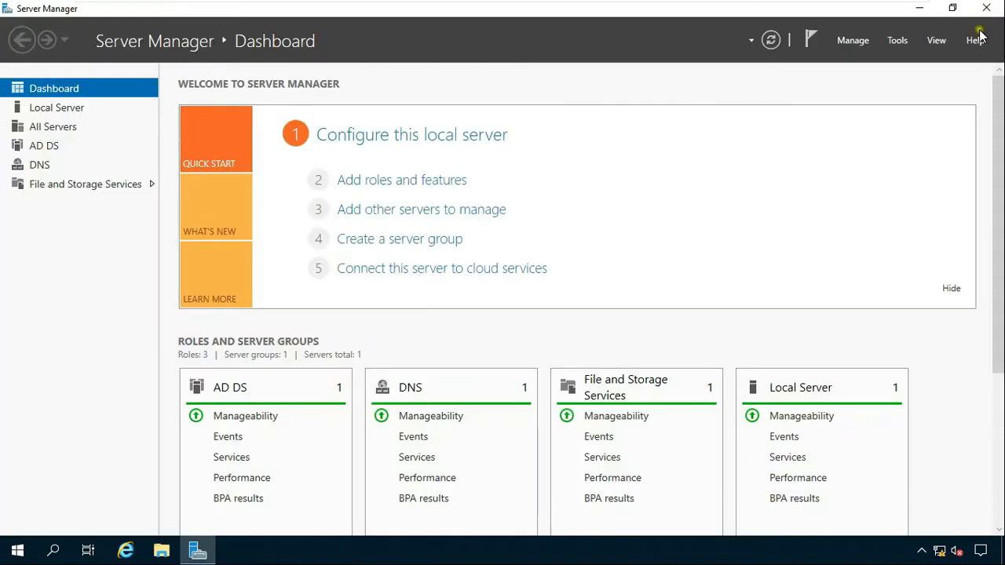
pyautogui.moveTo(897, 41)
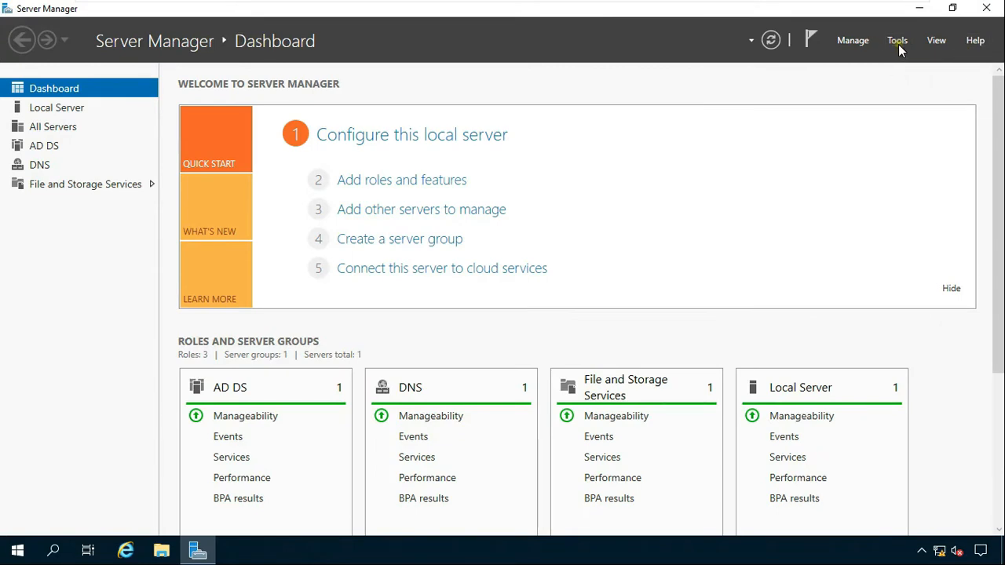
# - Launch Group Policy Management maximized and expand Forest, Domains and rtech.local down to Group Policy Objects
pyautogui.click(898, 41)
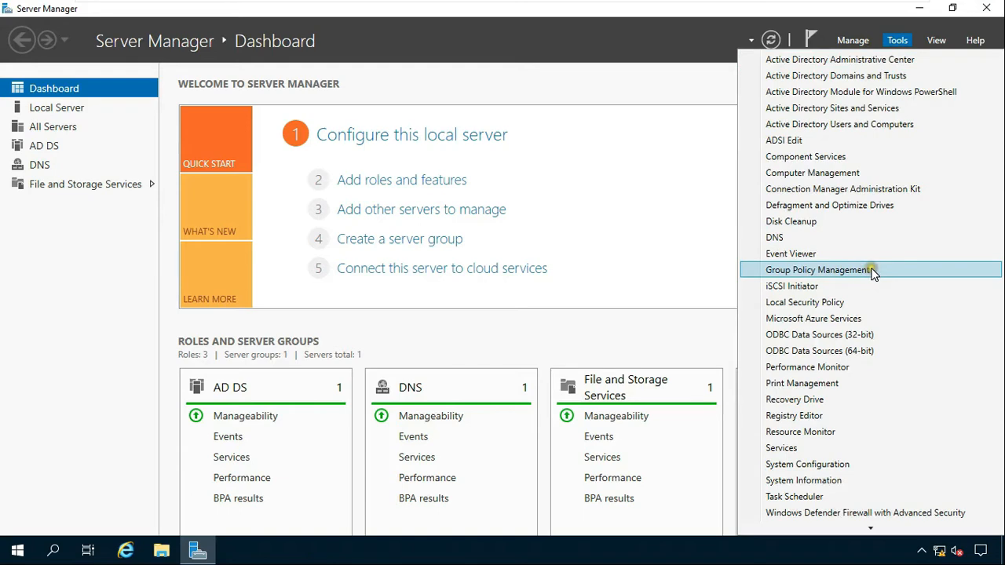
pyautogui.click(820, 271)
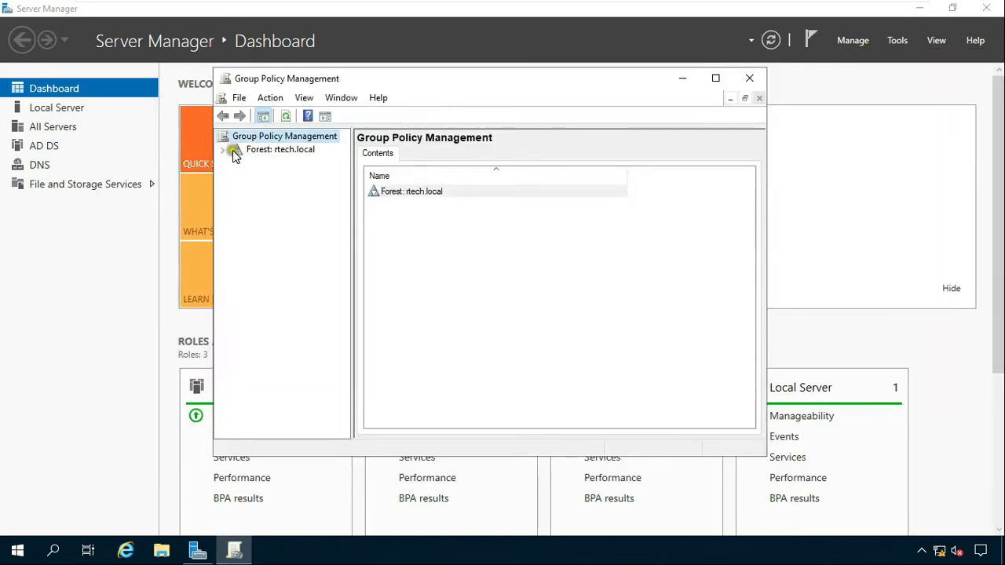
pyautogui.click(280, 151)
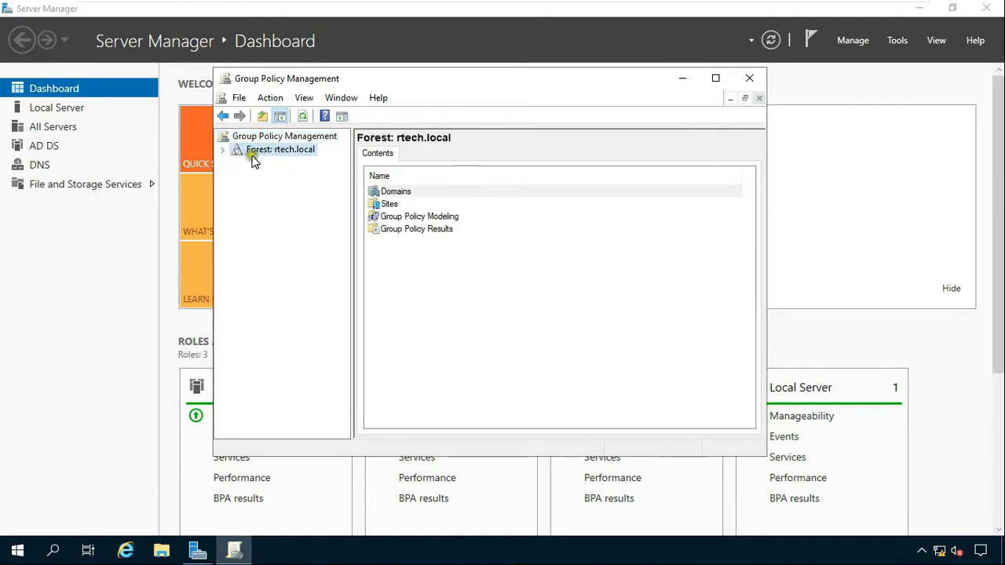
pyautogui.click(223, 149)
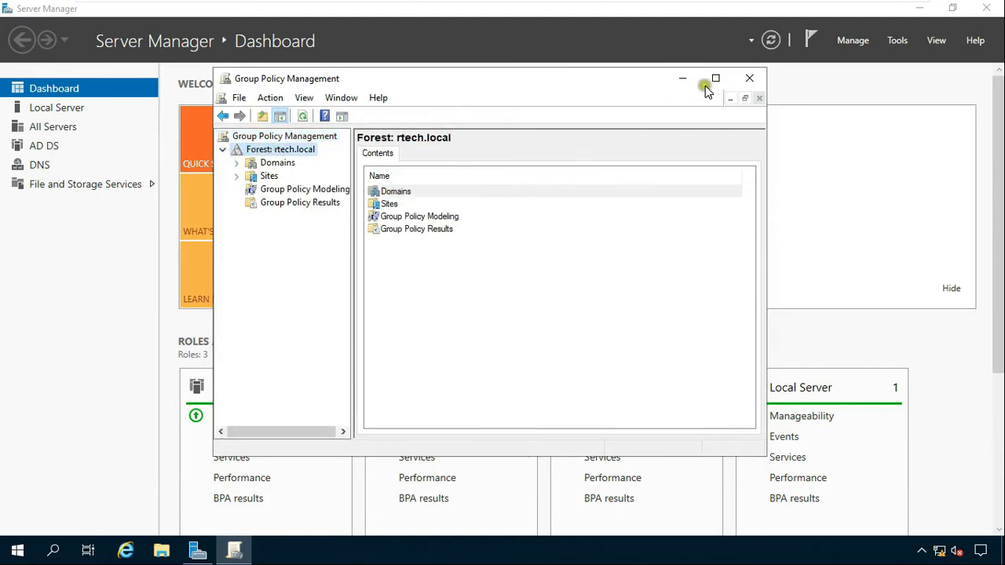
pyautogui.click(717, 79)
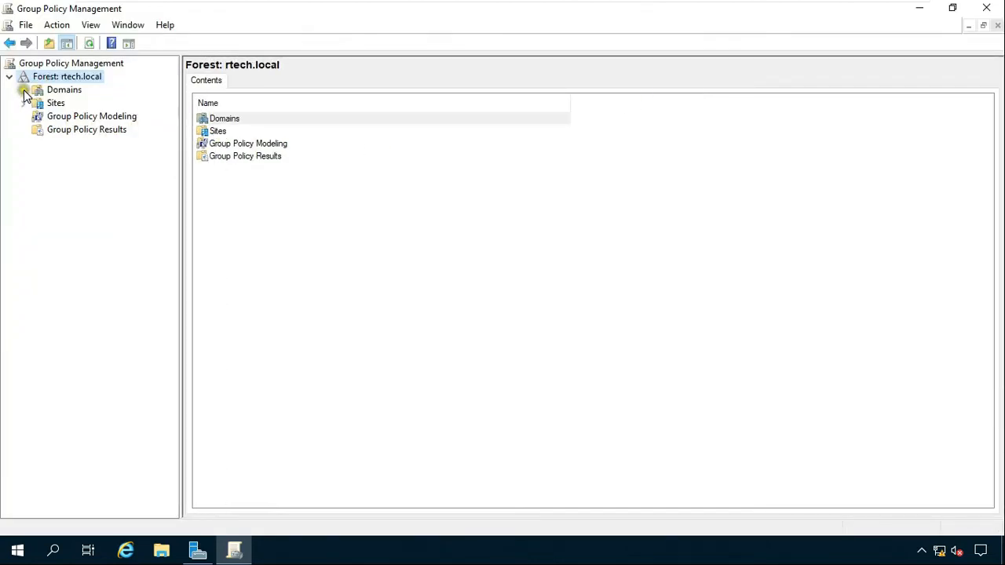
pyautogui.click(23, 90)
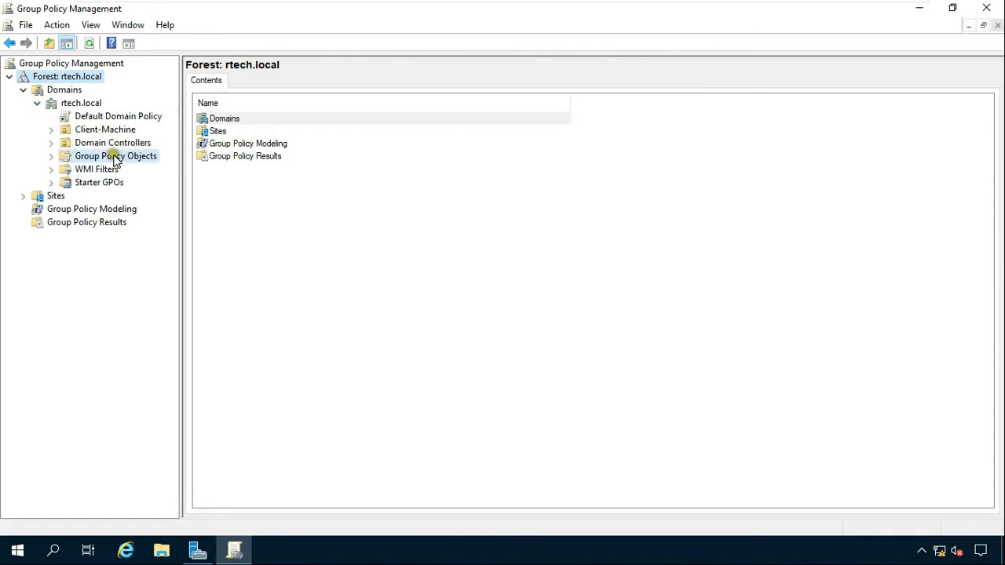
pyautogui.rightClick(116, 156)
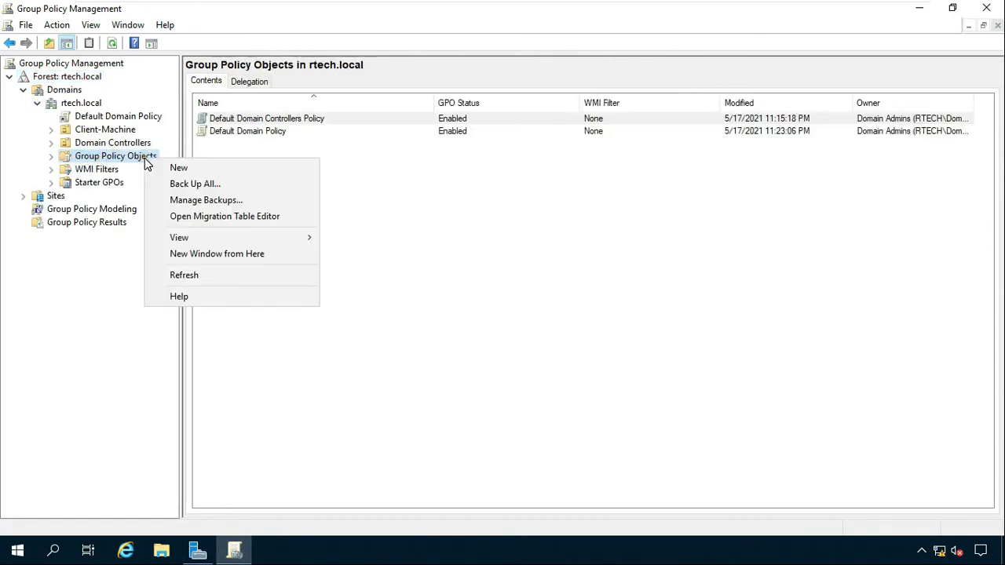
# - Create a new group policy object named Firewall With GPO
pyautogui.click(179, 167)
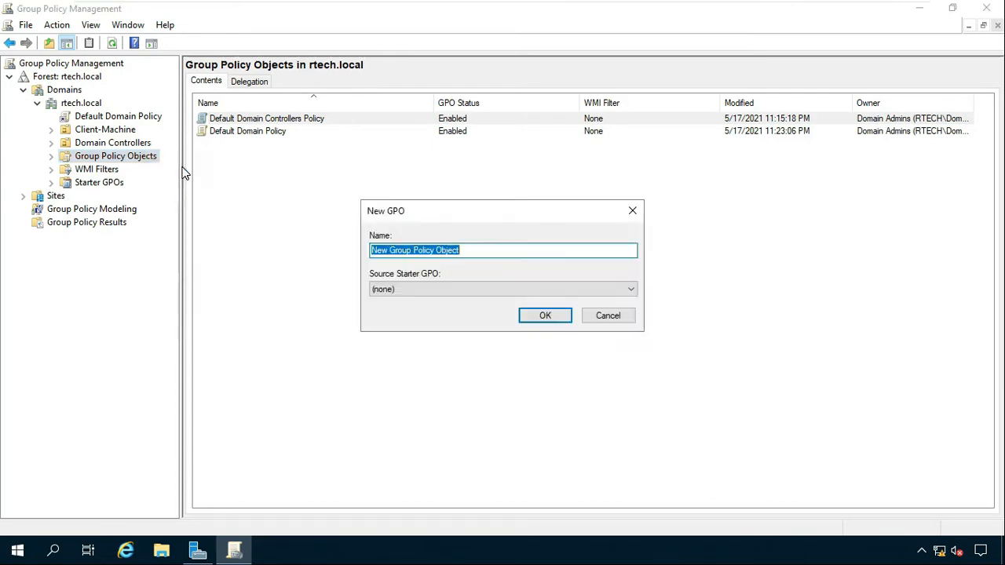
pyautogui.moveTo(553, 280)
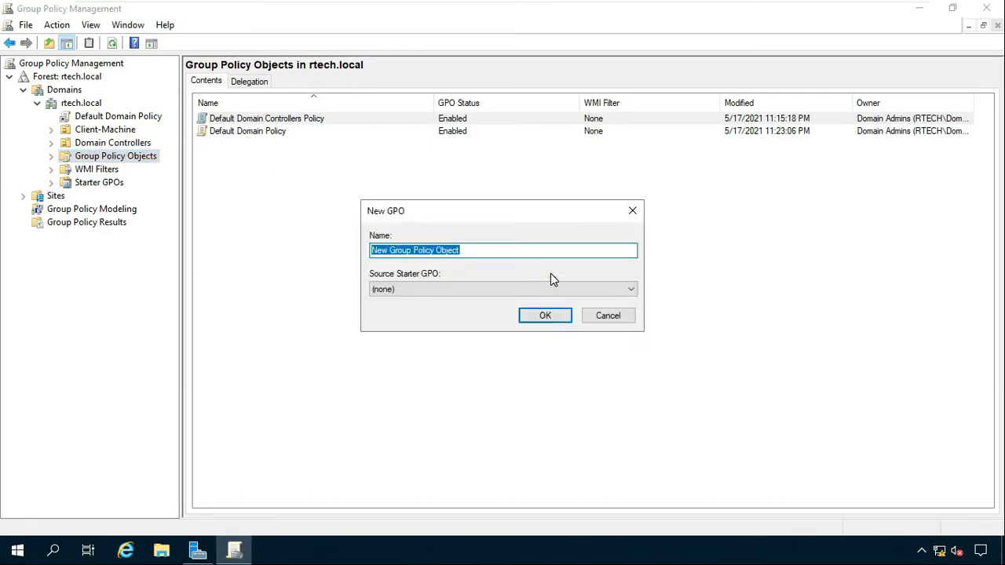
pyautogui.write('Con')
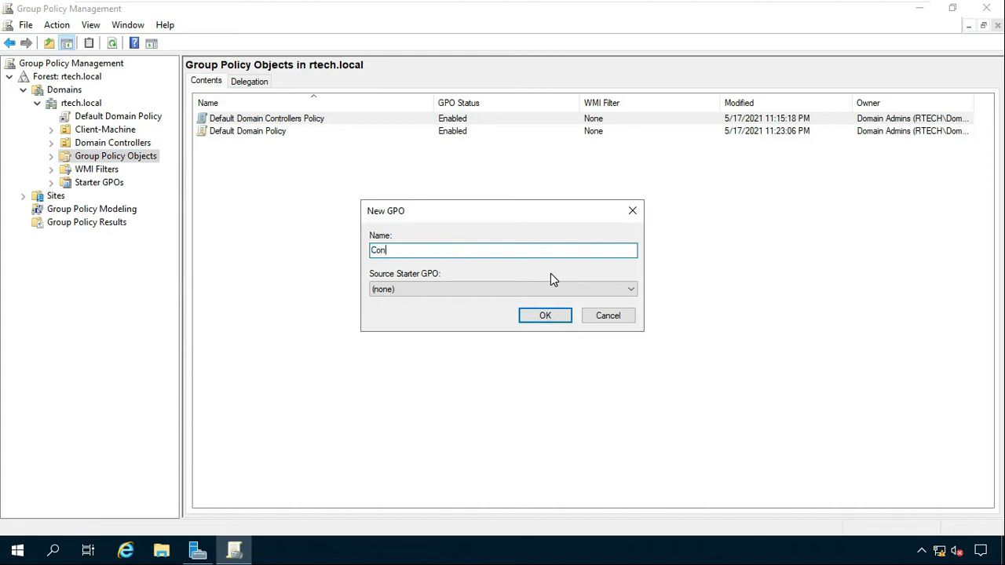
pyautogui.press('ctrl+a')
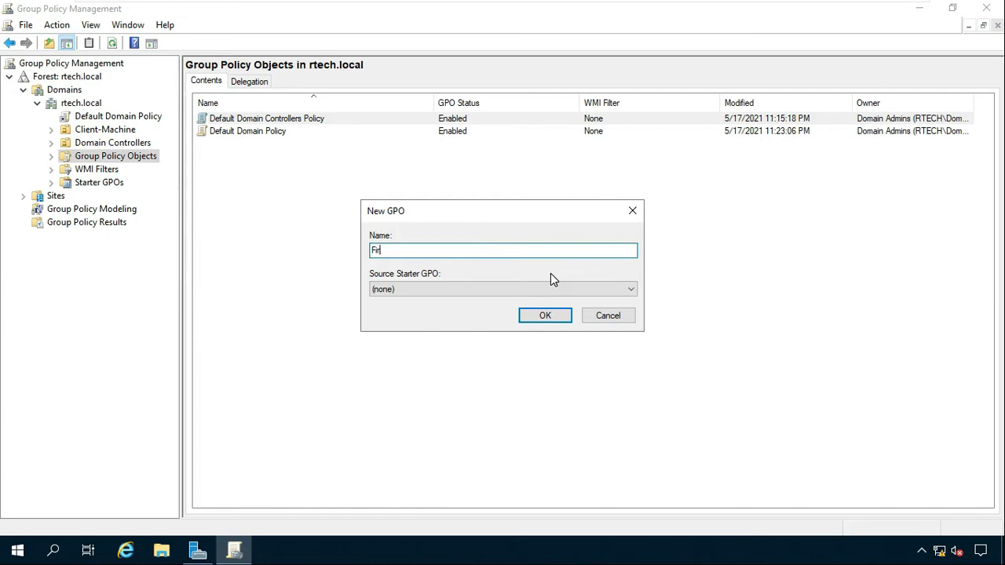
pyautogui.write('ewall')
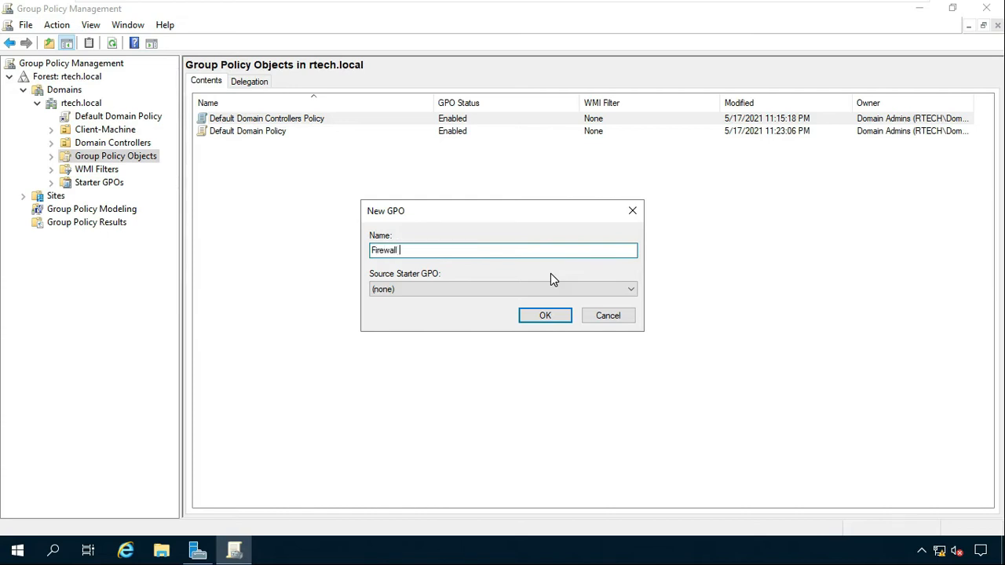
pyautogui.write('With GP')
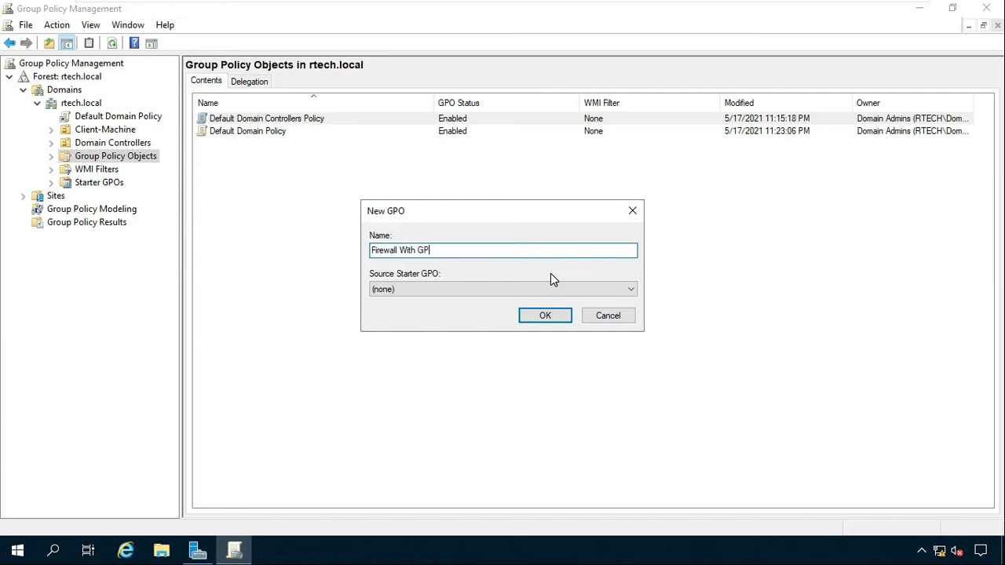
pyautogui.write('O')
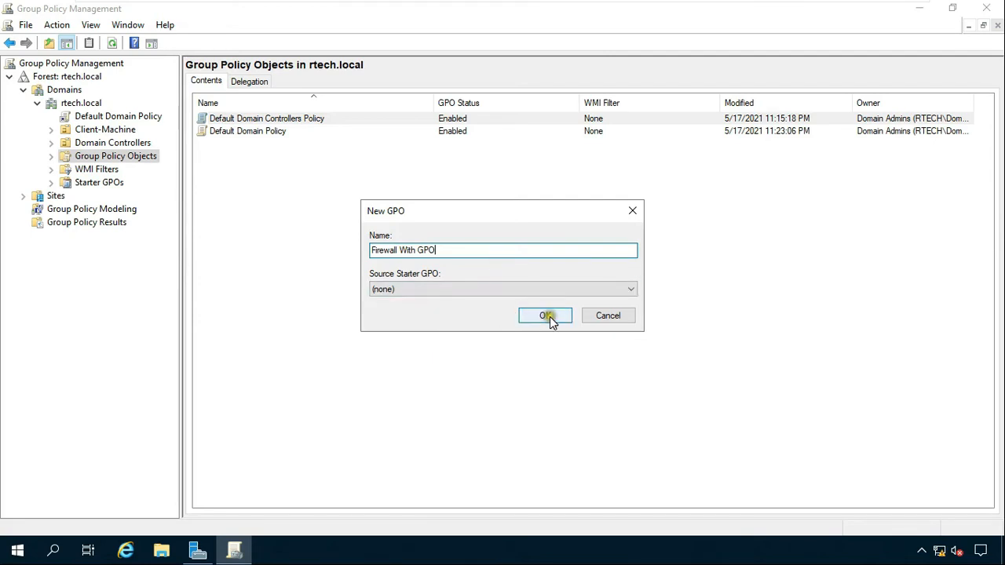
pyautogui.click(545, 315)
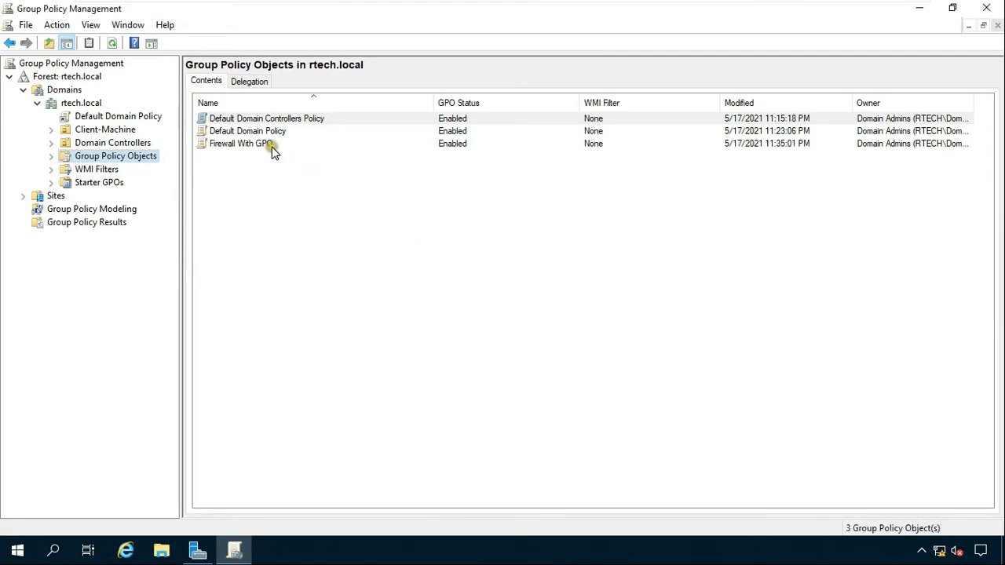
# - Select the new Firewall With GPO policy and bring up its actions
pyautogui.click(242, 143)
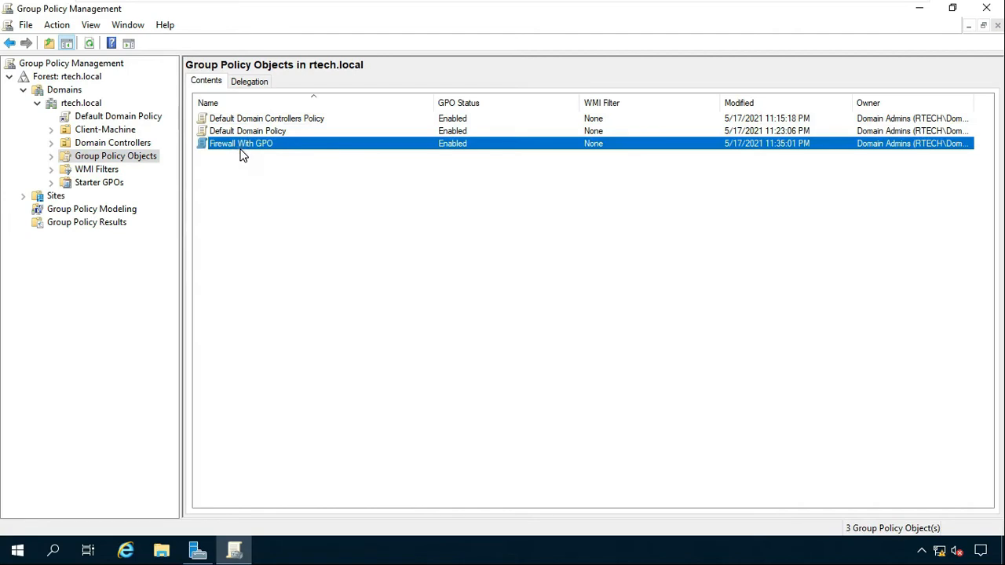
pyautogui.moveTo(246, 150)
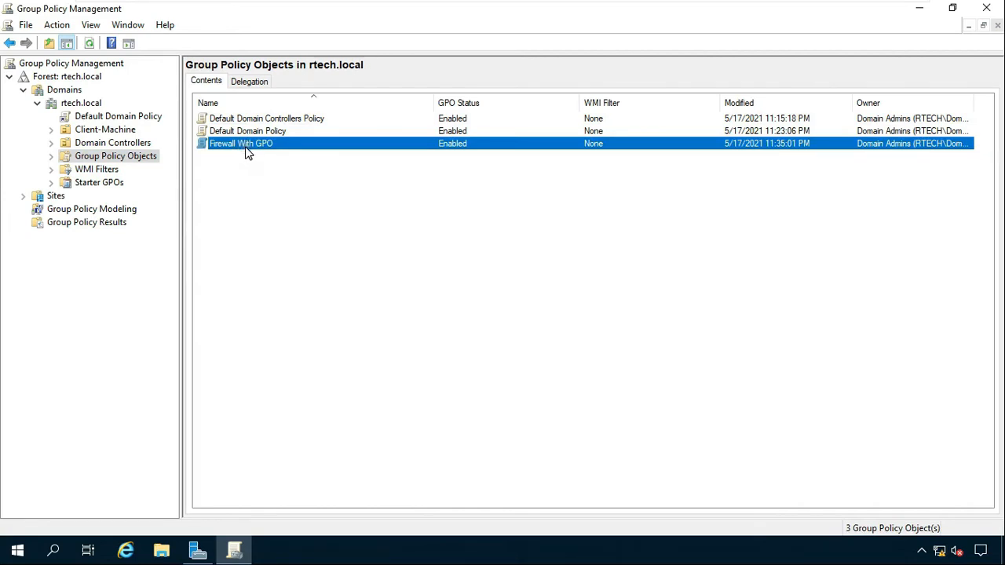
pyautogui.rightClick(241, 143)
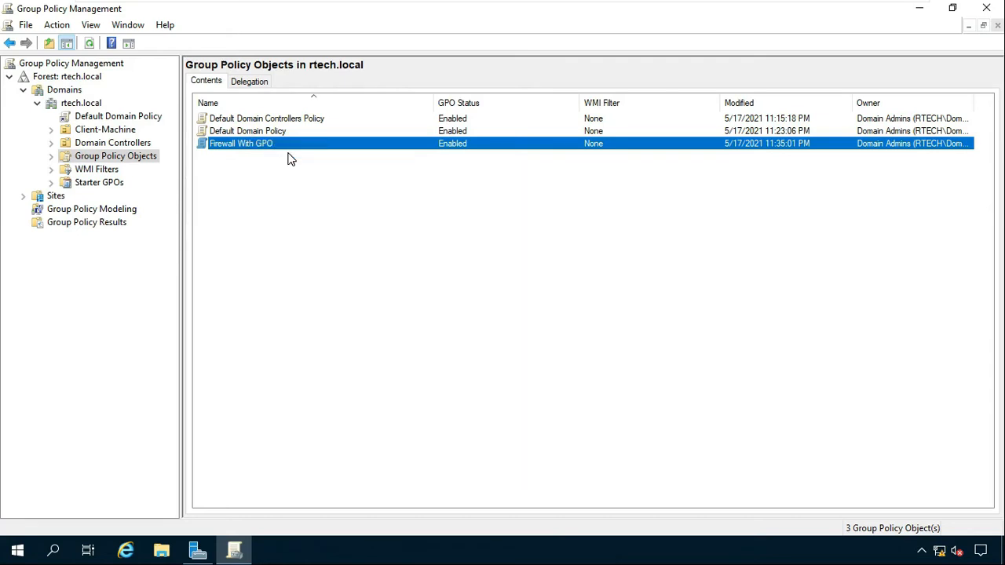
# - Edit Firewall With GPO maximized and expand Computer Configuration down through Windows Settings and Security Settings
pyautogui.doubleClick(240, 142)
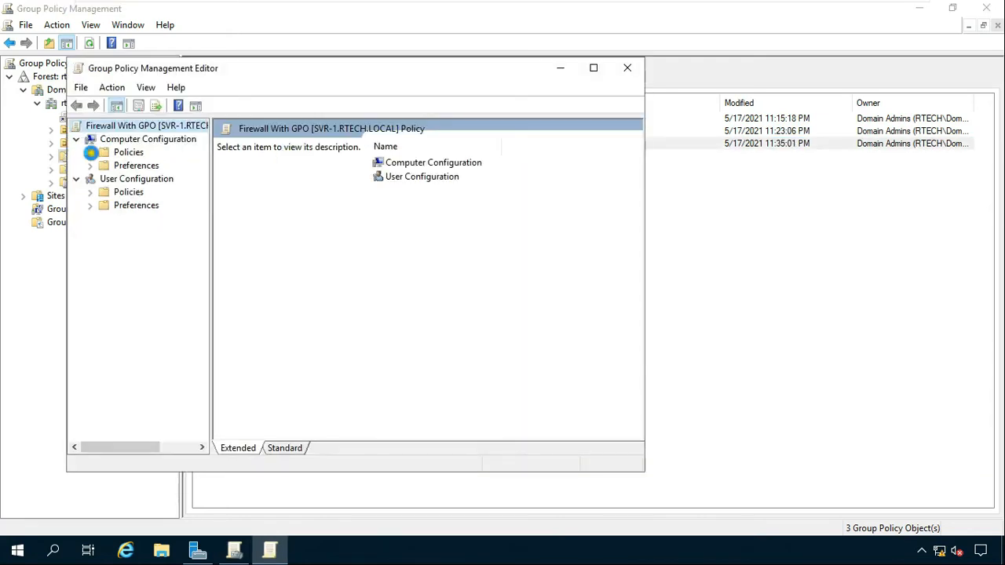
pyautogui.click(90, 151)
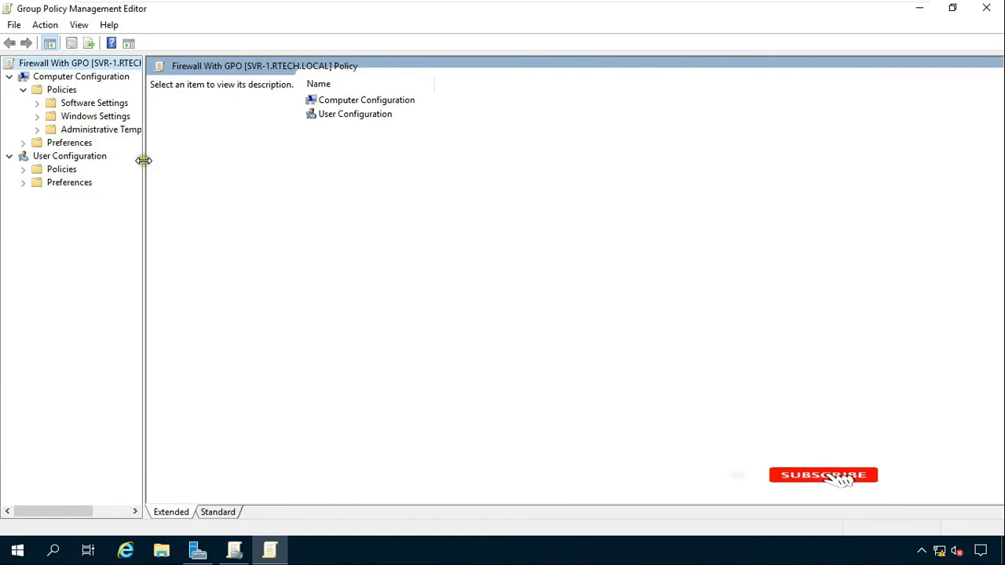
pyautogui.moveTo(145, 160); pyautogui.dragTo(181, 160)
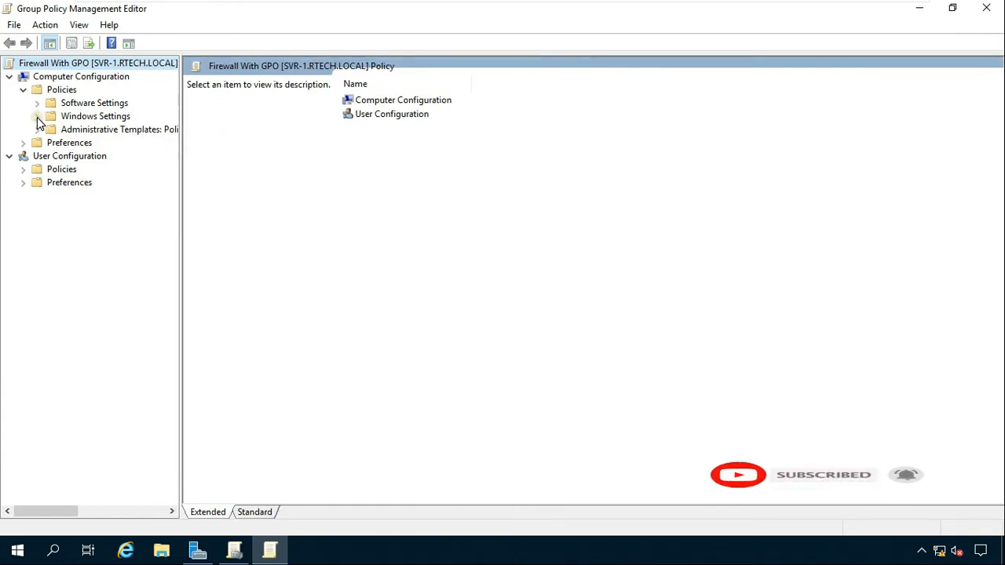
pyautogui.click(38, 117)
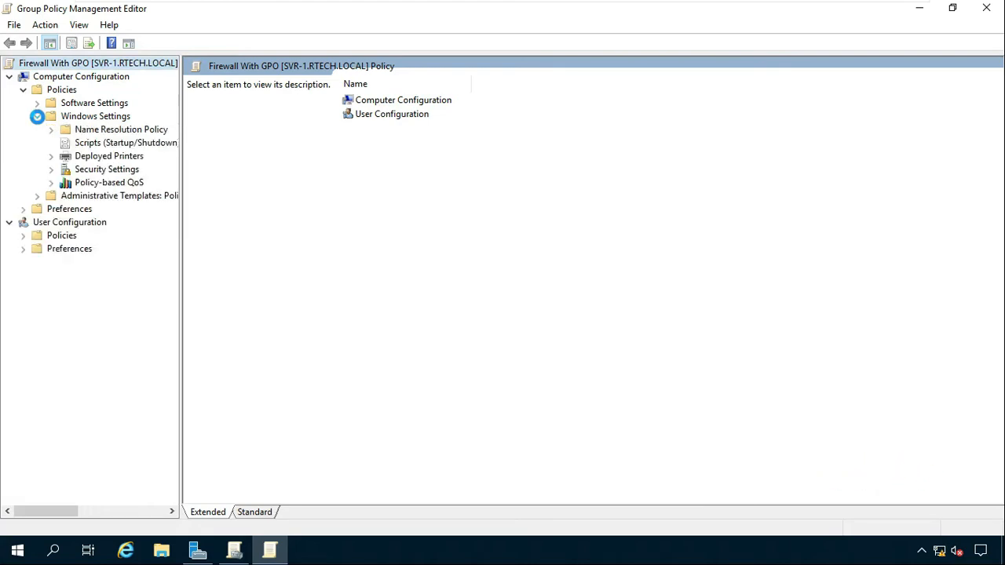
pyautogui.click(51, 169)
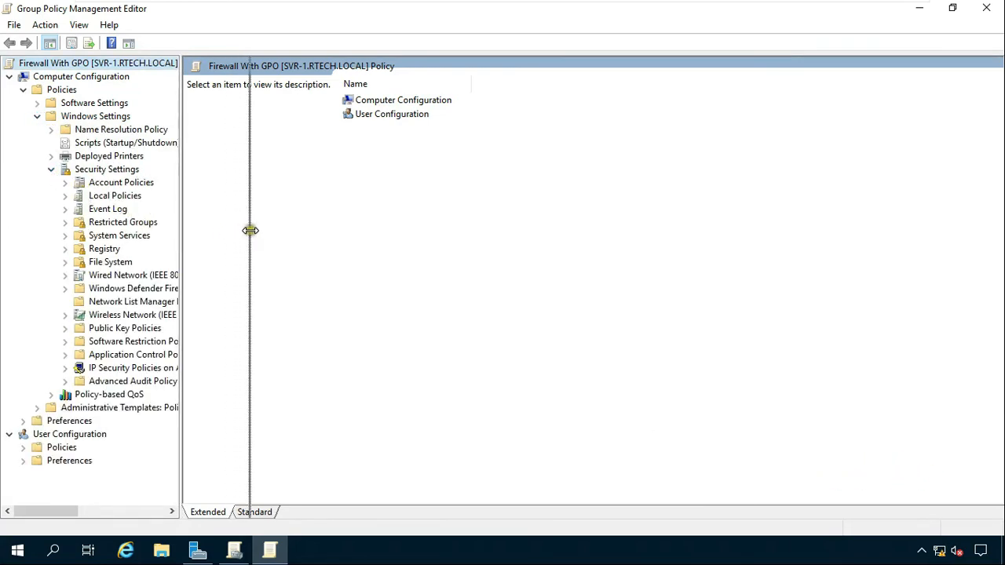
pyautogui.moveTo(251, 229); pyautogui.dragTo(286, 235)
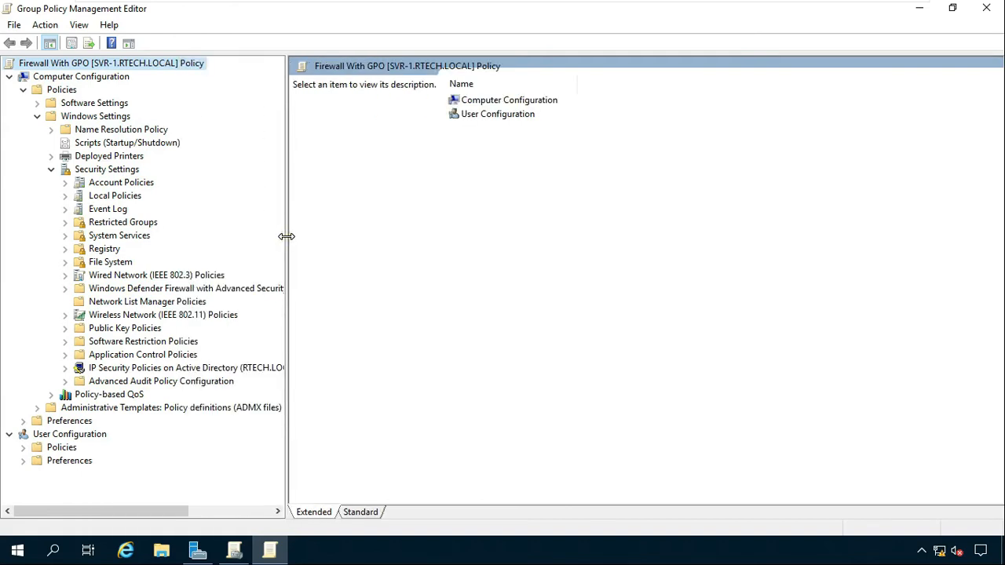
# - Expand Windows Defender Firewall with Advanced Security and show its policy overview with rule lists
pyautogui.click(185, 289)
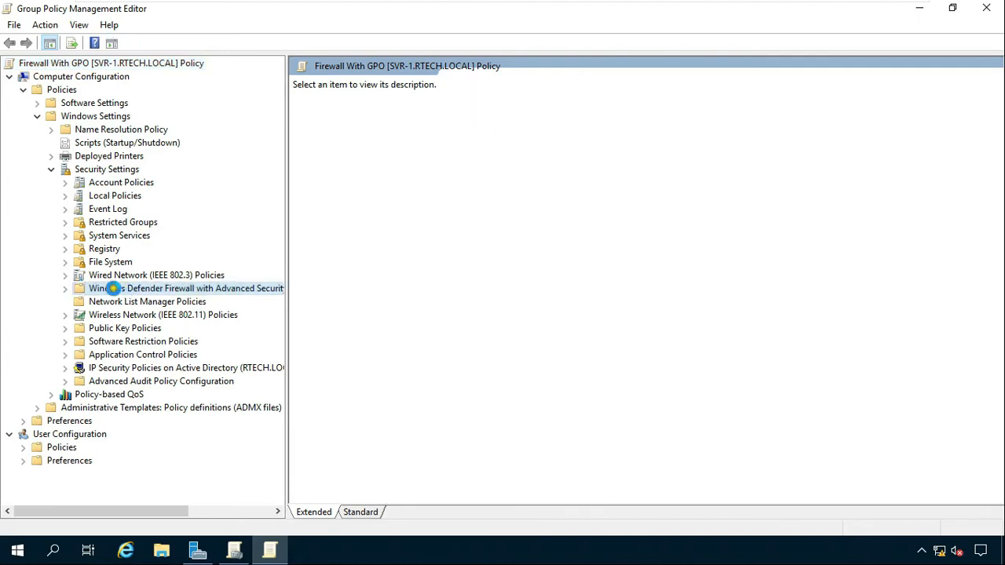
pyautogui.click(185, 289)
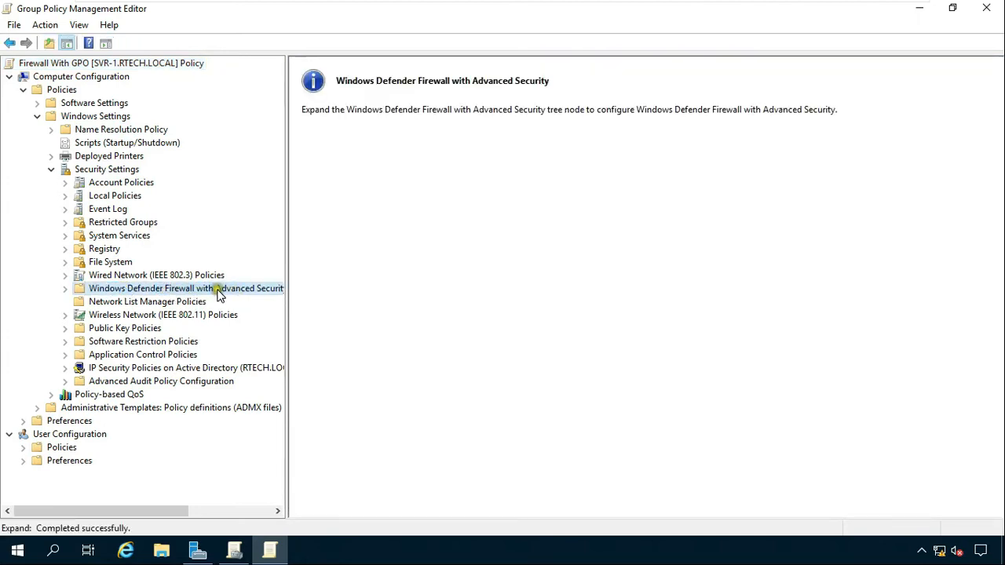
pyautogui.click(65, 289)
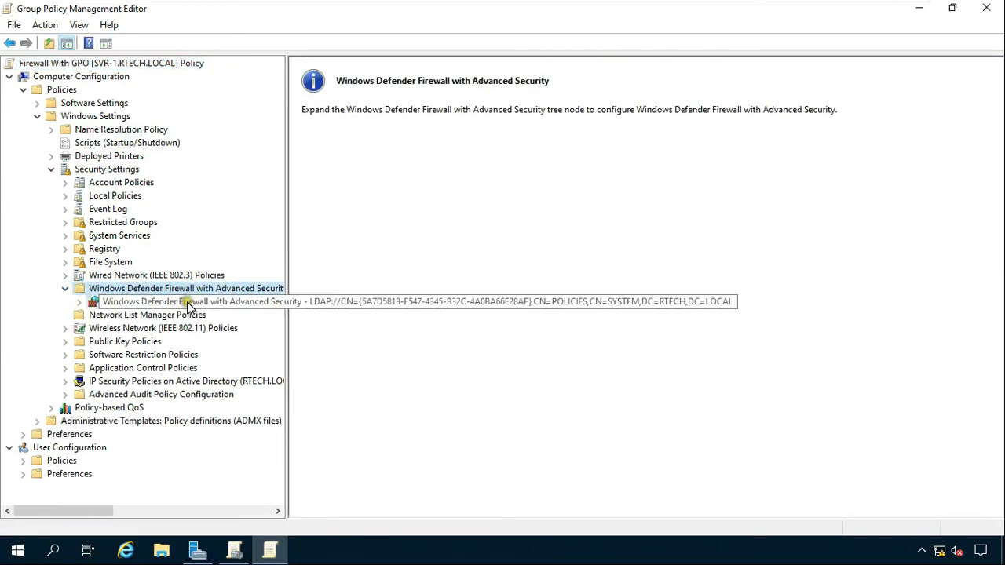
pyautogui.click(191, 302)
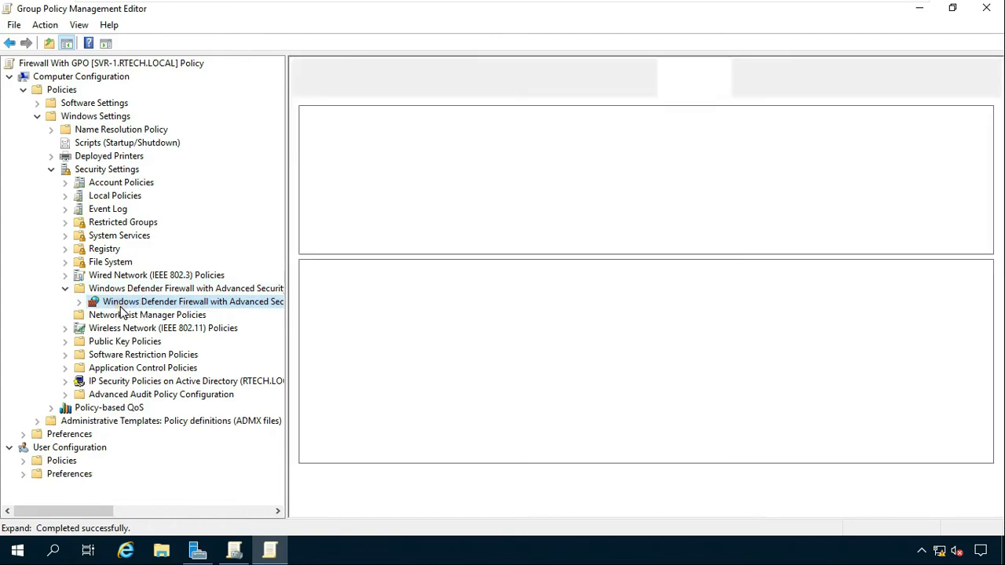
pyautogui.click(79, 301)
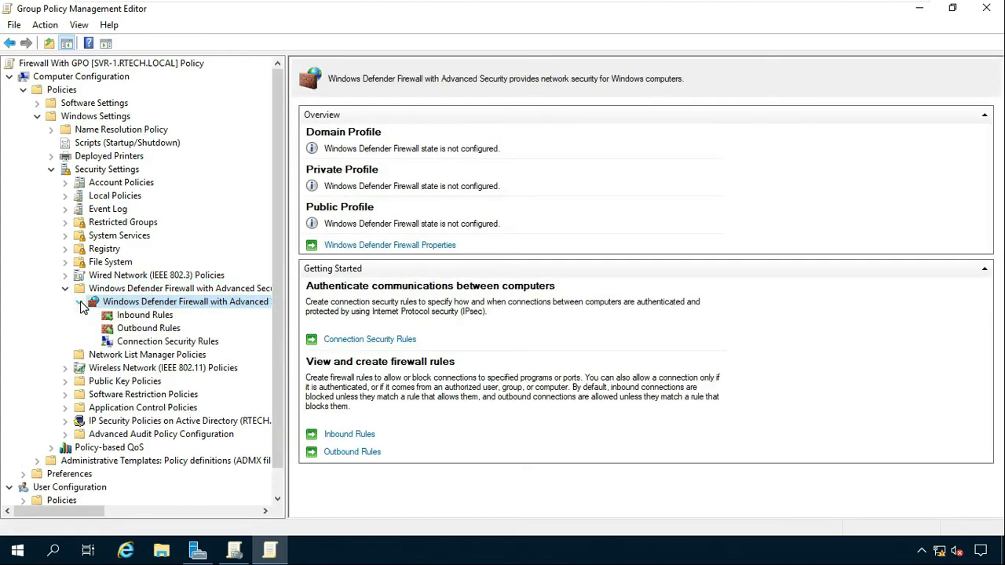
pyautogui.moveTo(188, 302)
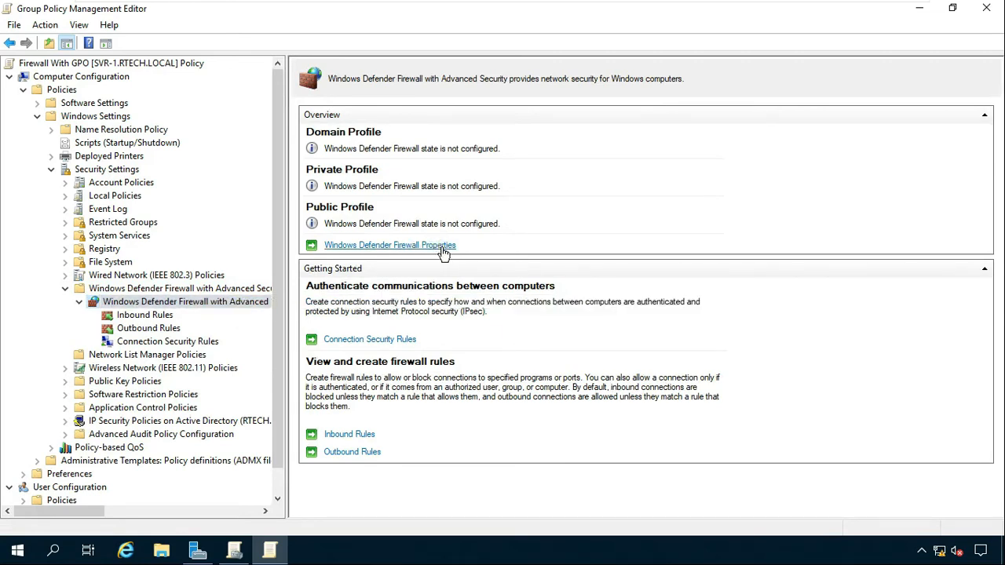
# - In the firewall properties' Domain Profile, set state On, inbound Block (default), outbound Allow (default)
pyautogui.click(389, 245)
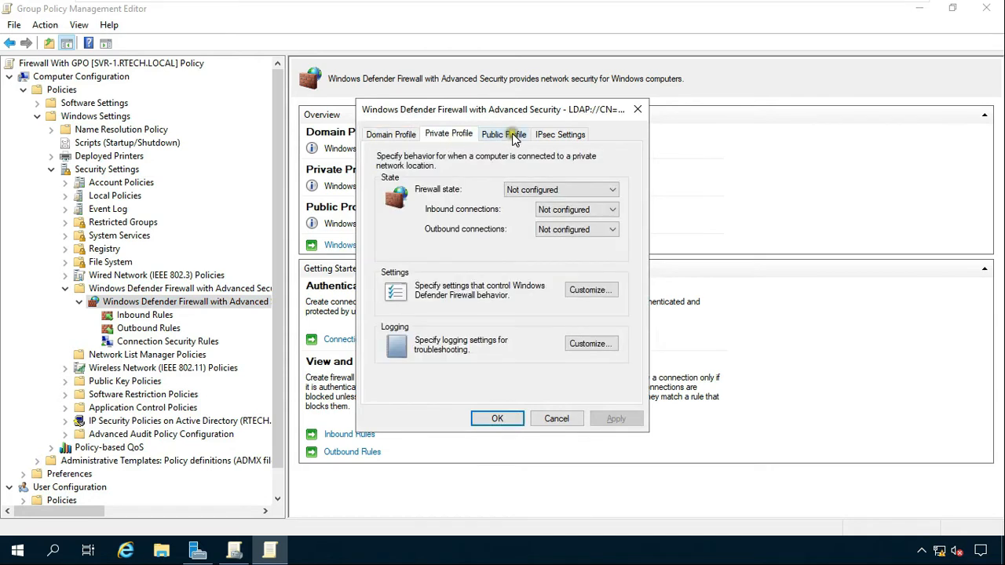
pyautogui.click(502, 136)
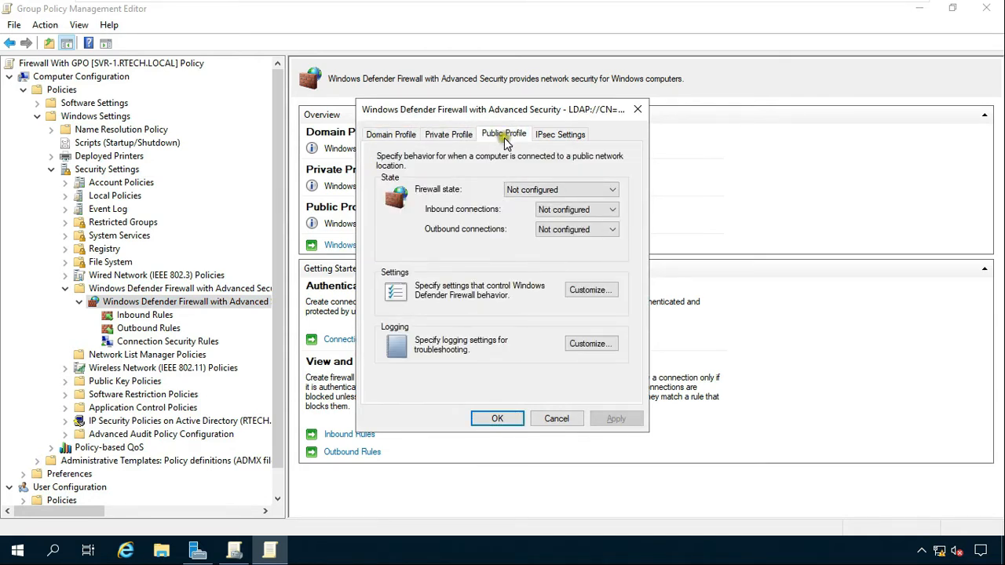
pyautogui.click(390, 135)
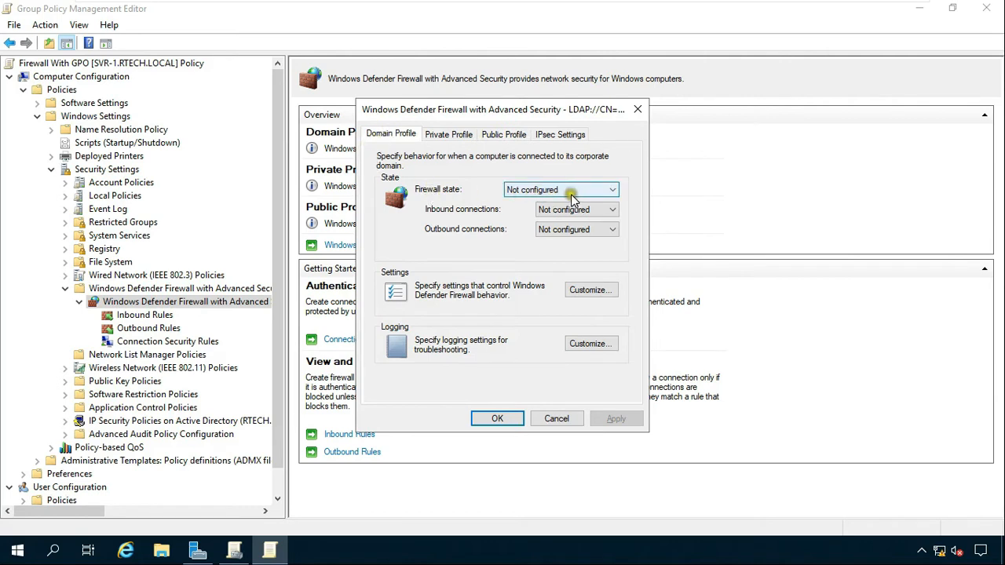
pyautogui.moveTo(573, 196)
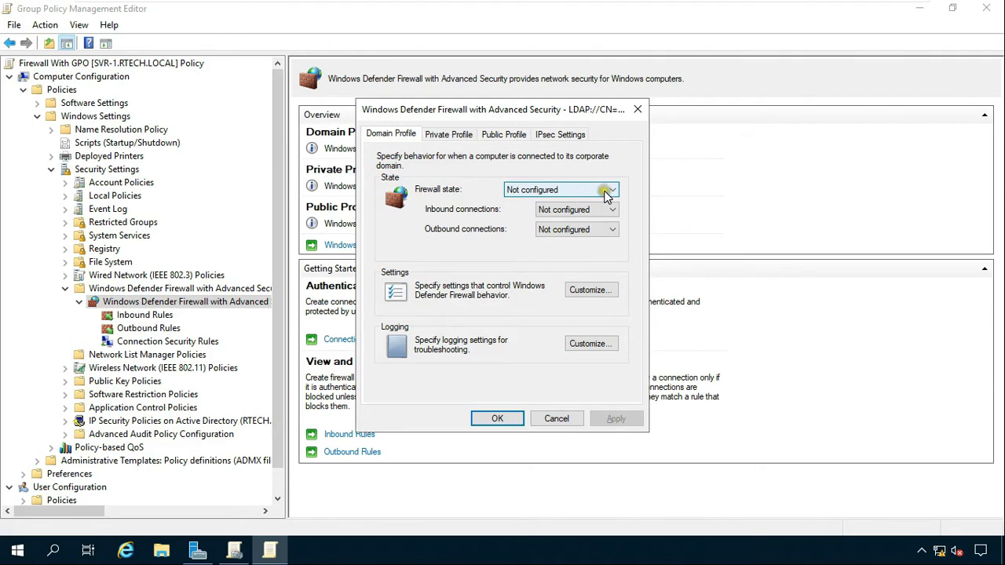
pyautogui.click(606, 188)
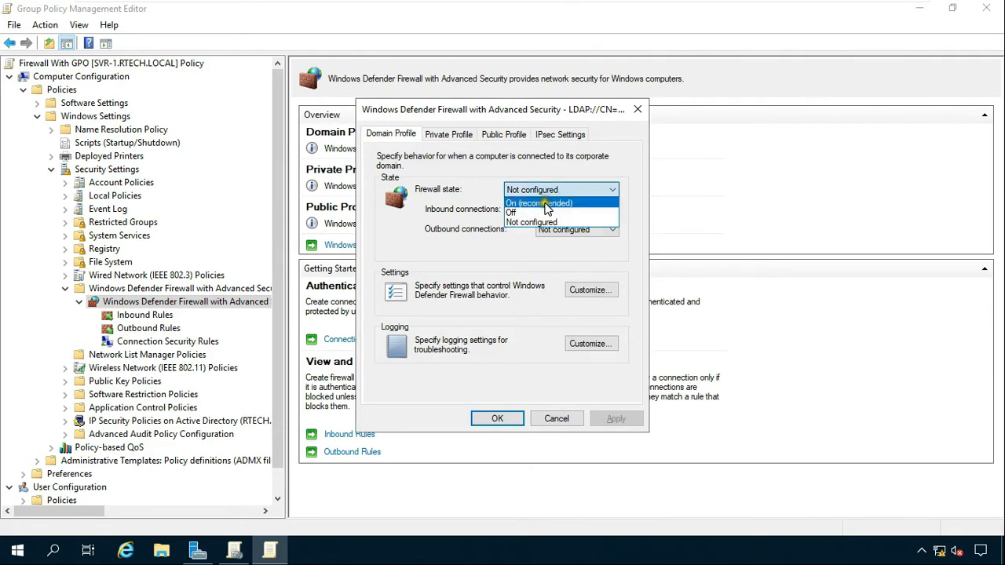
pyautogui.click(537, 202)
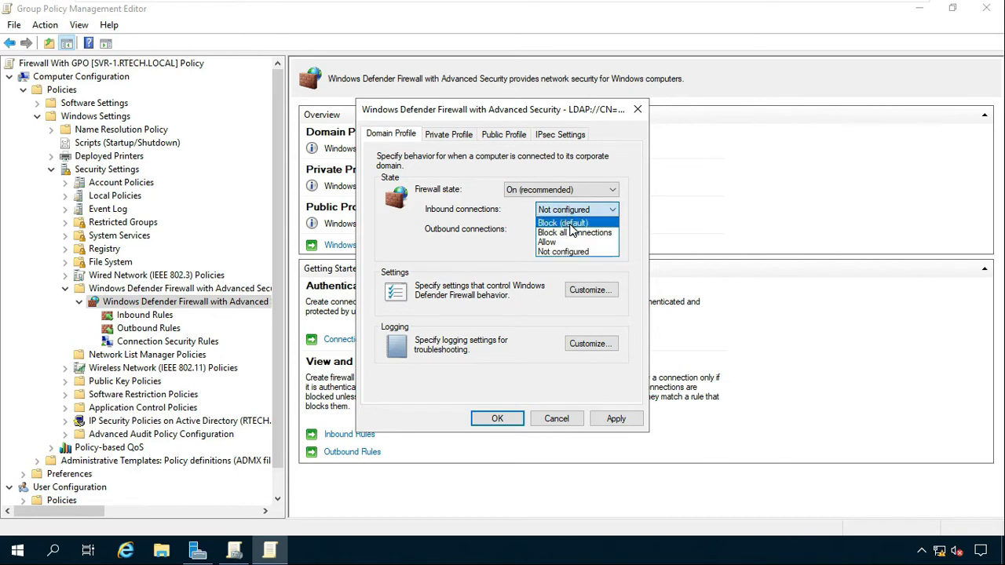
pyautogui.click(562, 224)
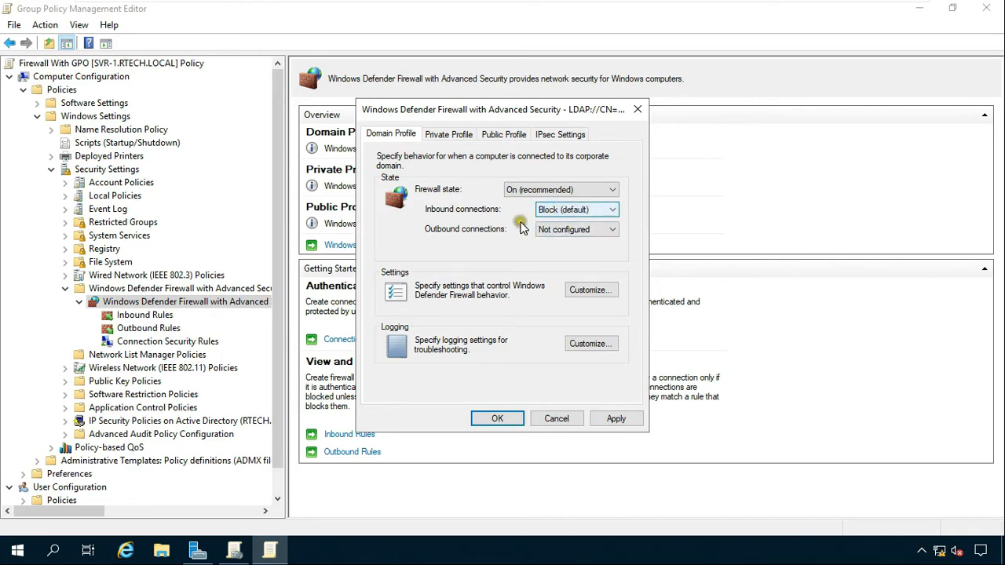
pyautogui.moveTo(474, 237)
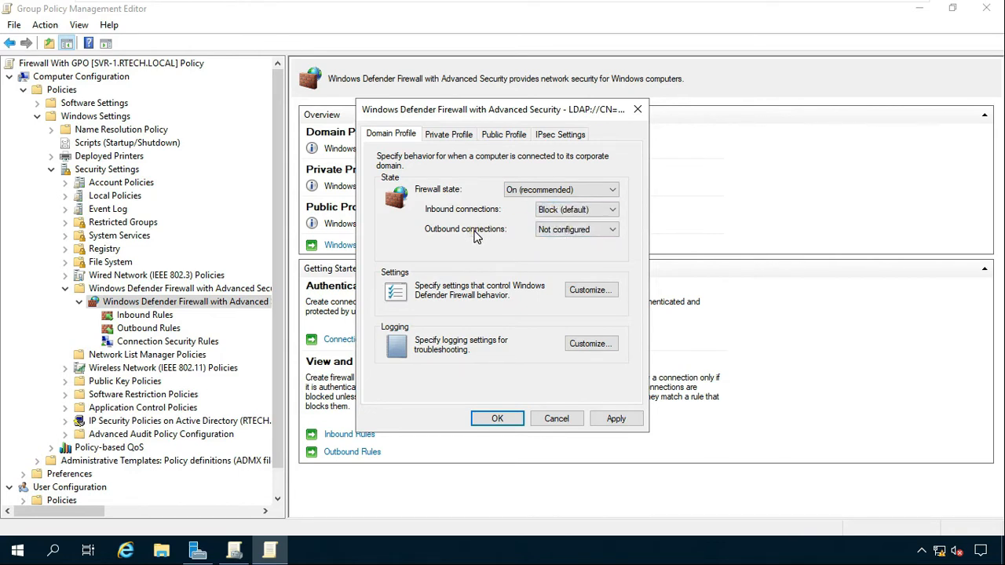
pyautogui.moveTo(487, 236)
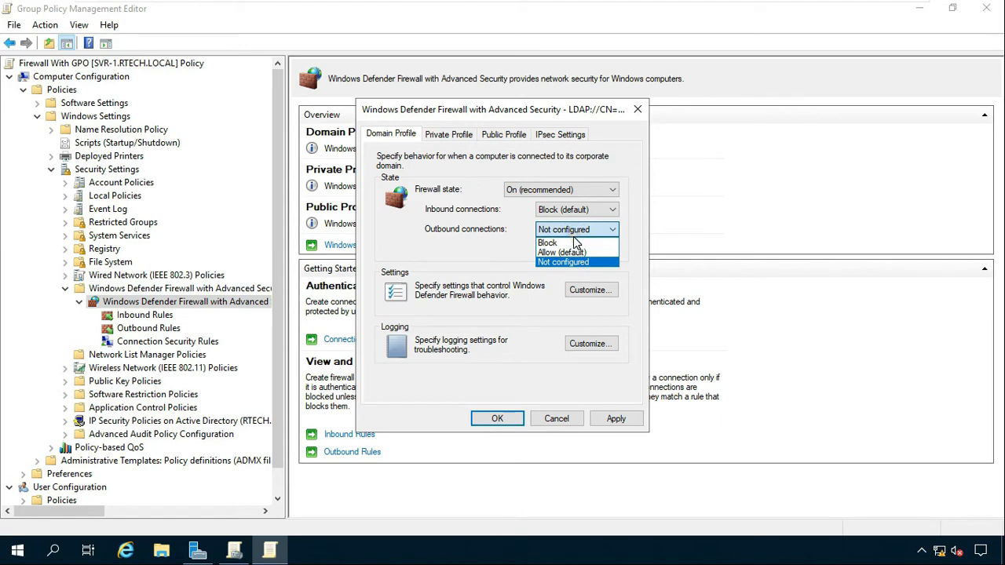
pyautogui.click(562, 251)
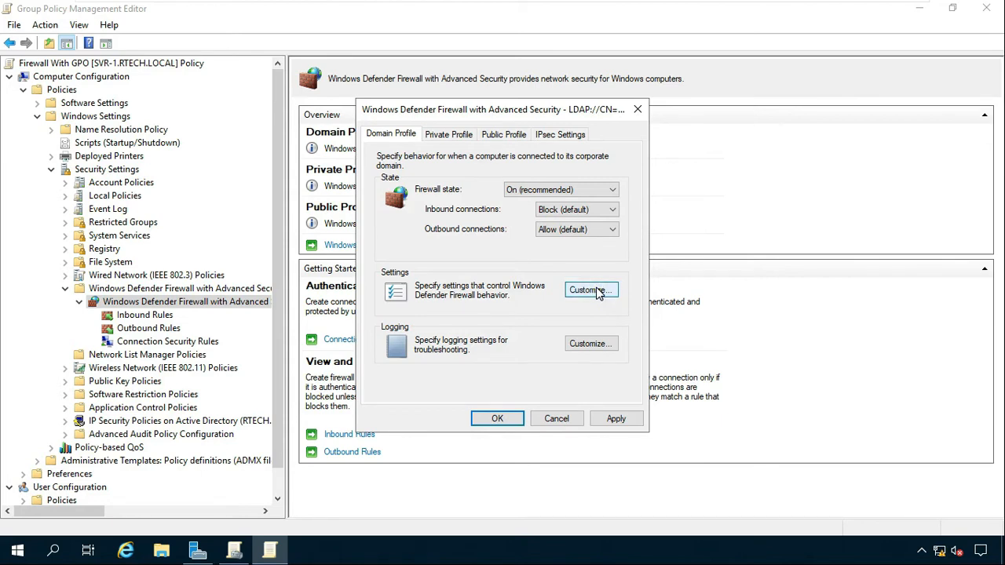
# - In the domain profile's customized settings, allow notifications and unicast responses
pyautogui.click(590, 290)
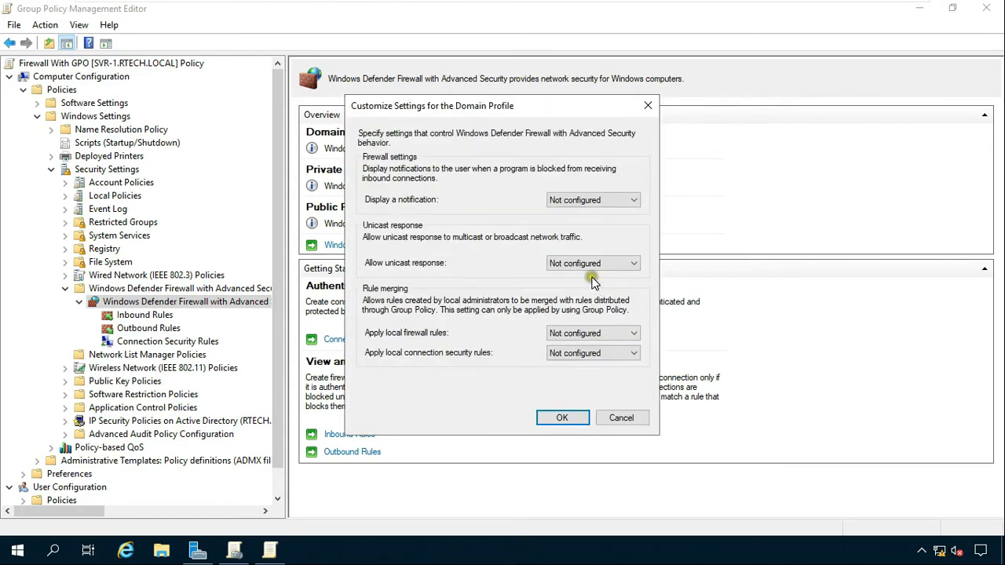
pyautogui.moveTo(543, 213)
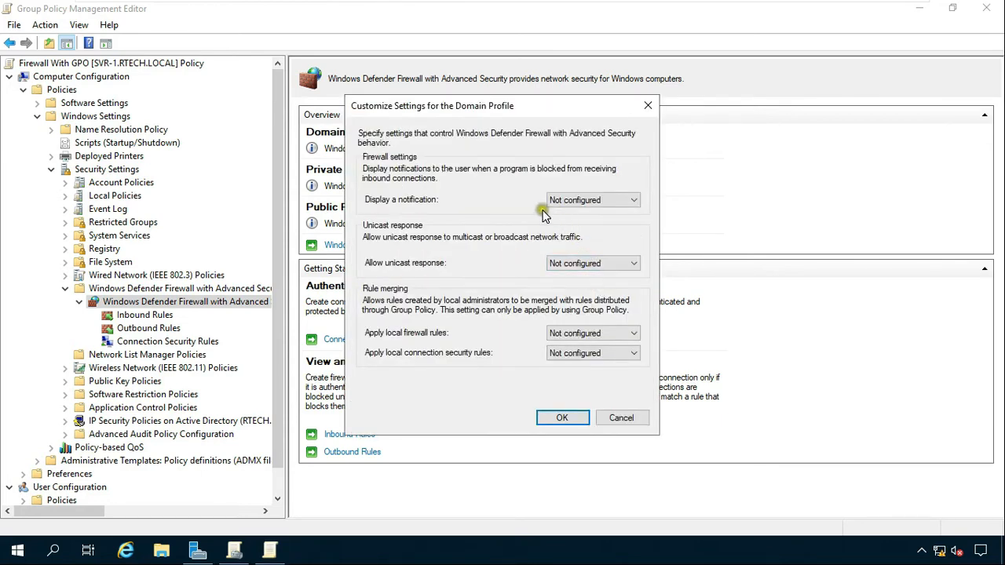
pyautogui.moveTo(479, 187)
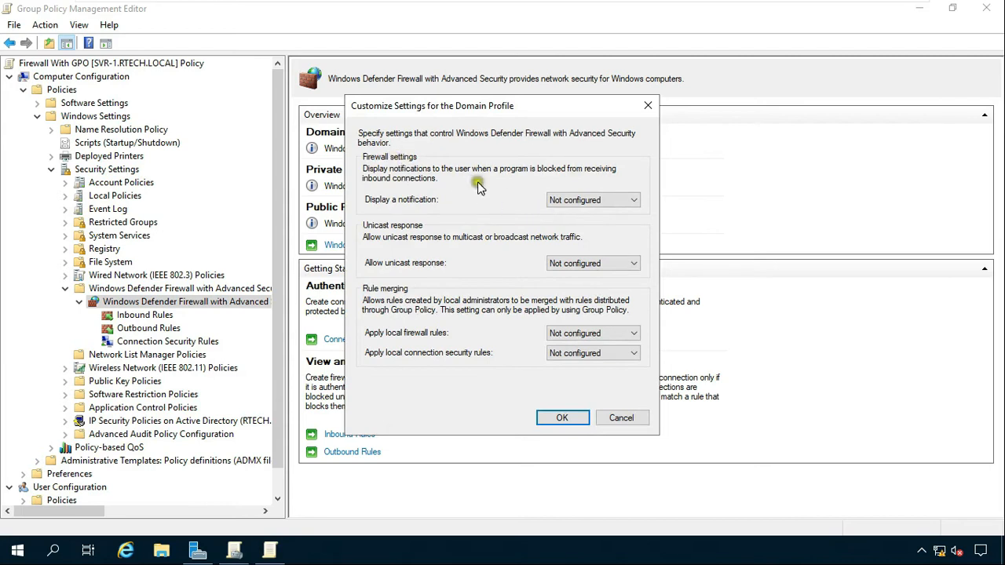
pyautogui.click(633, 199)
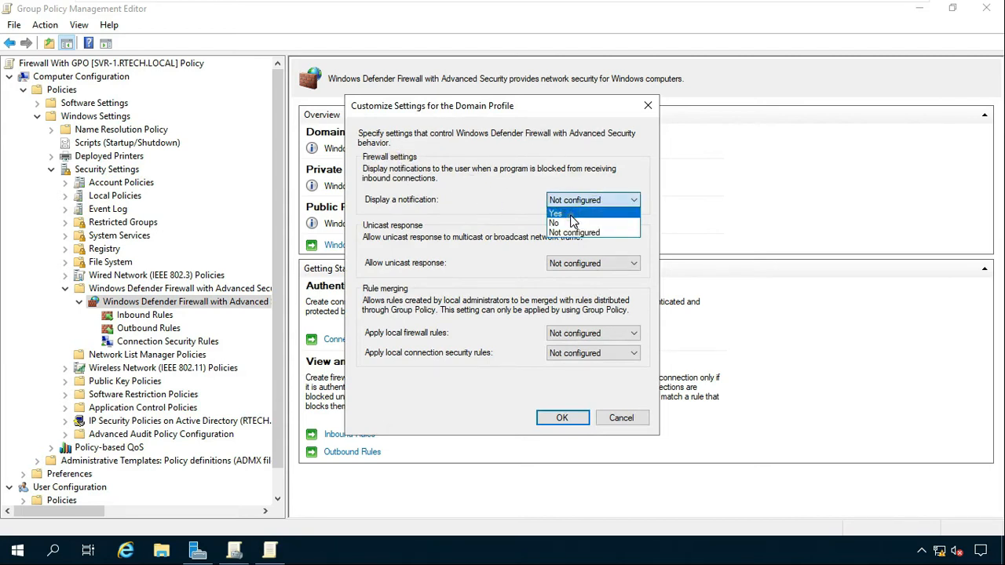
pyautogui.click(556, 213)
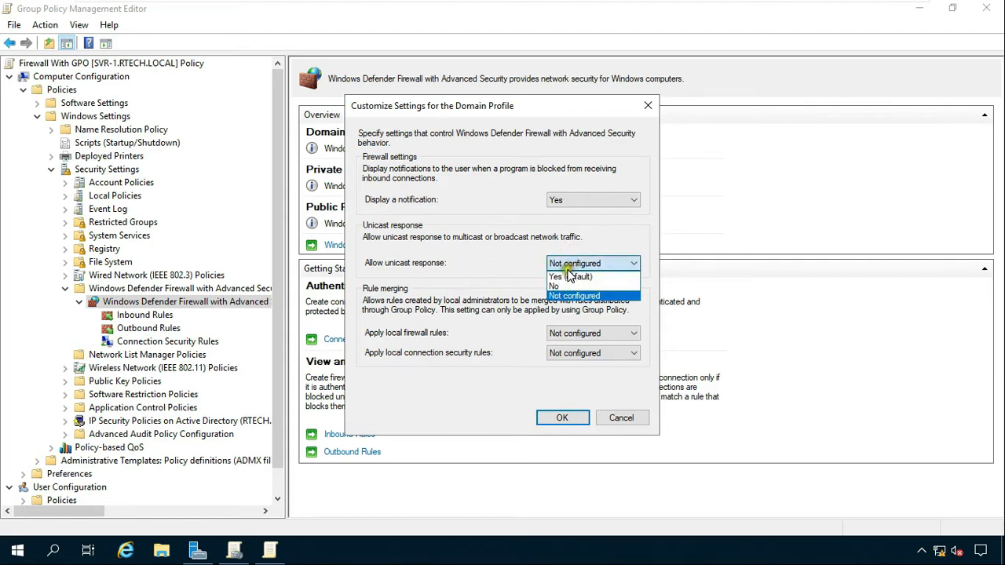
pyautogui.click(572, 277)
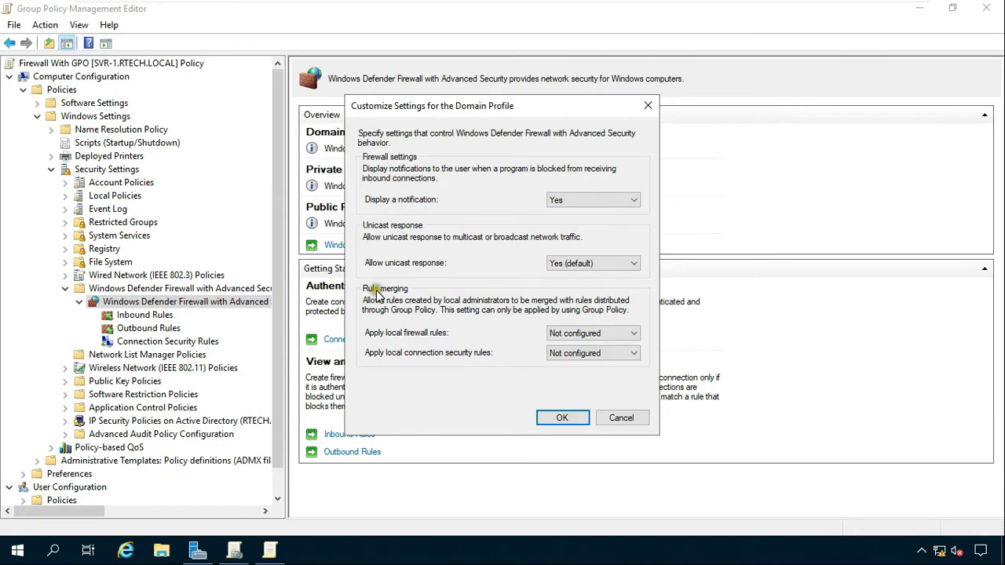
# - Set both Apply local firewall rules and local connection security rules to No and confirm
pyautogui.click(594, 333)
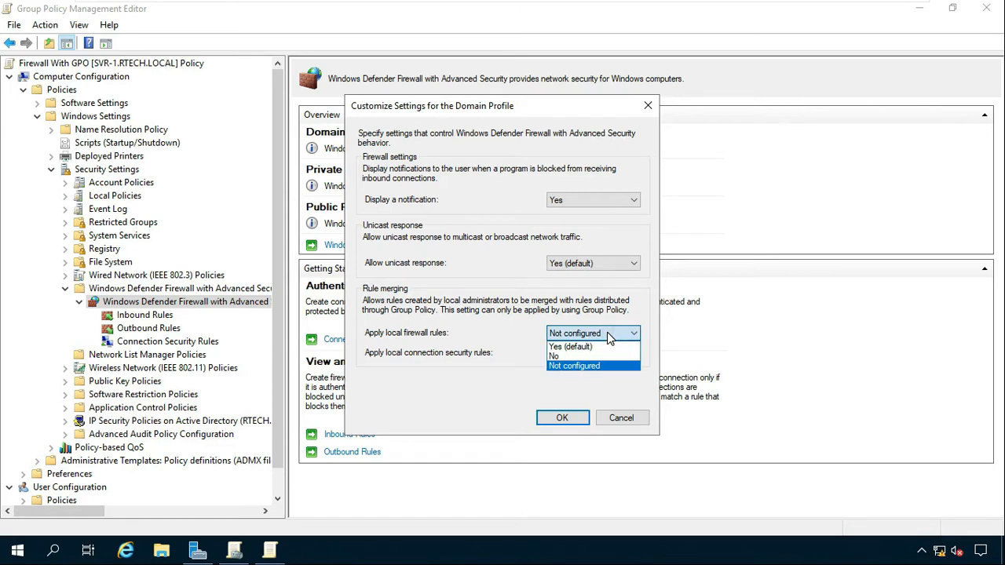
pyautogui.moveTo(523, 328)
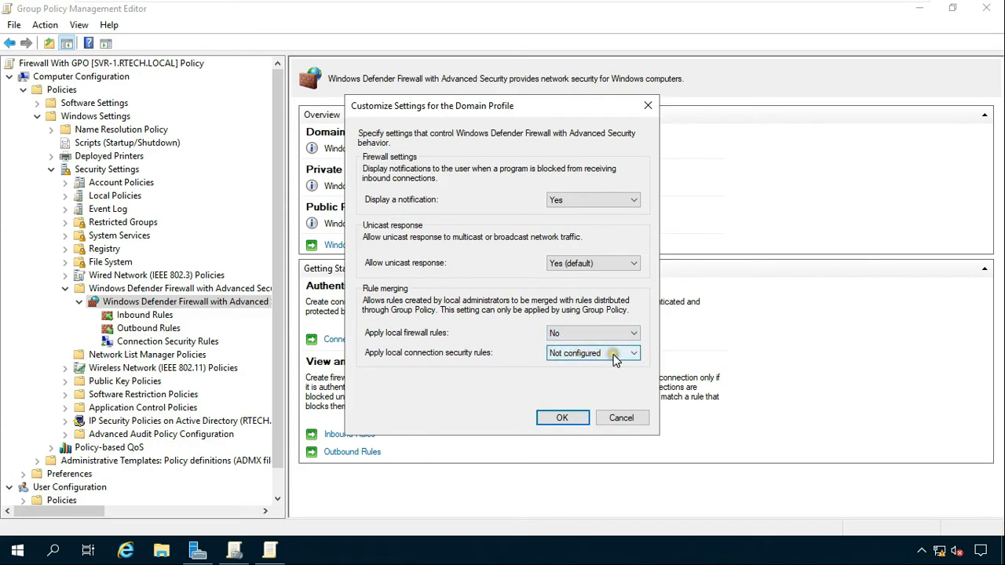
pyautogui.click(631, 352)
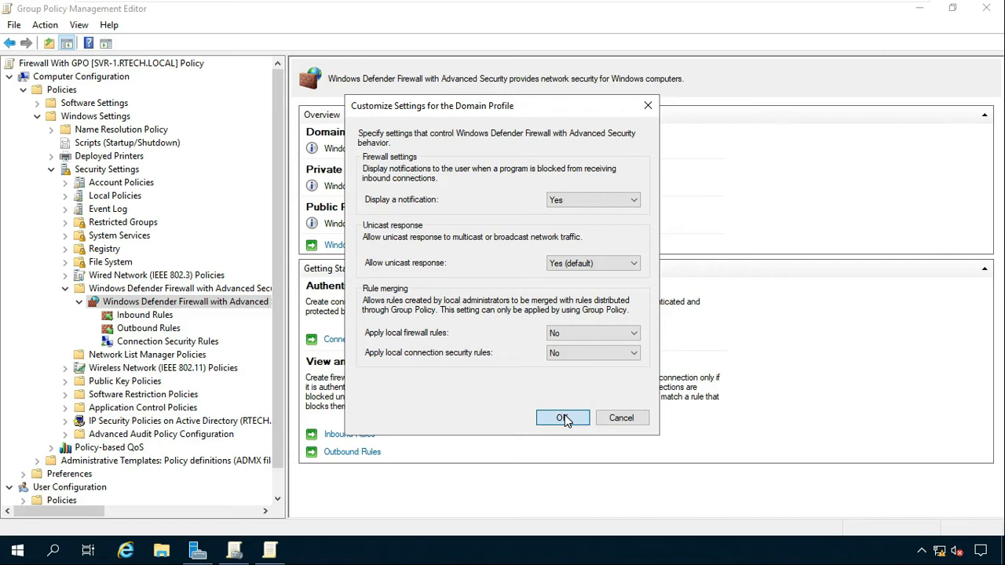
pyautogui.click(563, 418)
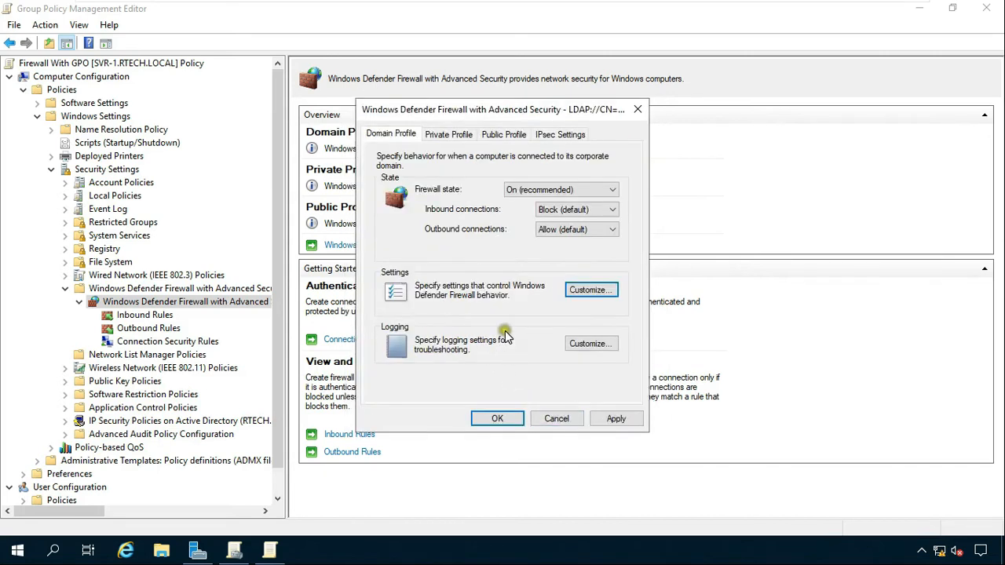
pyautogui.moveTo(589, 358)
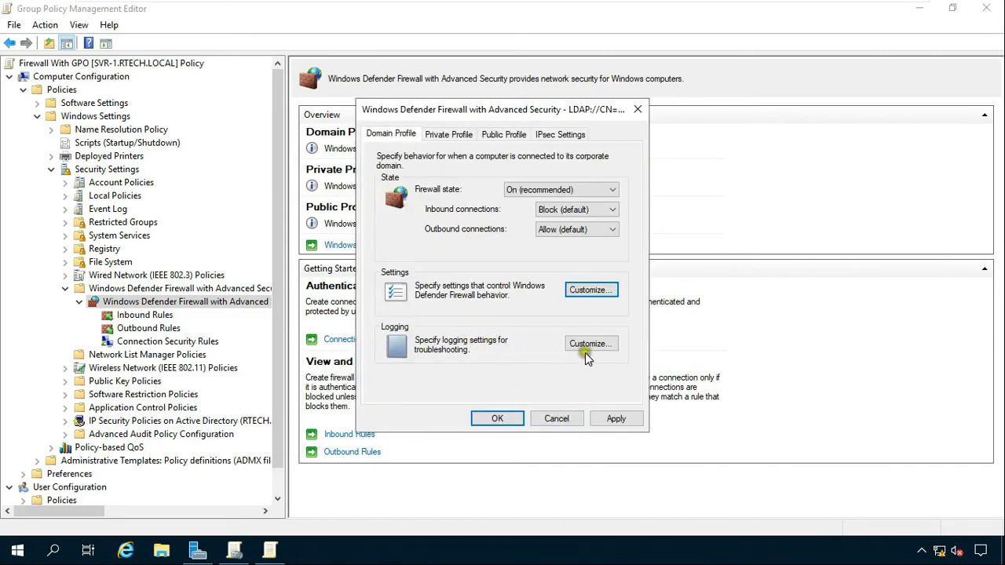
pyautogui.click(591, 342)
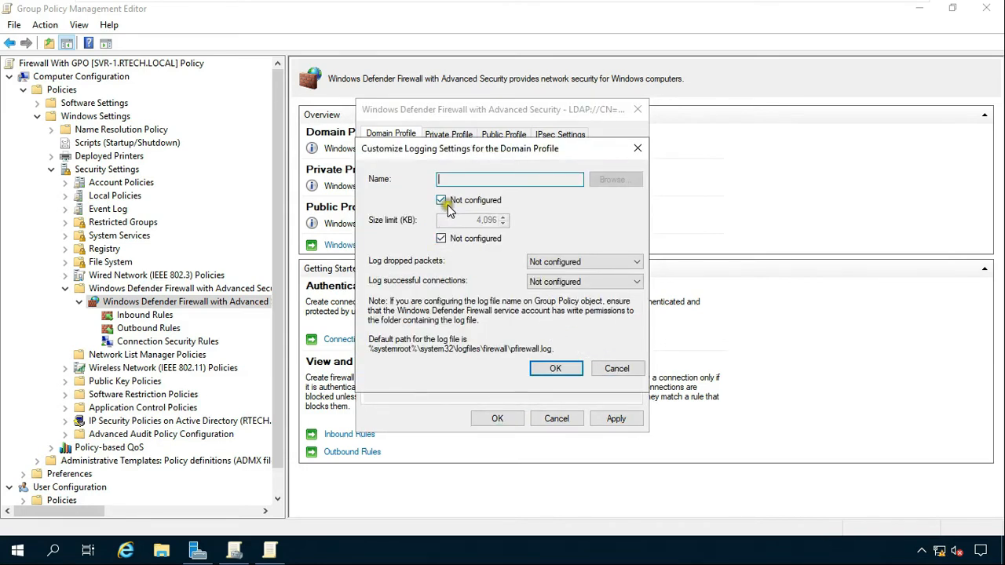
# - Configure the domain profile log file path and set Log dropped packets to Yes, size 4,096 KB
pyautogui.click(442, 201)
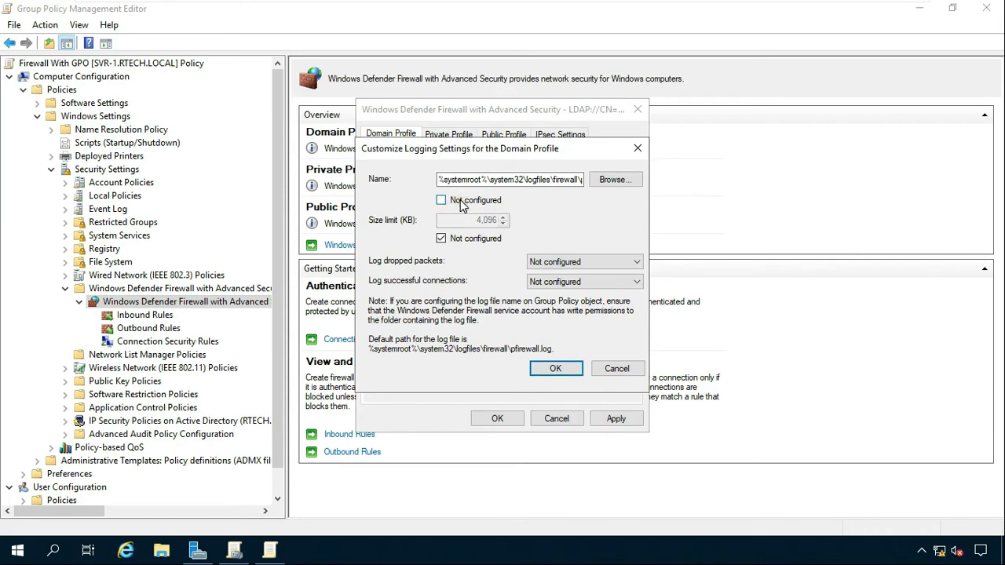
pyautogui.click(440, 239)
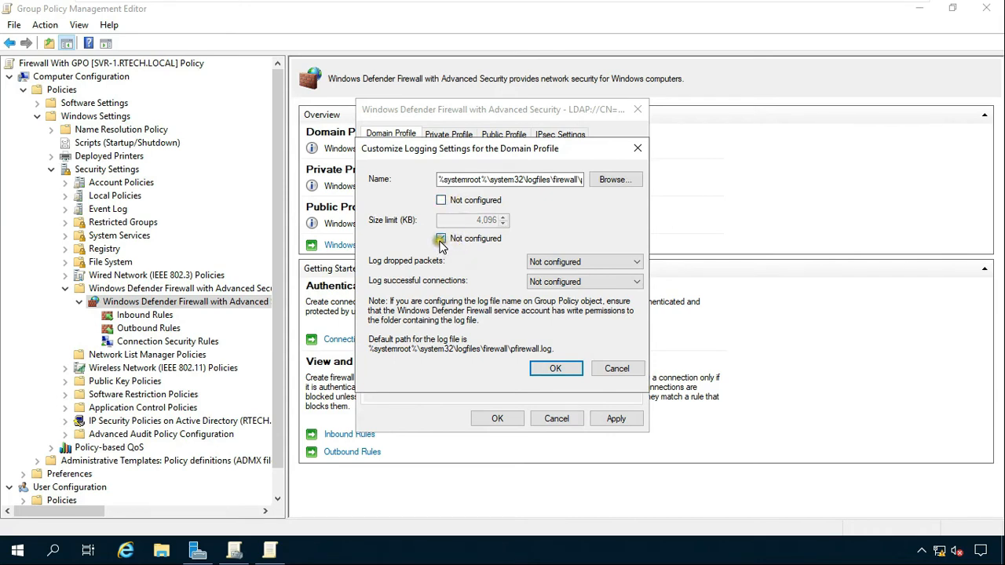
pyautogui.click(440, 239)
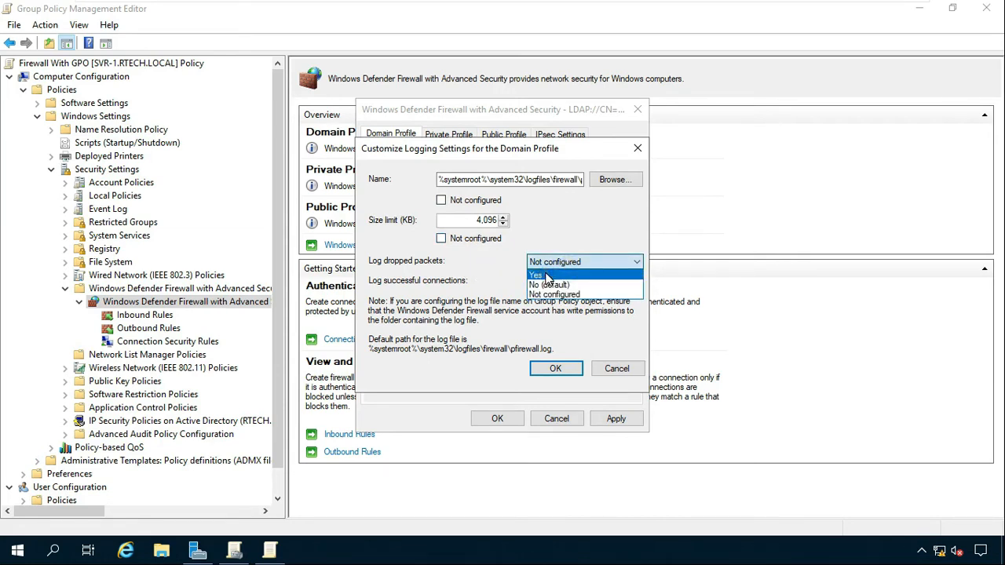
pyautogui.click(537, 273)
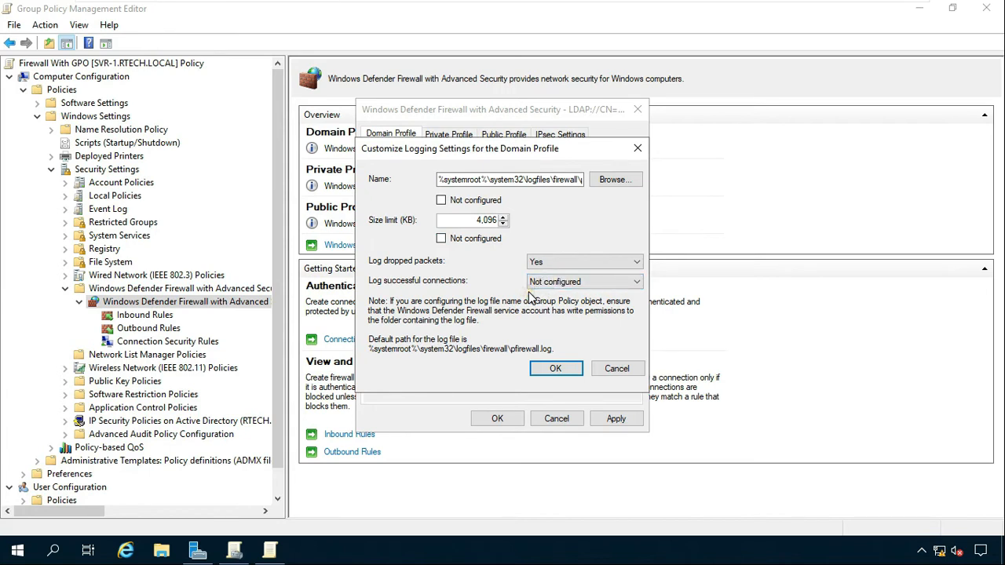
pyautogui.moveTo(629, 302)
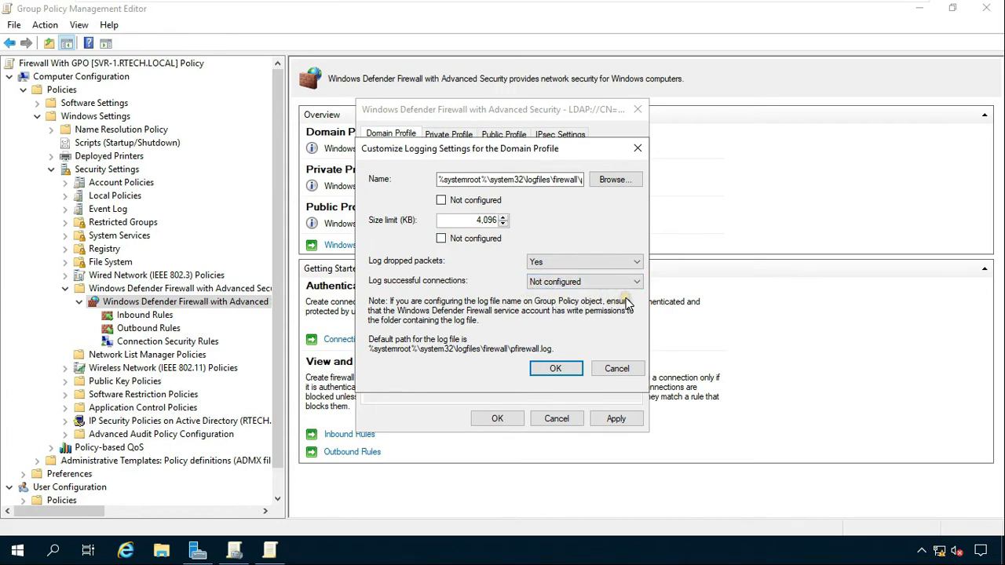
pyautogui.moveTo(556, 369)
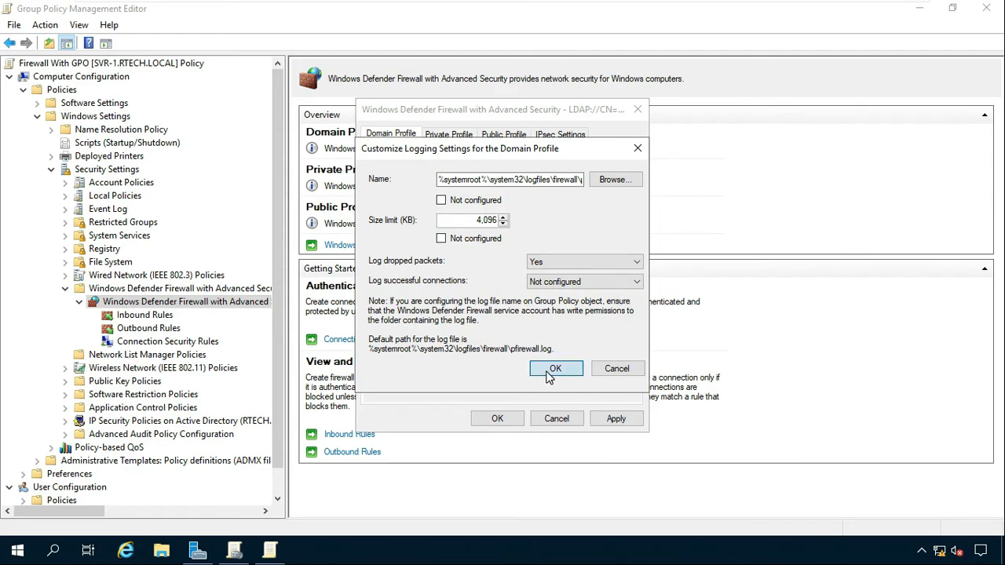
# - Confirm logging, then set the Private and Public profiles' outbound connections to Allow (default)
pyautogui.click(556, 367)
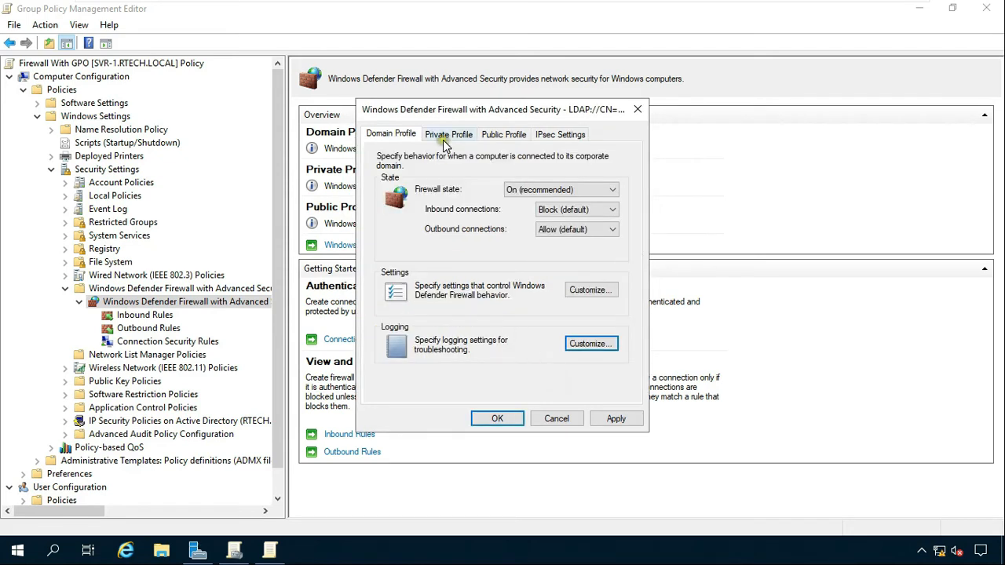
pyautogui.click(449, 134)
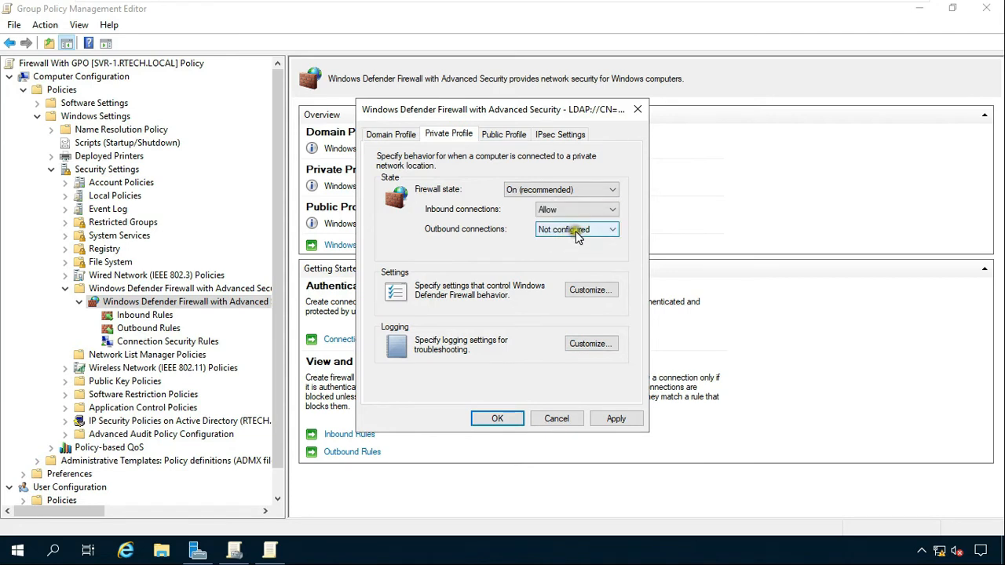
pyautogui.click(578, 229)
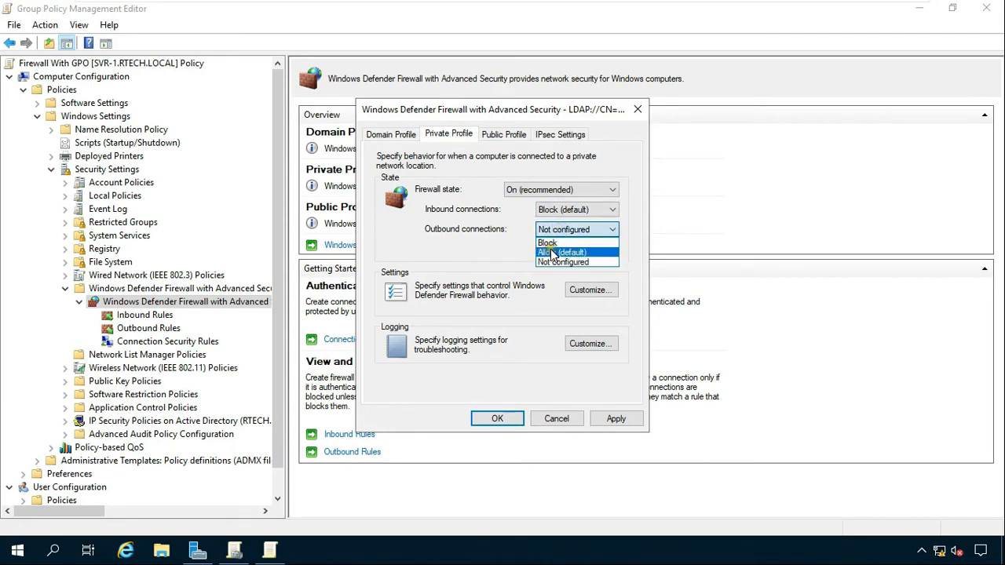
pyautogui.click(590, 289)
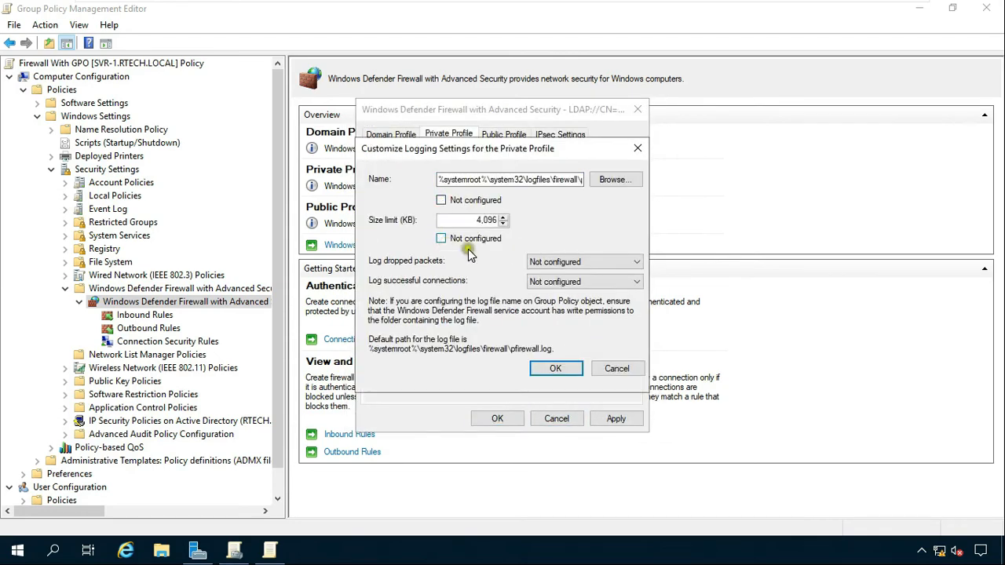
pyautogui.click(503, 133)
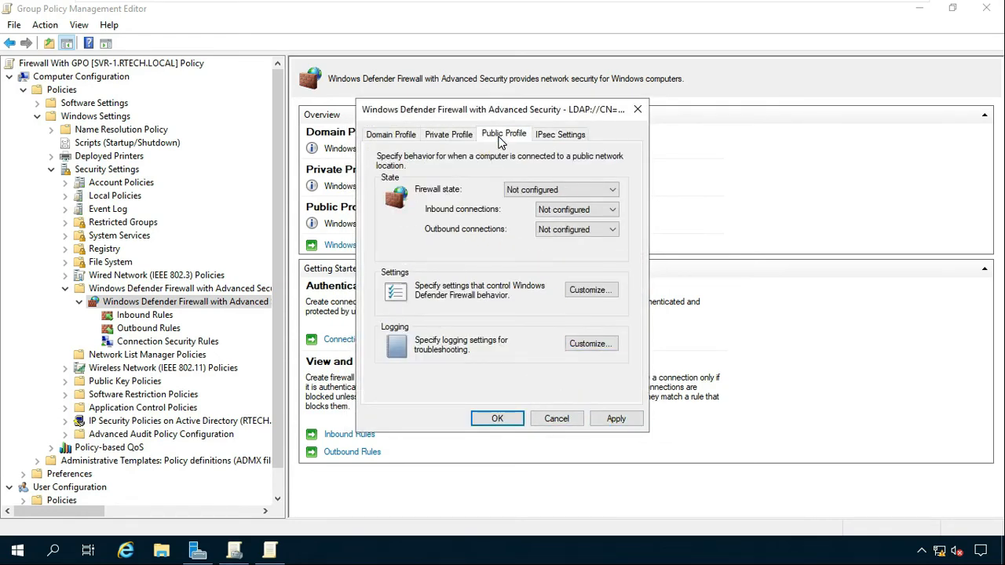
pyautogui.click(611, 230)
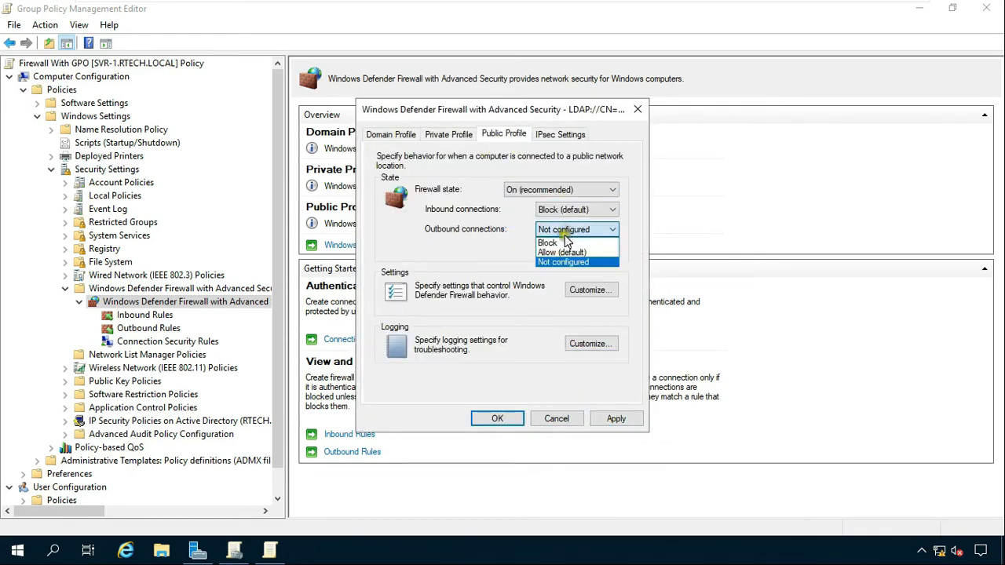
pyautogui.click(590, 289)
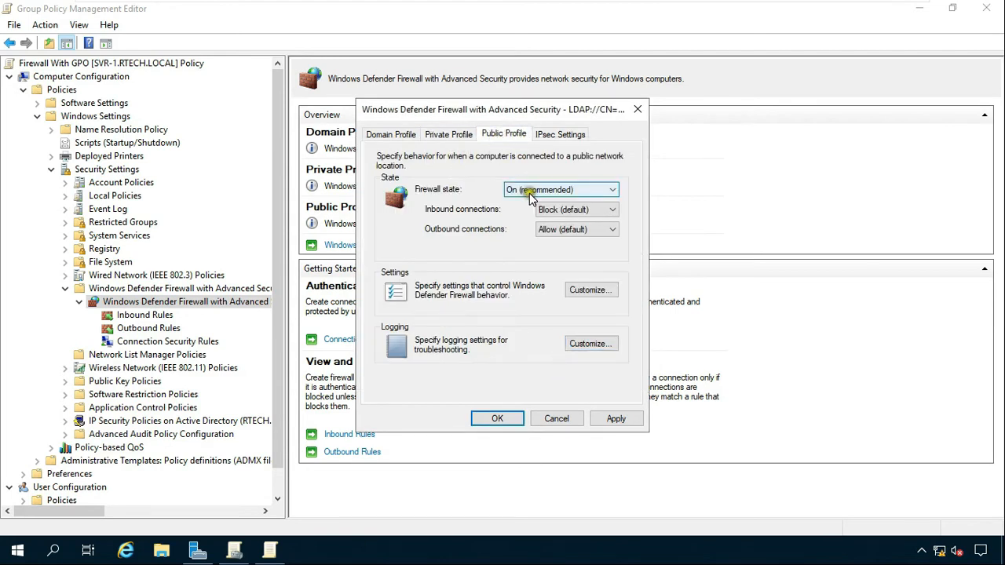
# - Apply the profile settings and return to the firewall overview showing all three profiles on
pyautogui.click(390, 134)
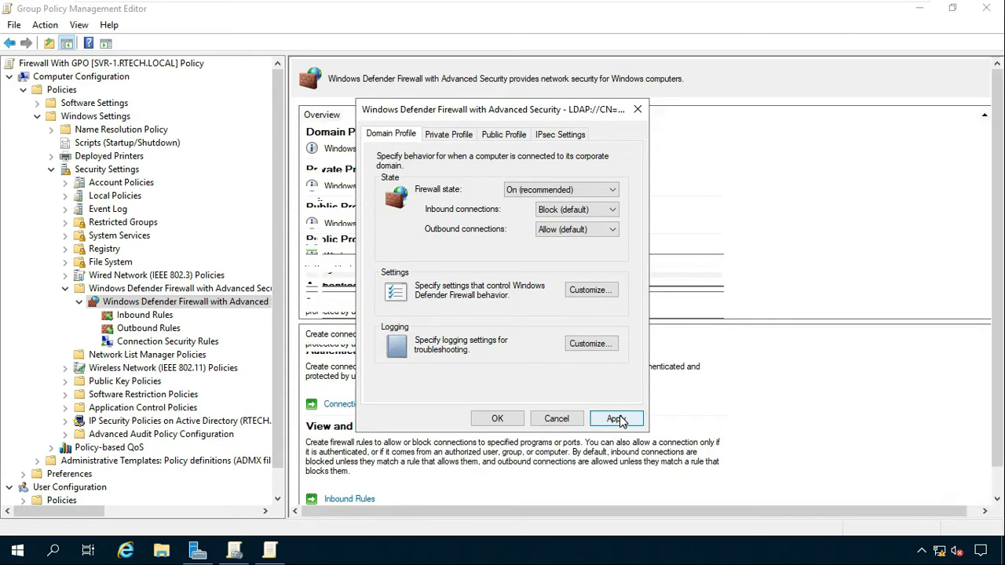
pyautogui.click(616, 418)
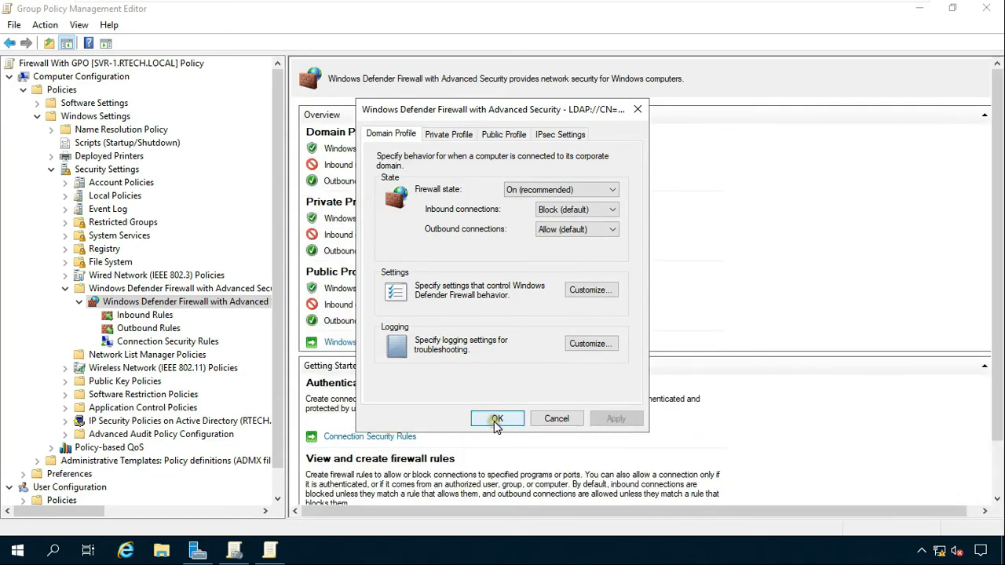
pyautogui.click(496, 418)
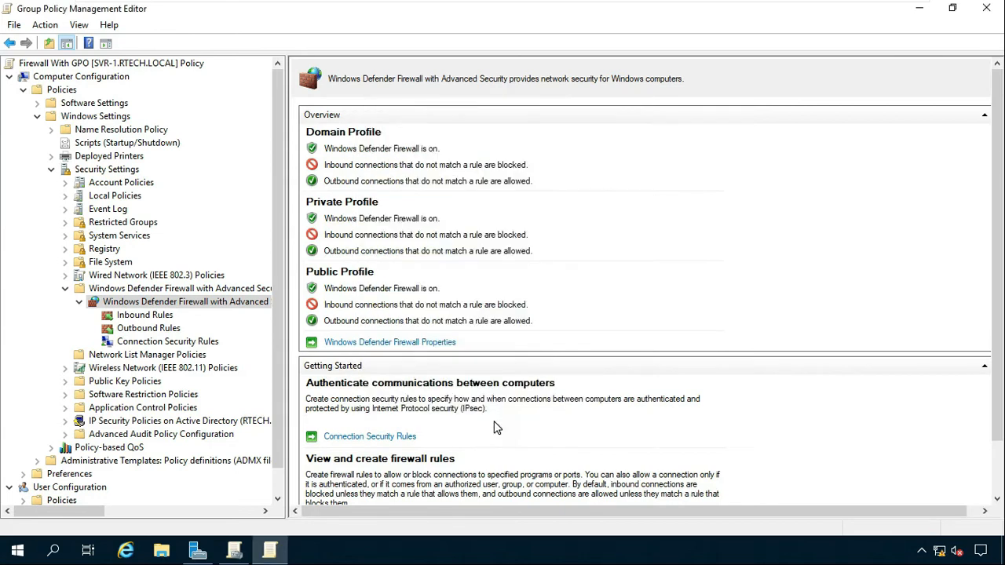
pyautogui.moveTo(396, 273)
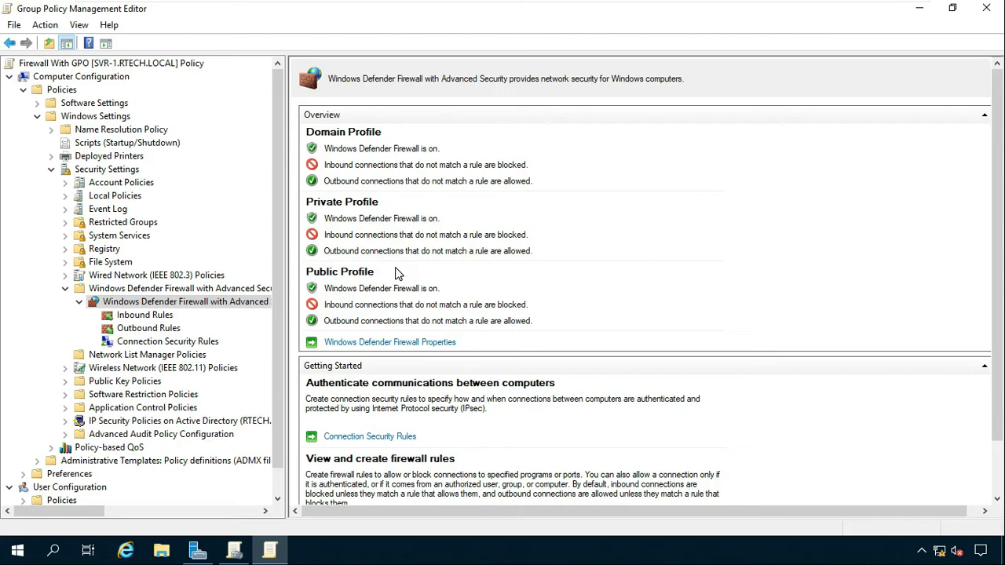
pyautogui.moveTo(423, 295)
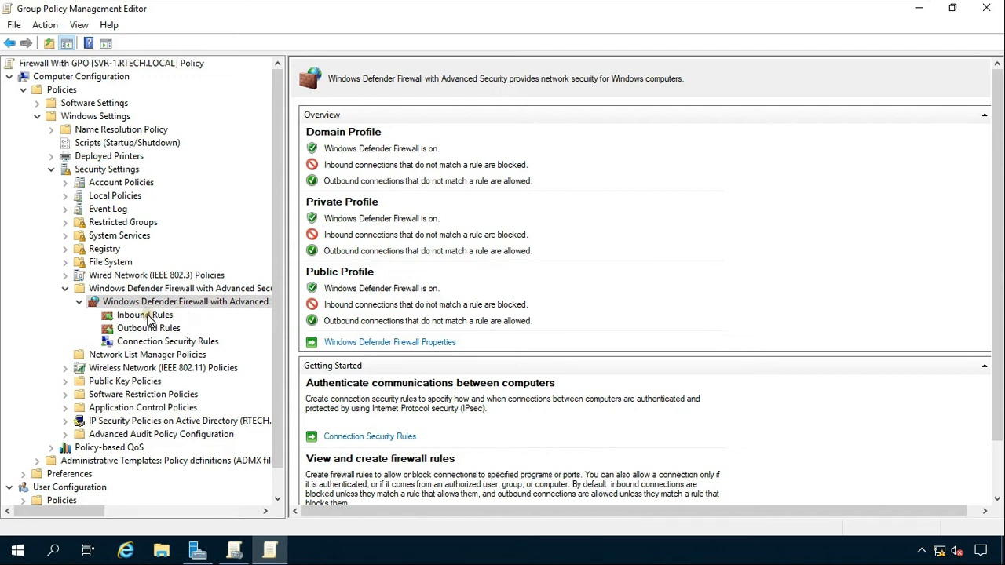
# - Start a new custom inbound rule in the policy and advance to the Program step (All programs)
pyautogui.click(145, 314)
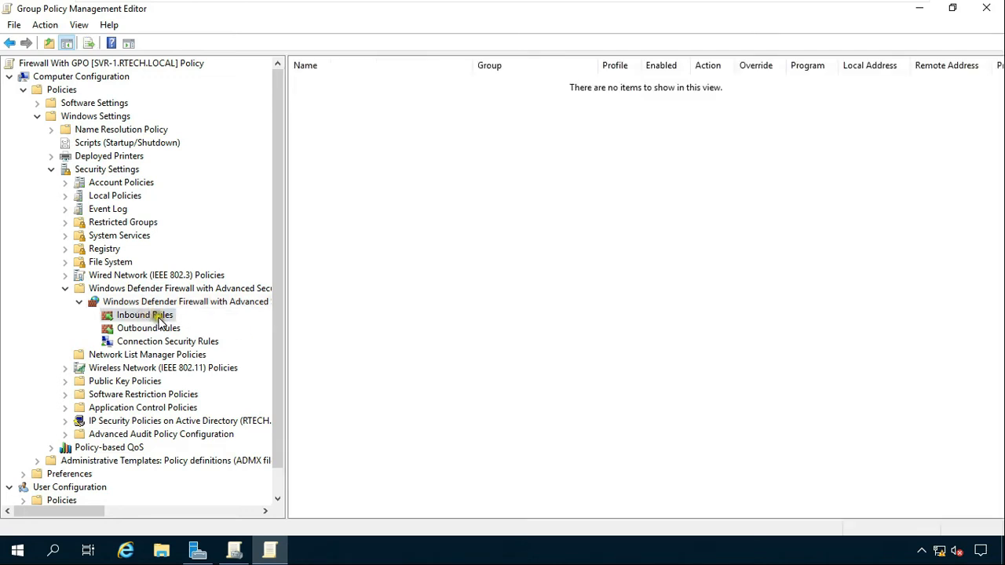
pyautogui.rightClick(145, 314)
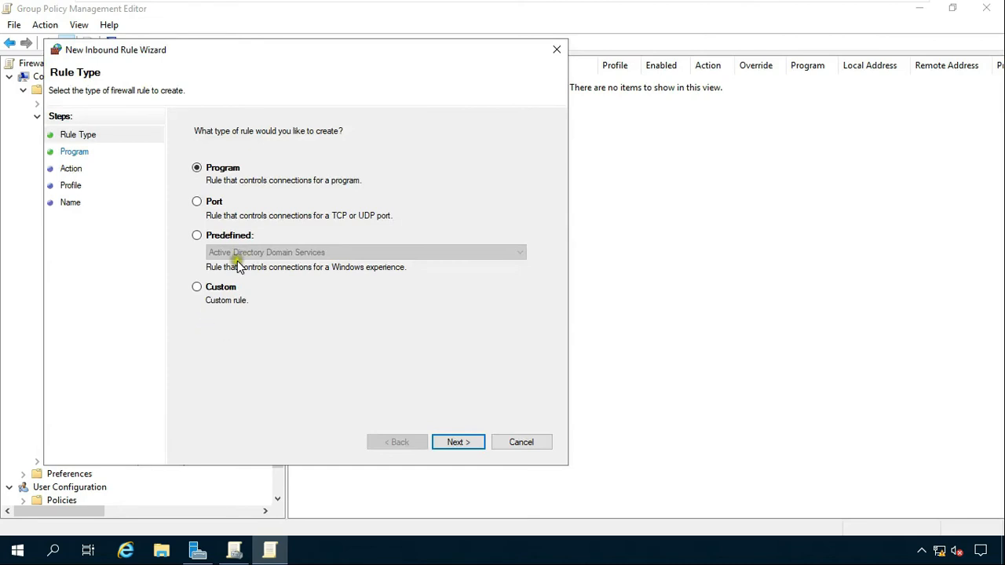
pyautogui.click(198, 286)
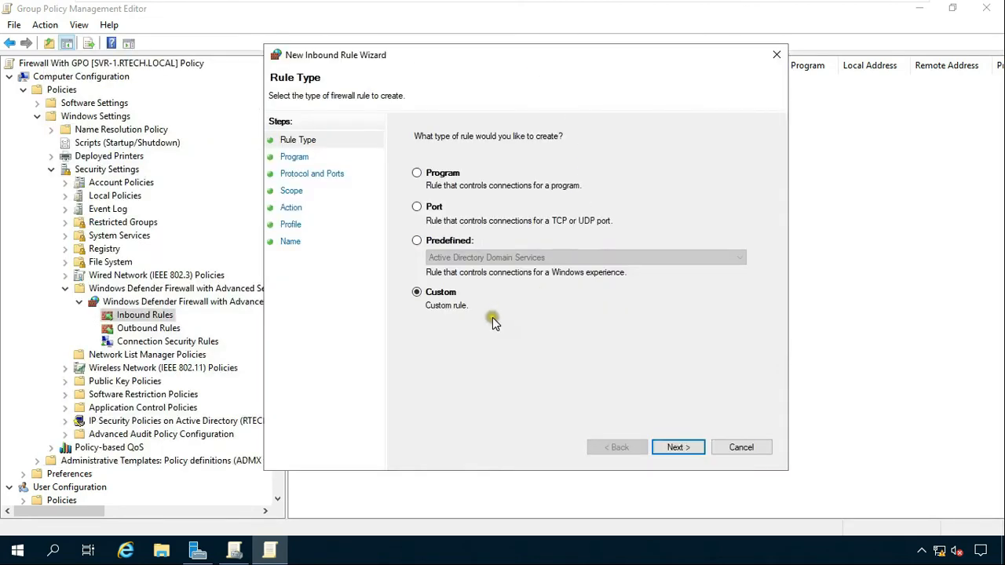
pyautogui.click(677, 446)
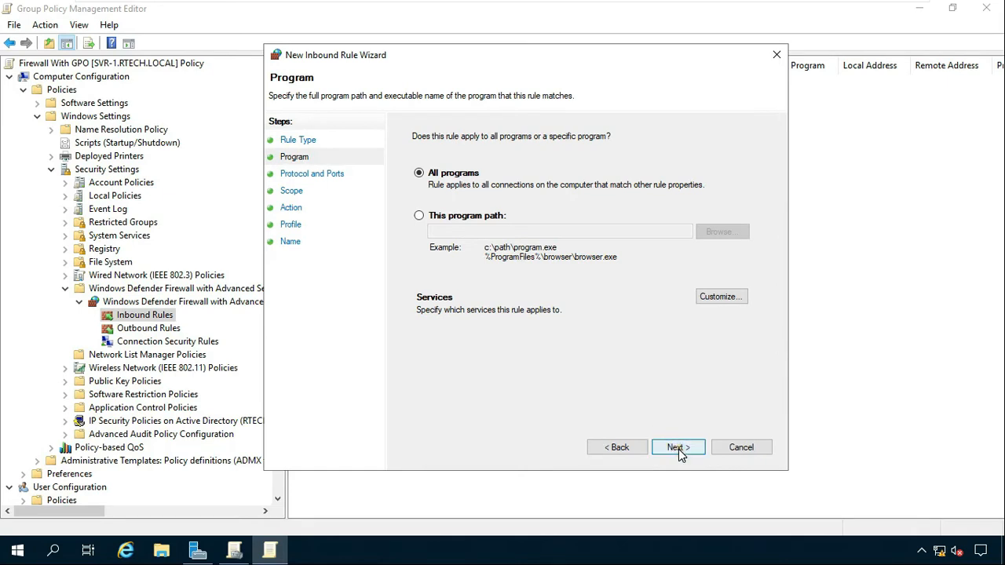
# - Set the rule's protocol to ICMPv4 covering all ICMP types
pyautogui.click(674, 446)
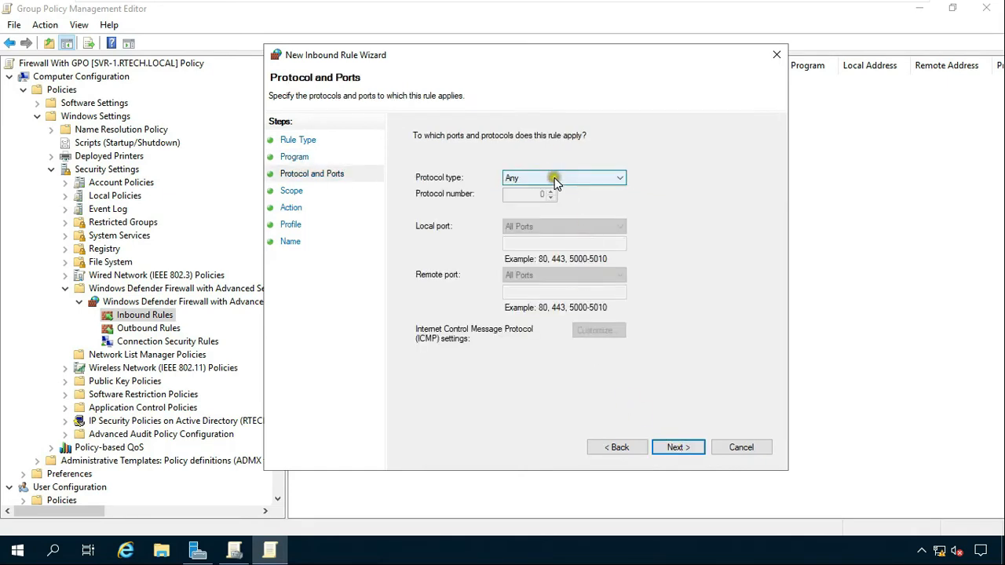
pyautogui.click(619, 177)
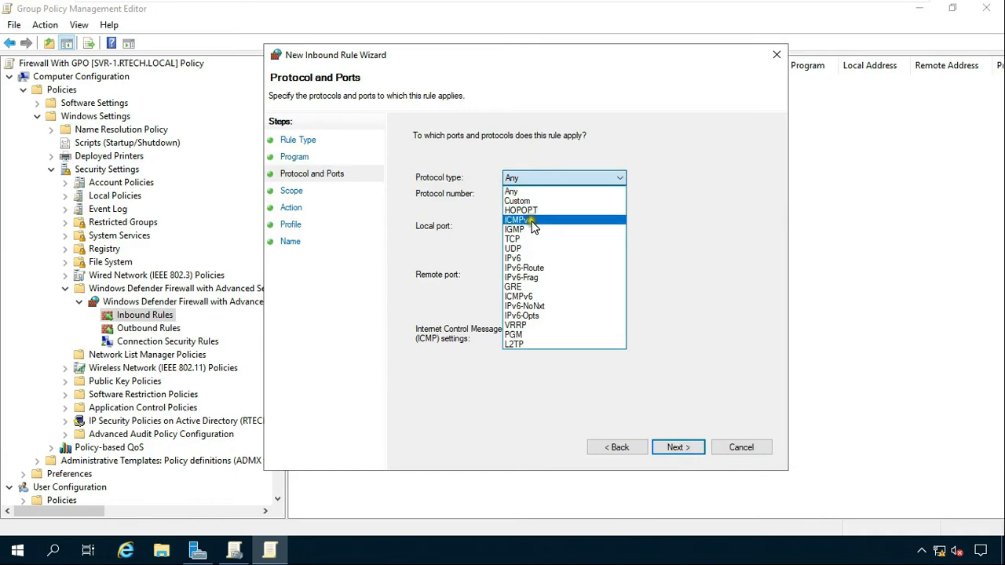
pyautogui.click(517, 220)
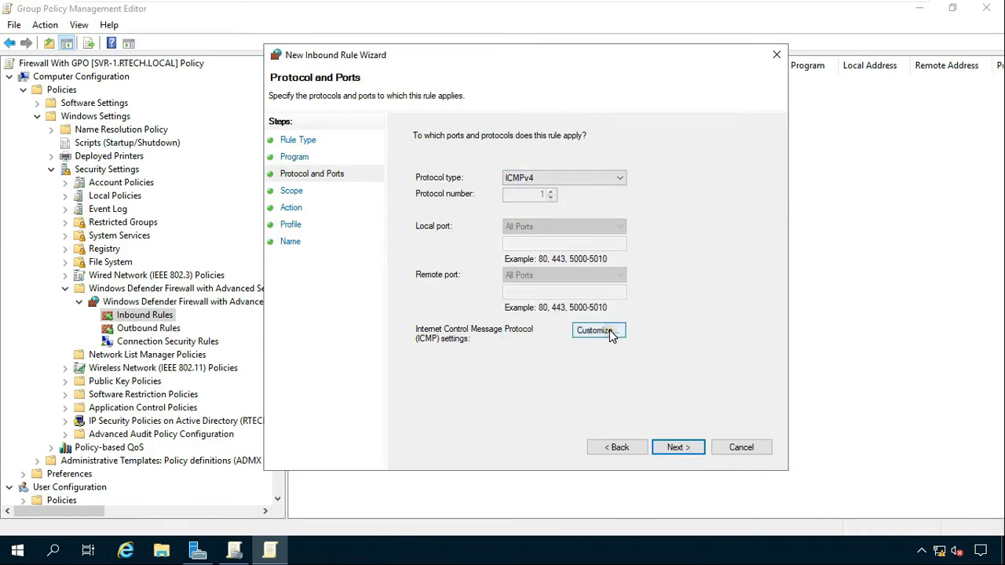
pyautogui.click(597, 330)
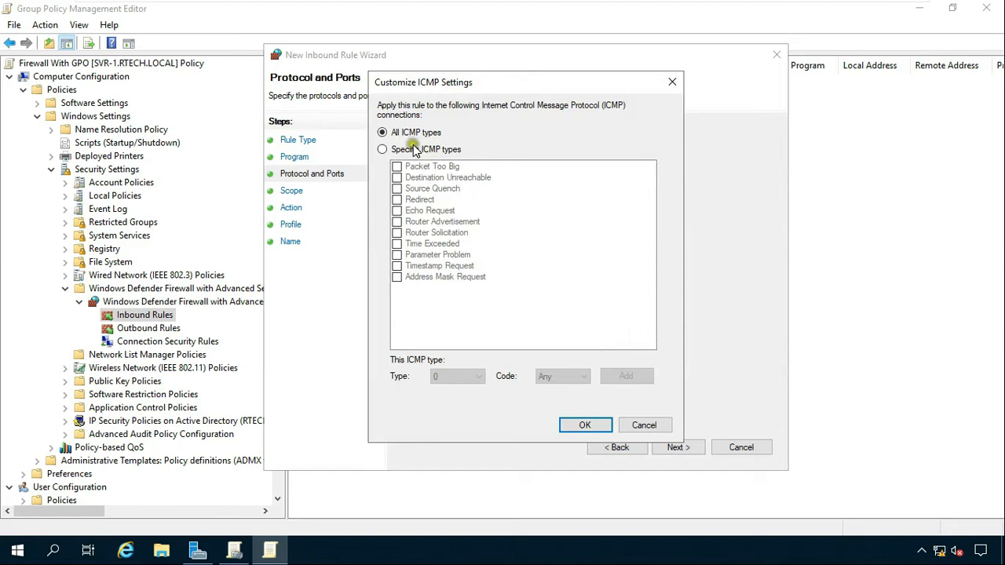
pyautogui.click(585, 424)
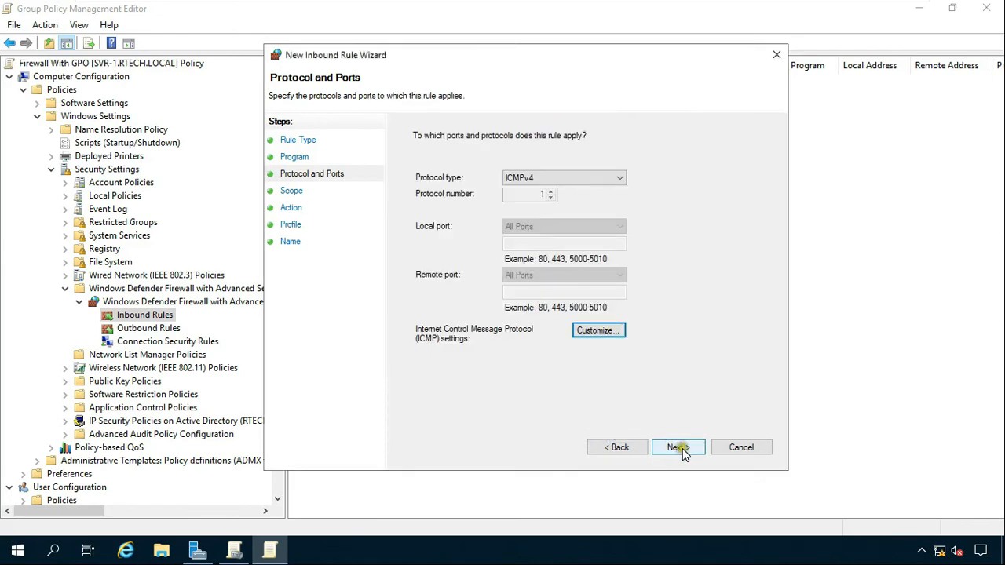
# - Limit the rule's remote scope to the subnet 172.16.0.0/16, any local address
pyautogui.click(674, 446)
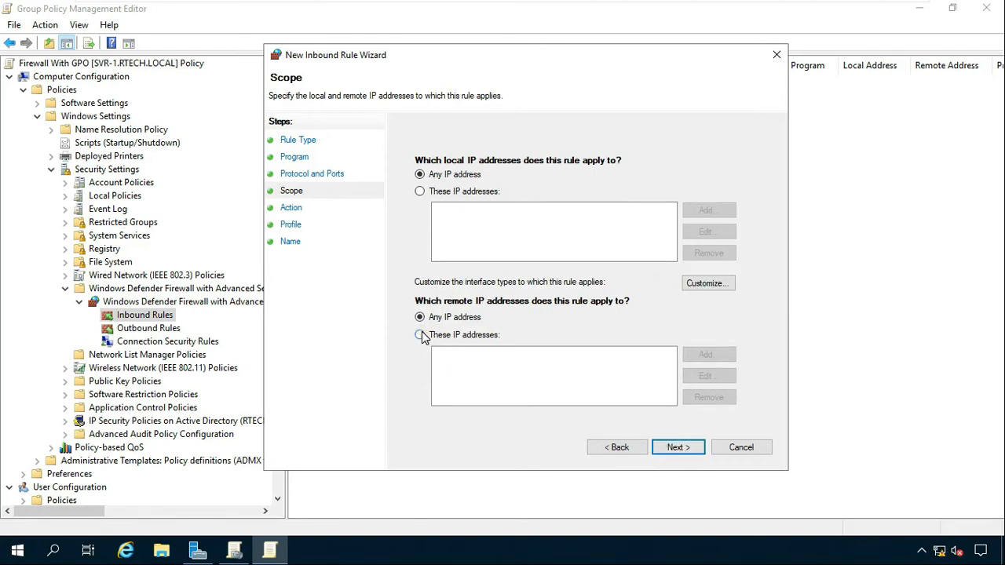
pyautogui.click(420, 335)
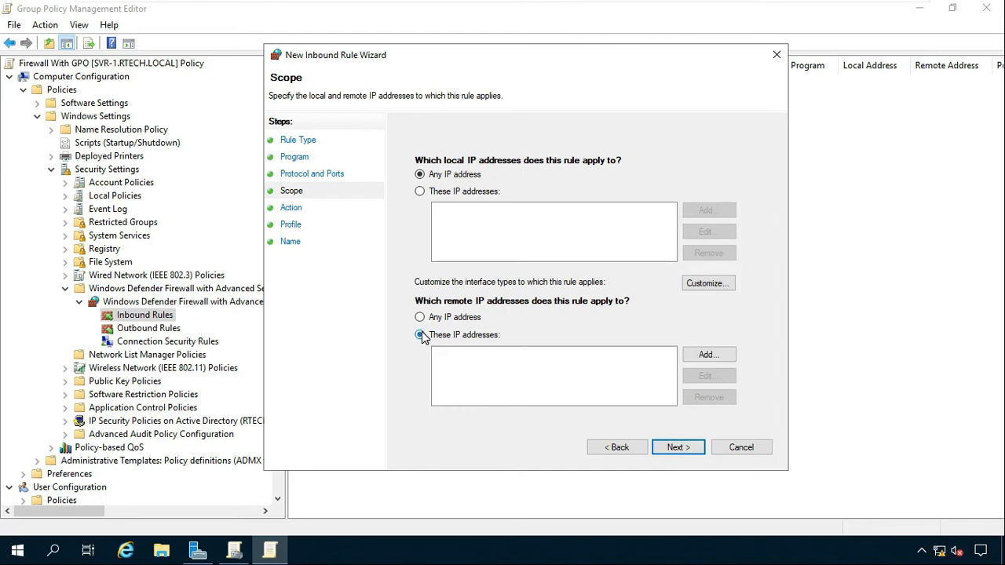
pyautogui.click(708, 355)
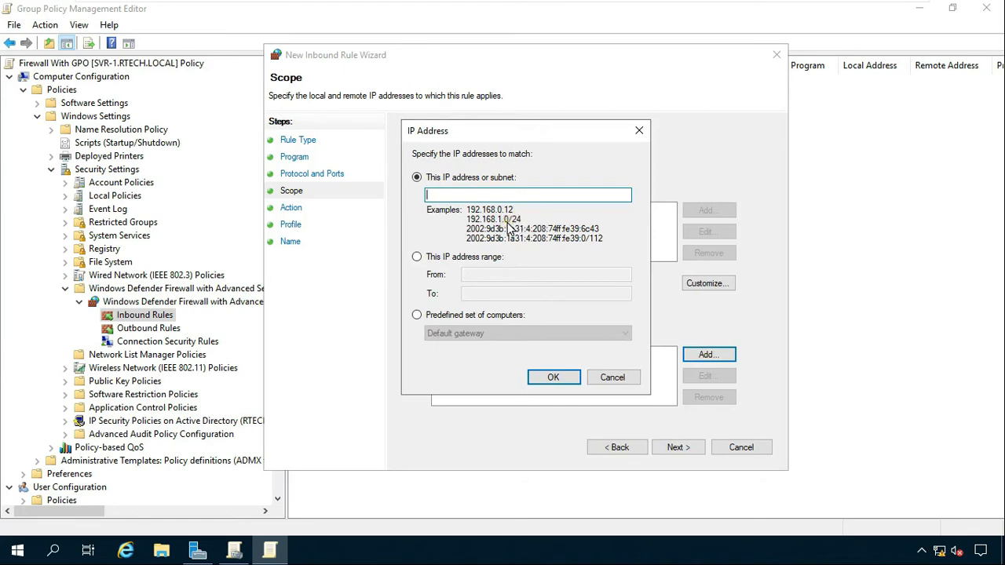
pyautogui.write('172.1')
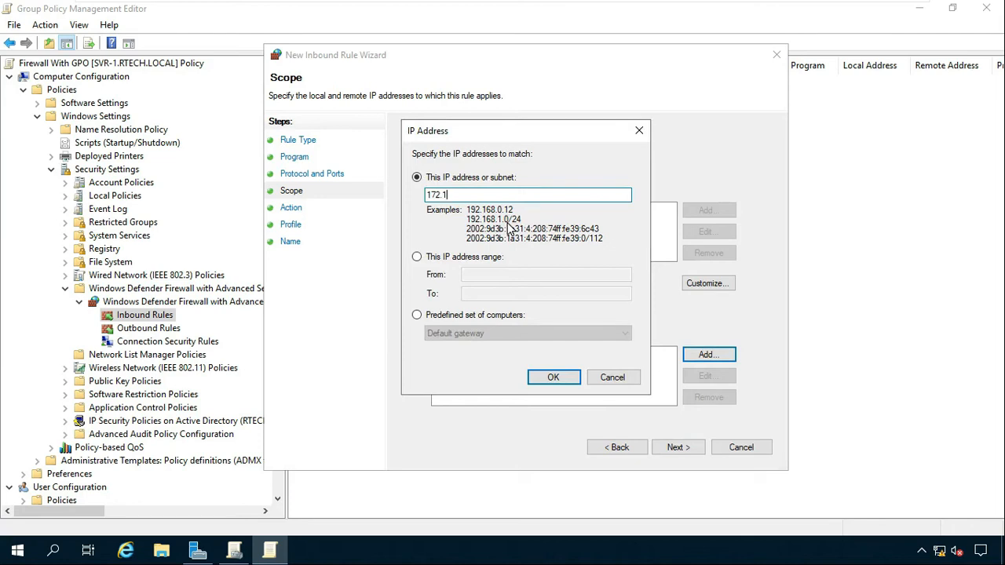
pyautogui.write('6.0.')
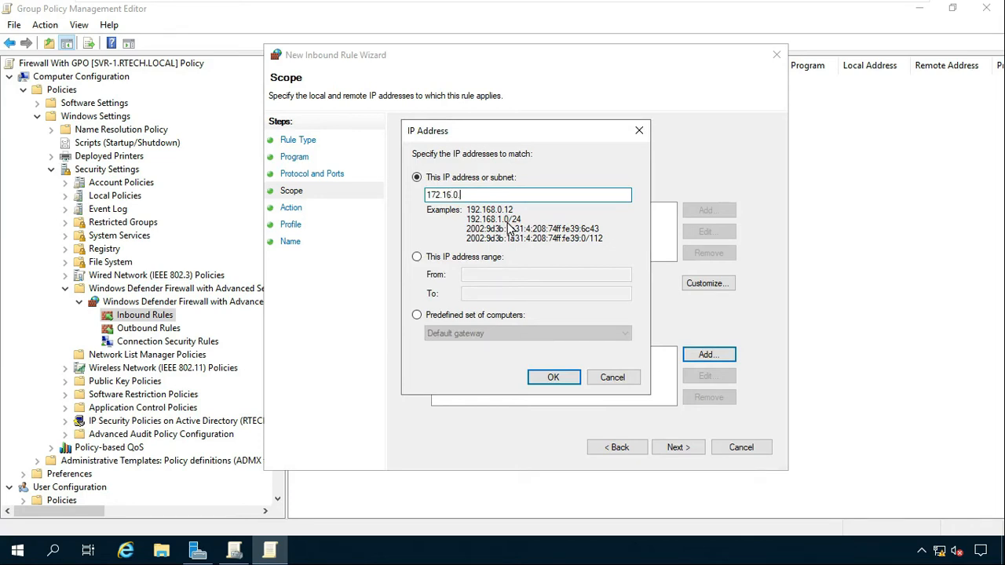
pyautogui.write('0')
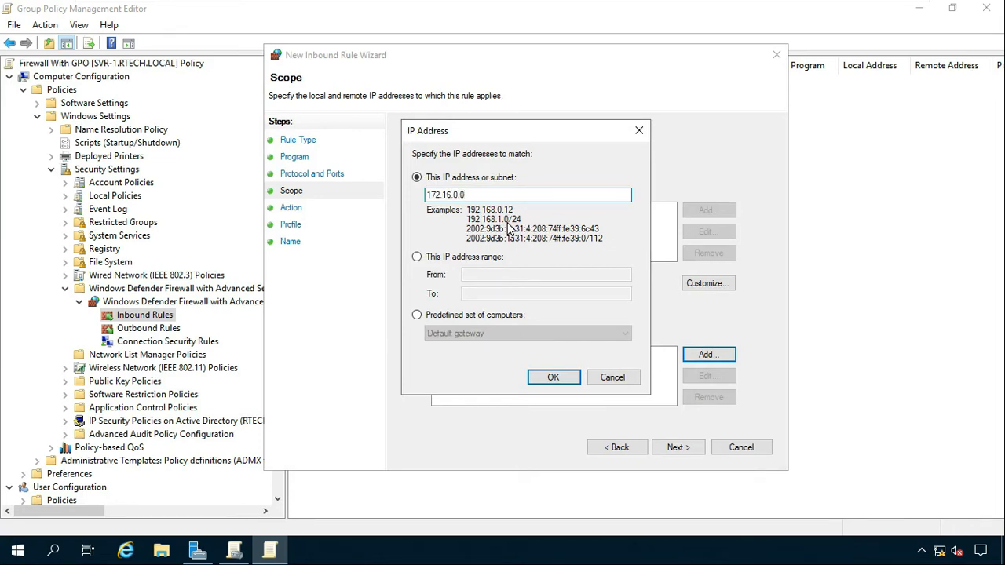
pyautogui.write('/16')
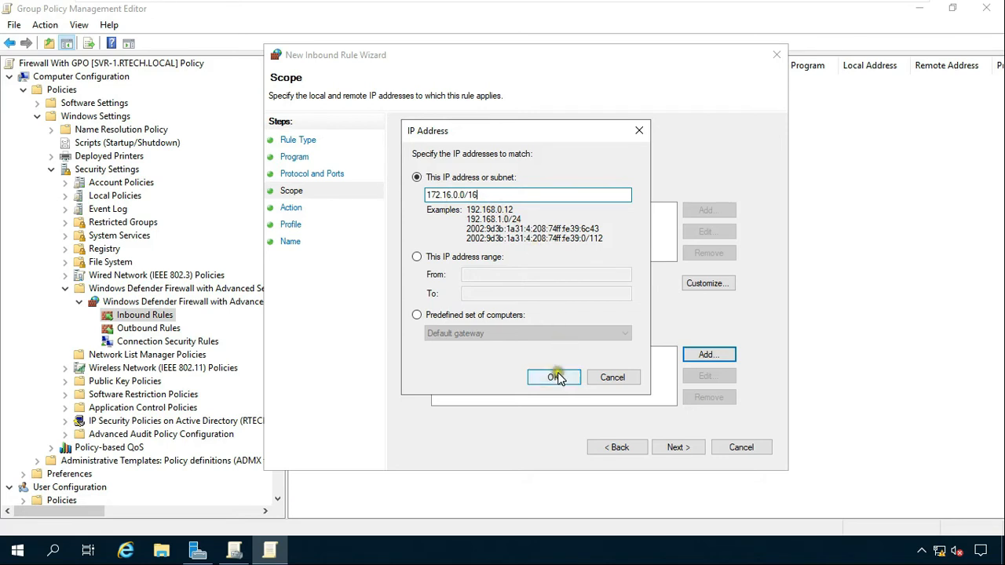
pyautogui.click(554, 377)
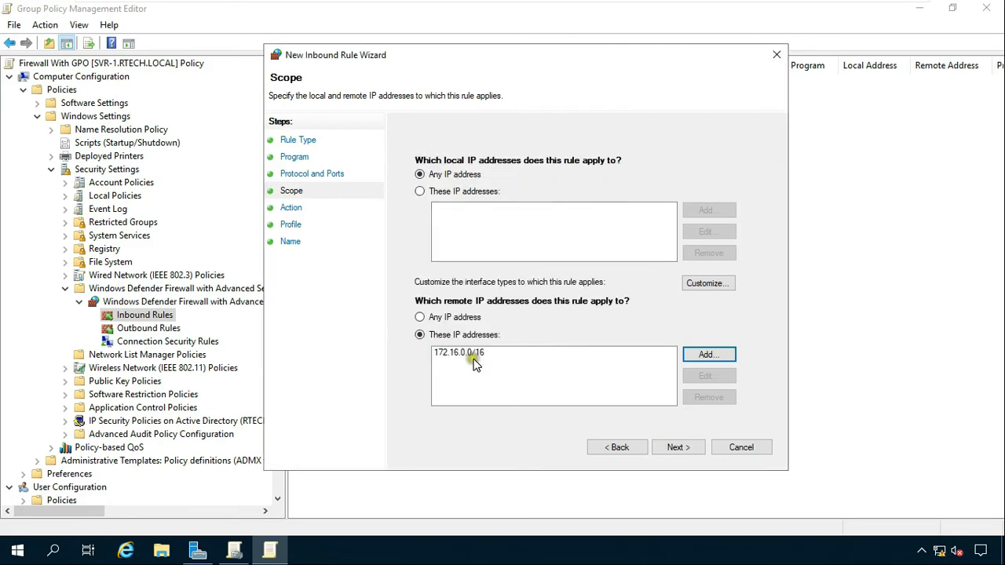
pyautogui.moveTo(628, 427)
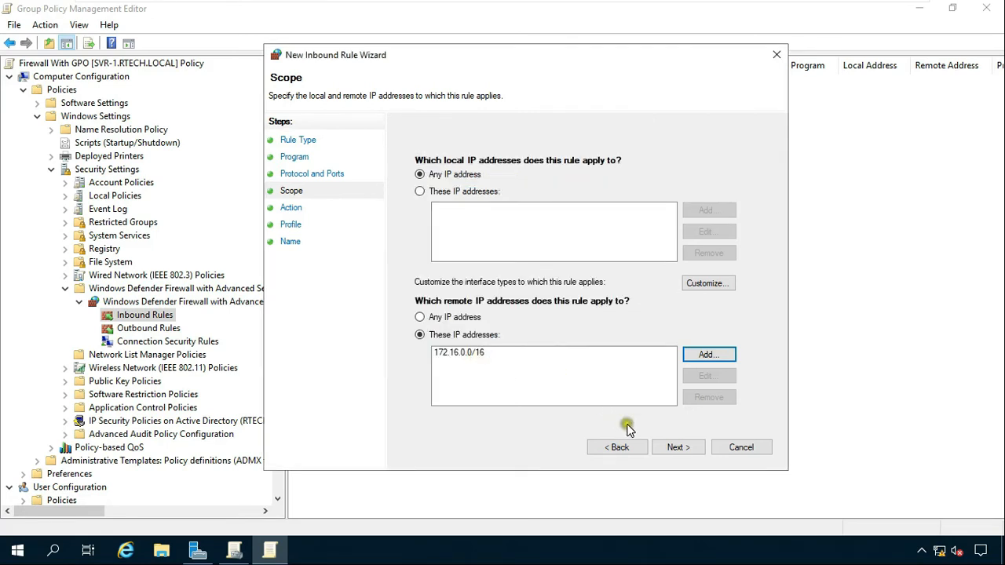
# - Keep Allow the connection and restrict the rule to the Domain profile only
pyautogui.click(674, 446)
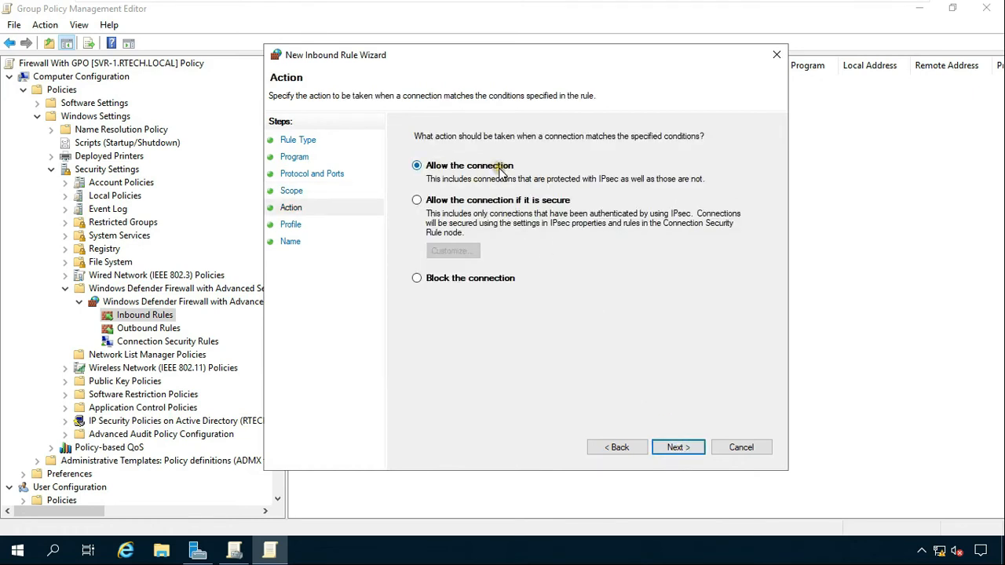
pyautogui.click(672, 446)
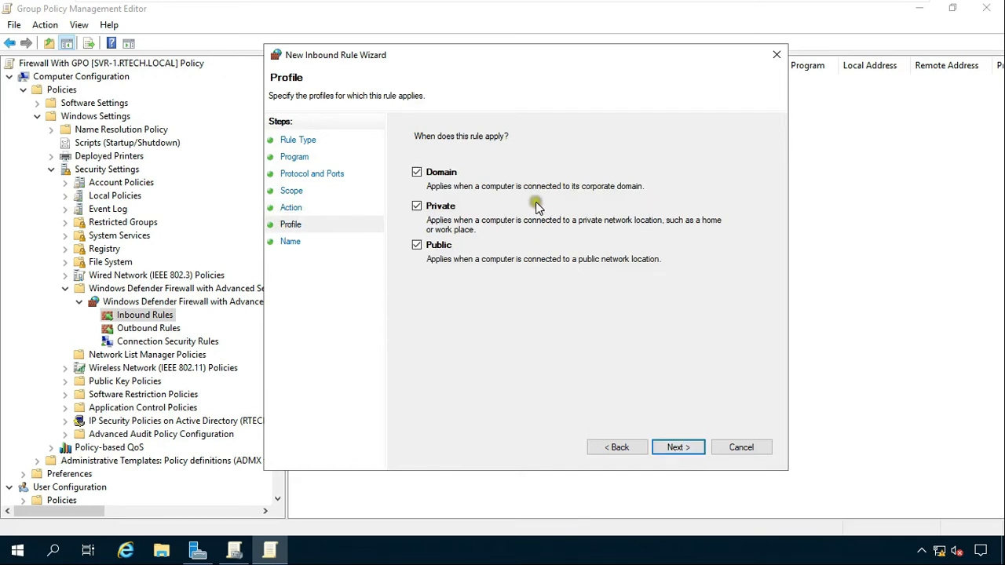
pyautogui.moveTo(434, 195)
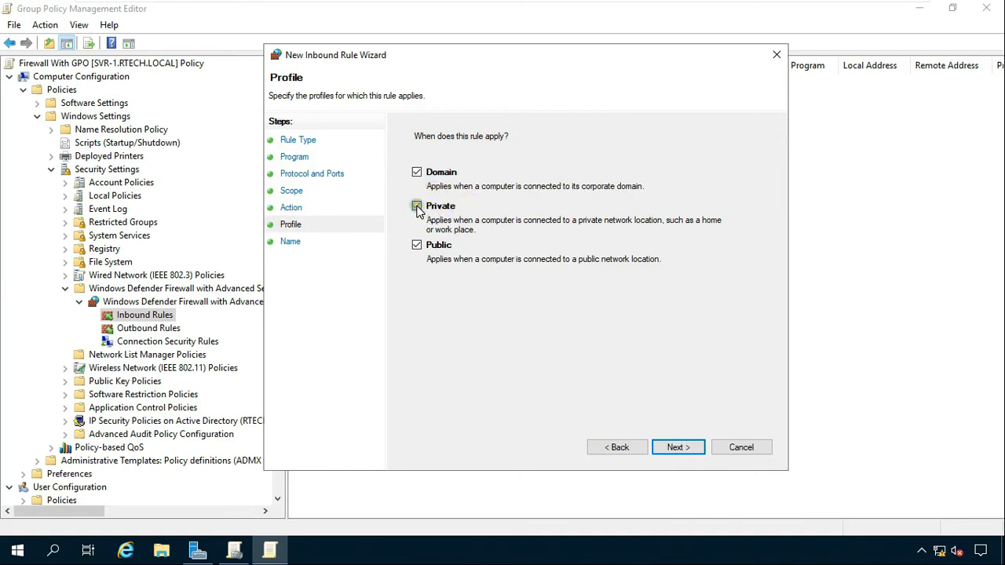
pyautogui.click(418, 206)
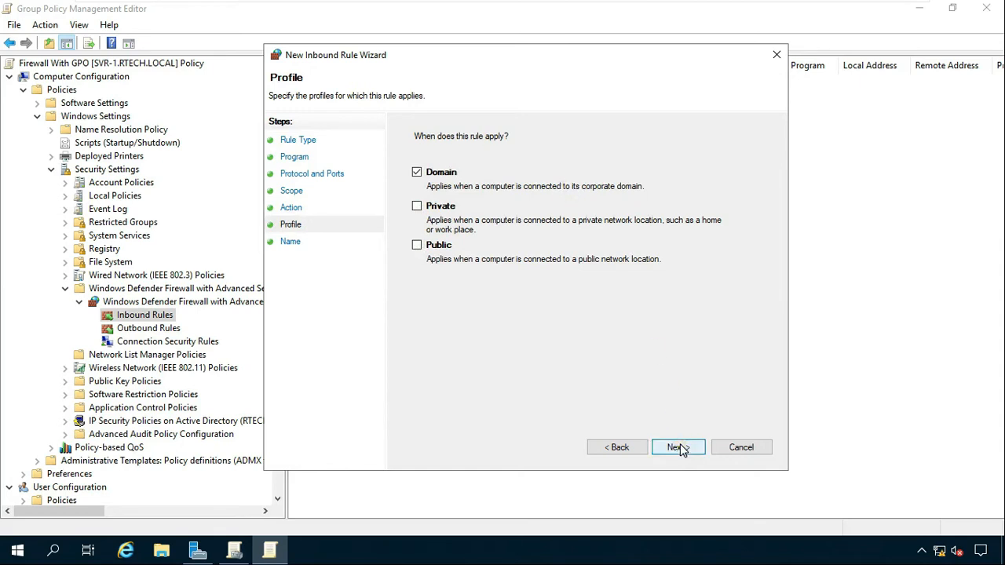
pyautogui.click(673, 446)
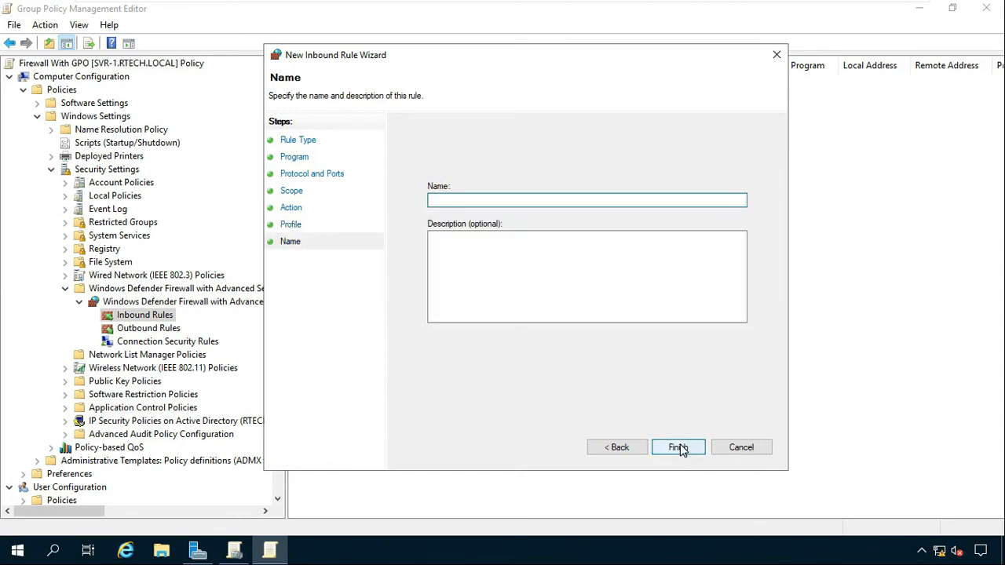
# - Name the rule 'firewall domain Rule' and finish creating it
pyautogui.click(587, 202)
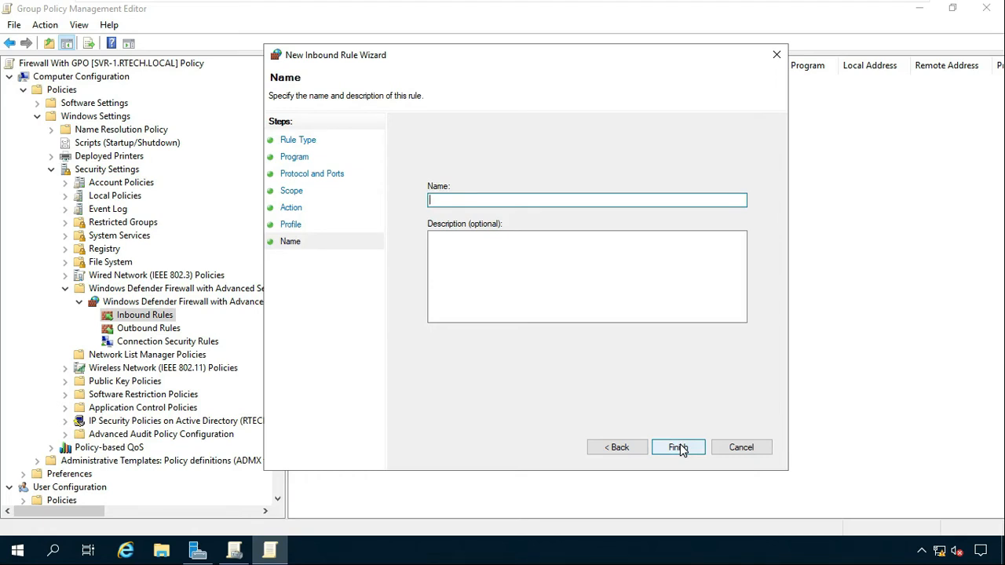
pyautogui.write('f')
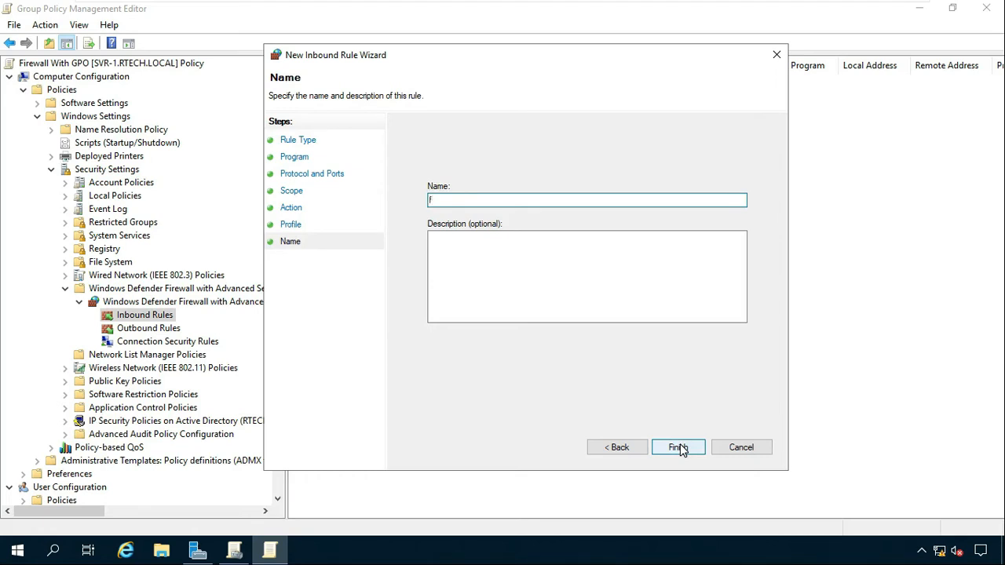
pyautogui.write('irew')
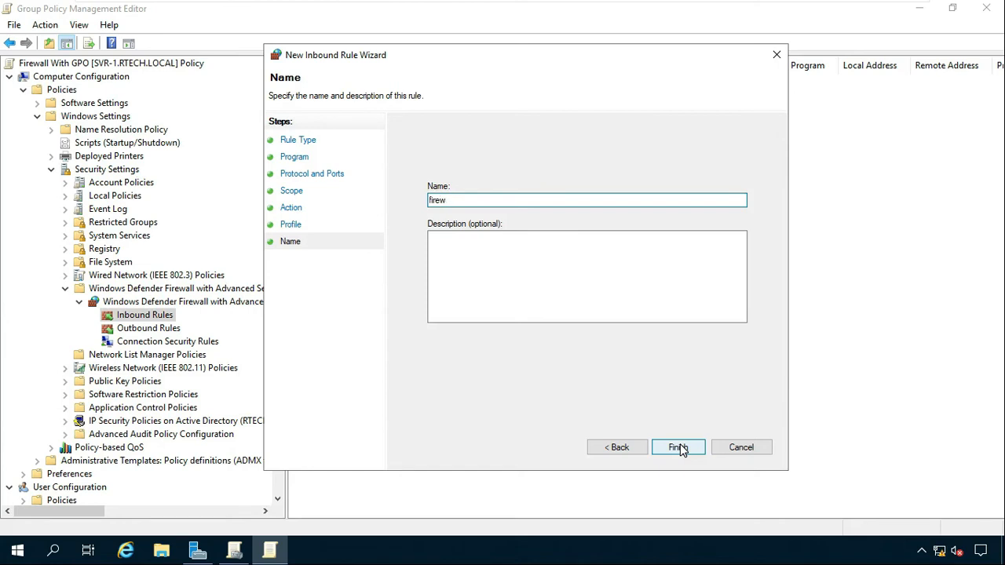
pyautogui.write('all domain Rule')
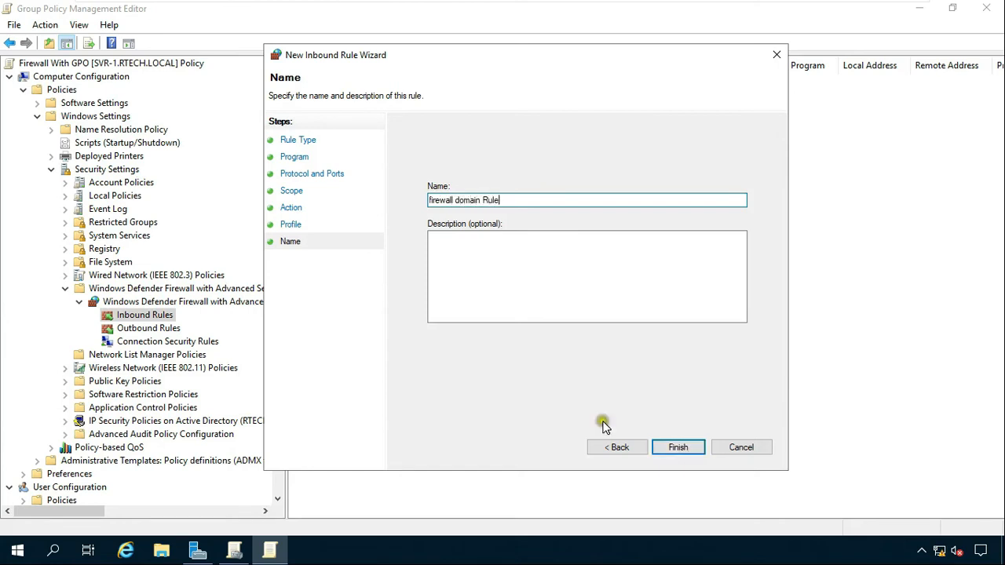
pyautogui.click(677, 446)
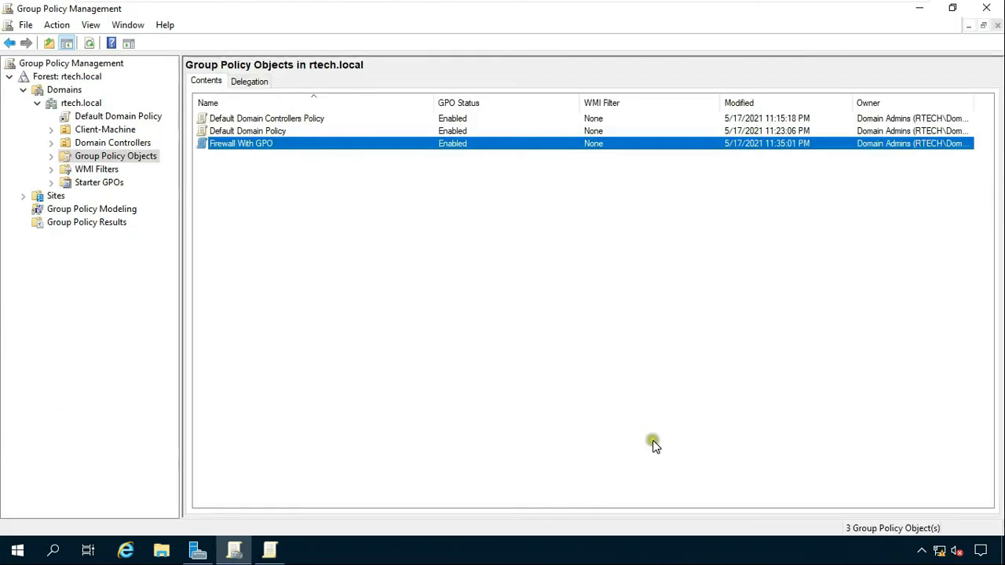
pyautogui.moveTo(320, 226)
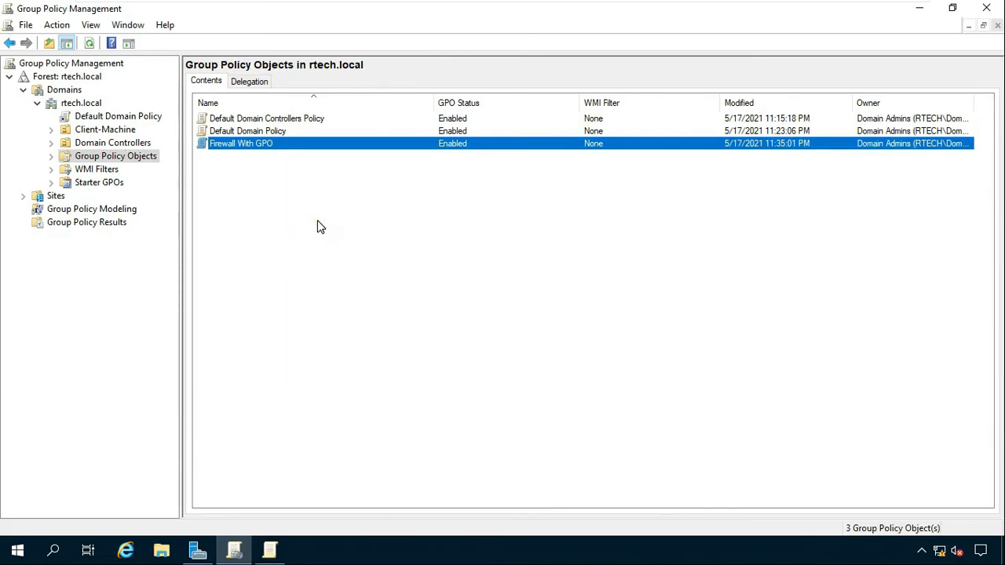
pyautogui.moveTo(333, 216)
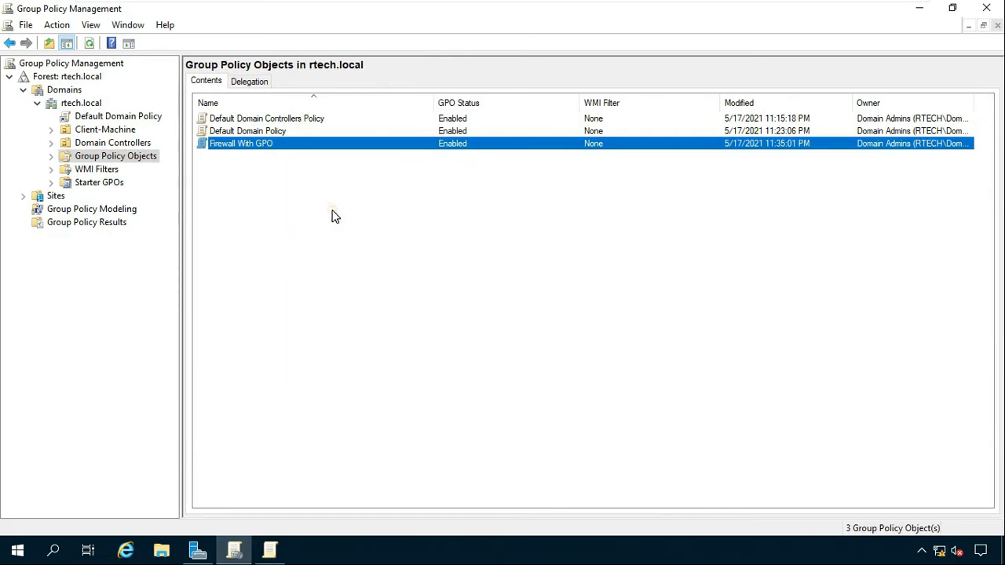
pyautogui.moveTo(174, 192)
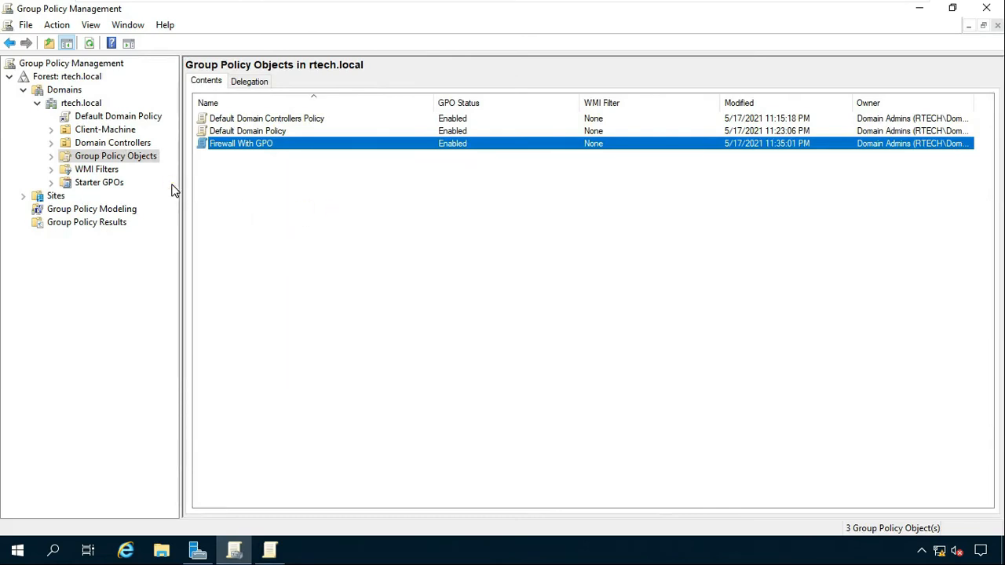
pyautogui.moveTo(110, 145)
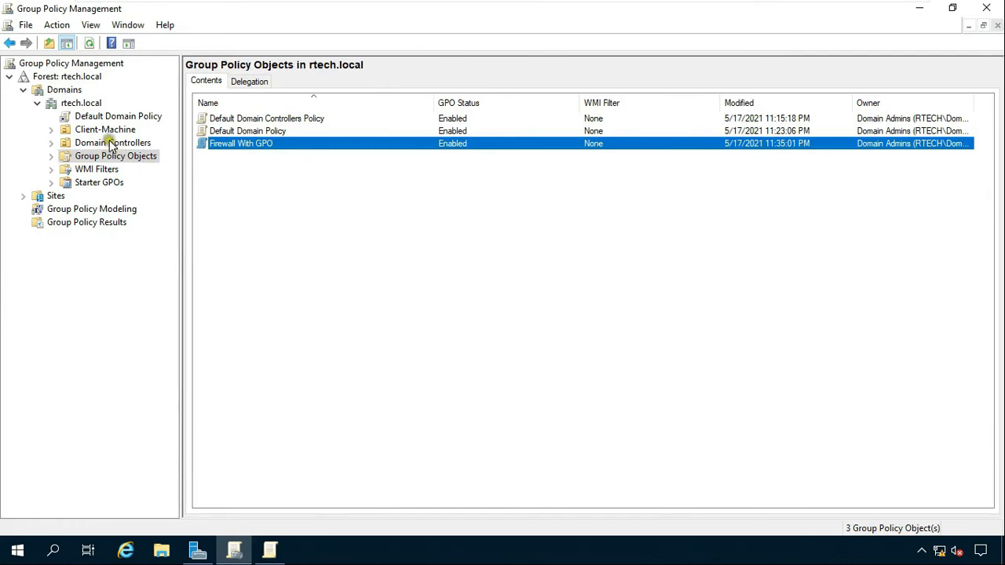
# - Link the existing Firewall With GPO to the Client-Machine OU
pyautogui.click(105, 129)
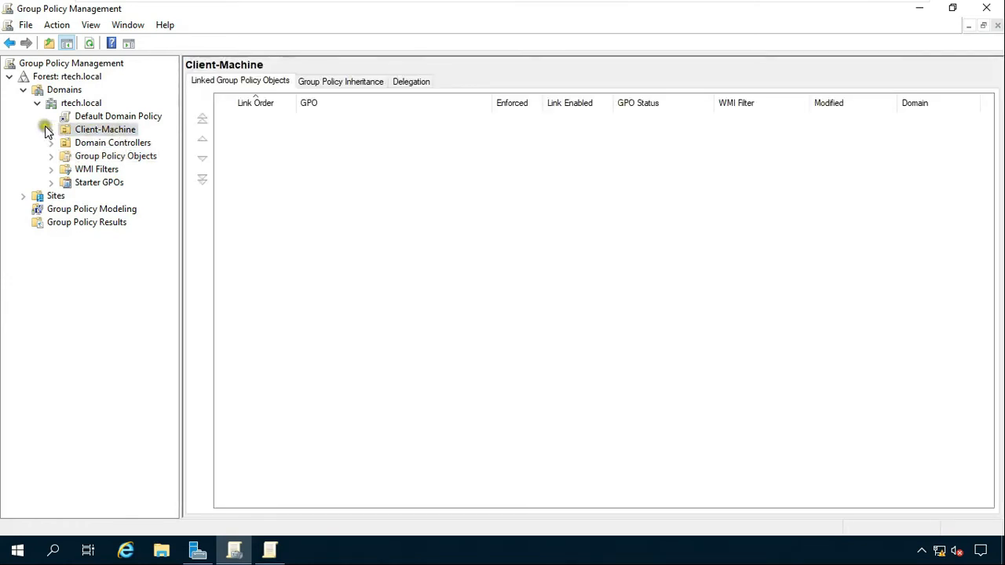
pyautogui.click(105, 129)
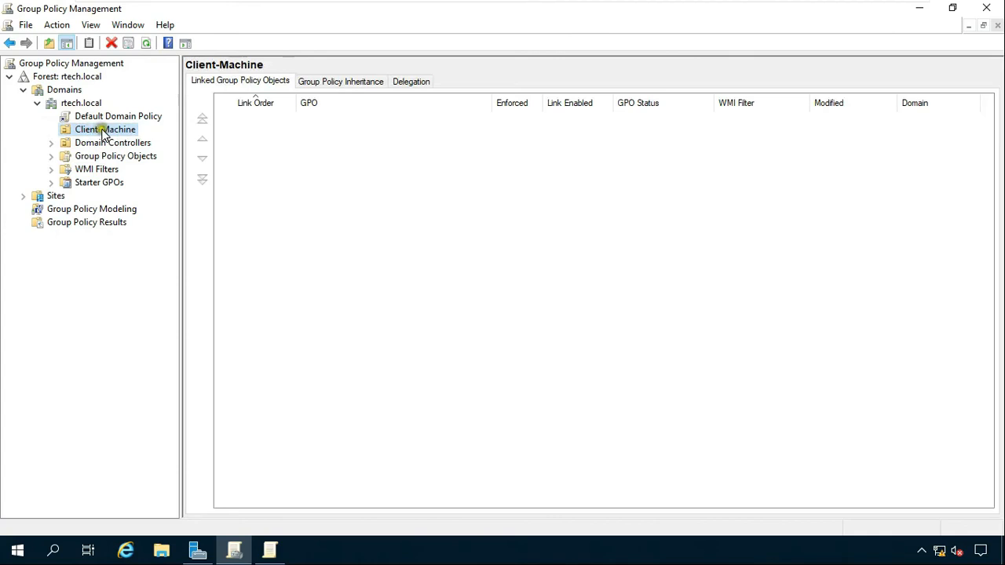
pyautogui.rightClick(105, 129)
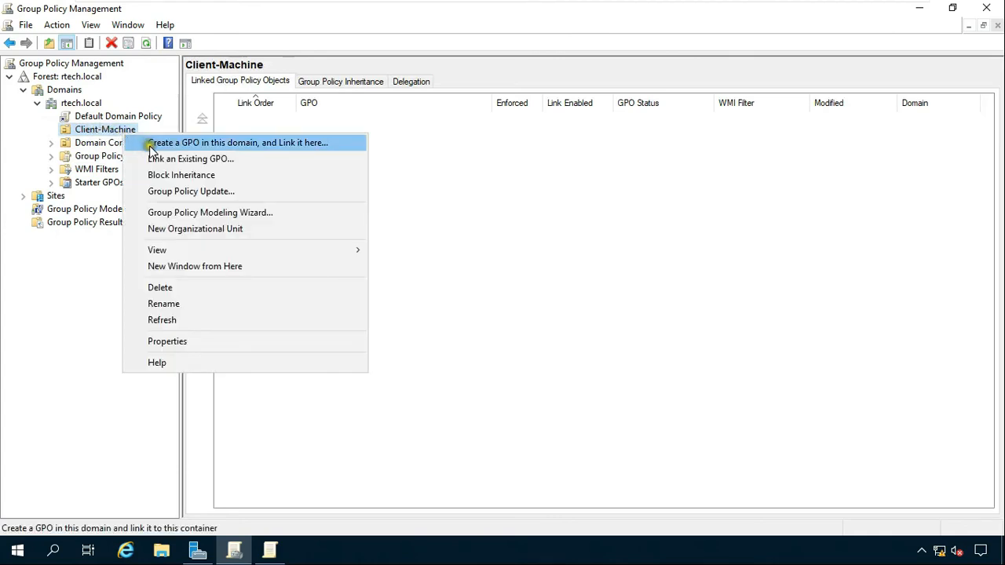
pyautogui.moveTo(223, 159)
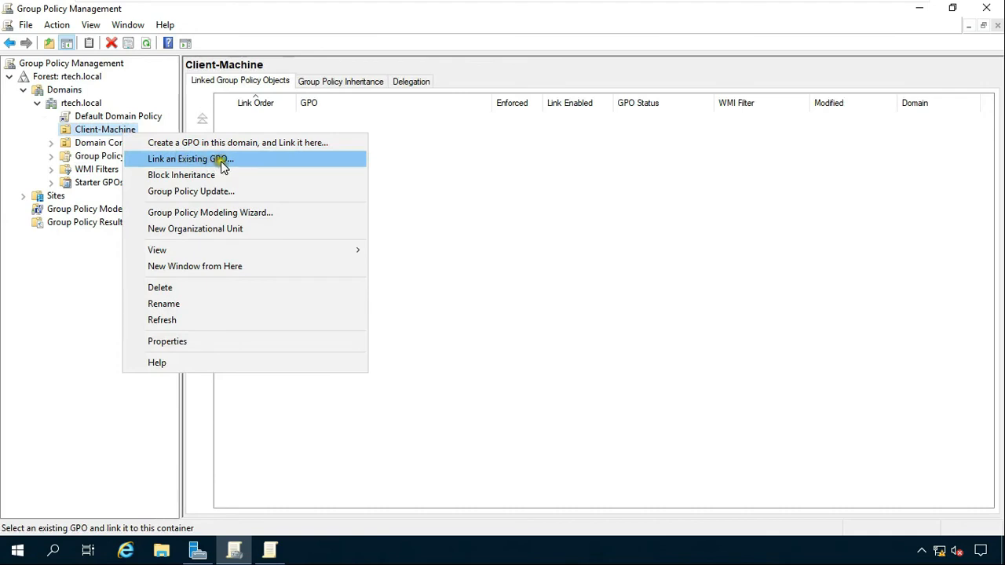
pyautogui.click(190, 159)
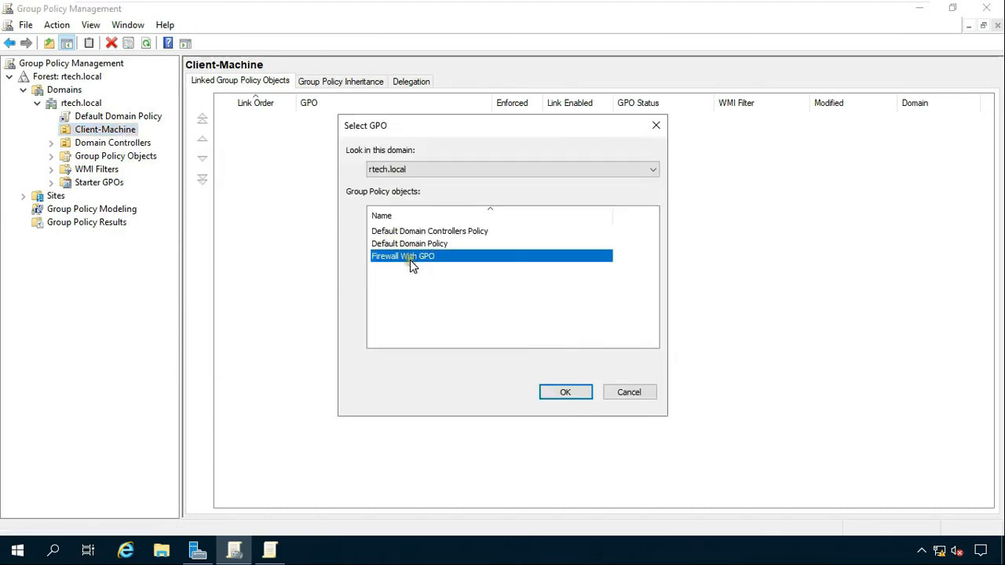
pyautogui.moveTo(427, 267)
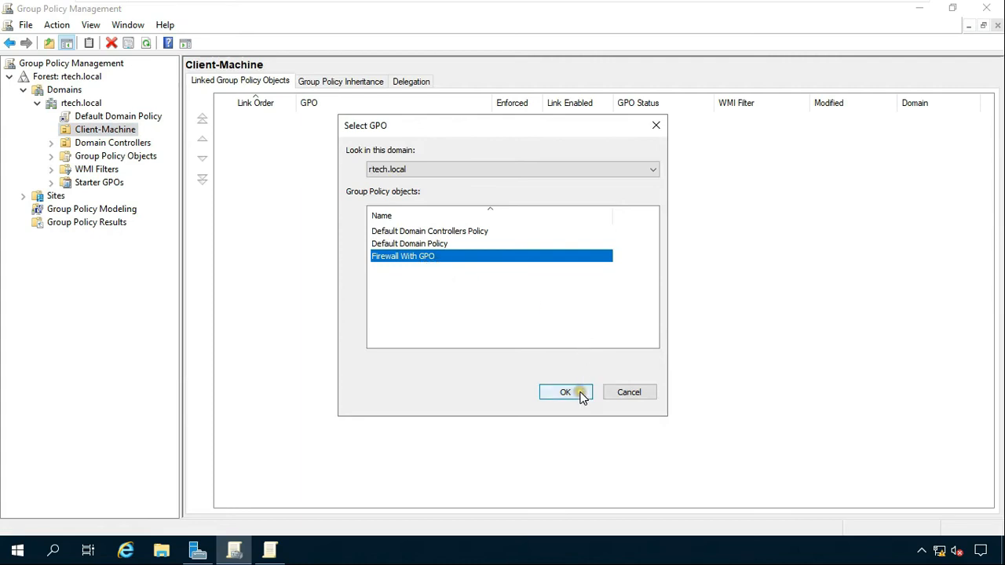
pyautogui.click(565, 393)
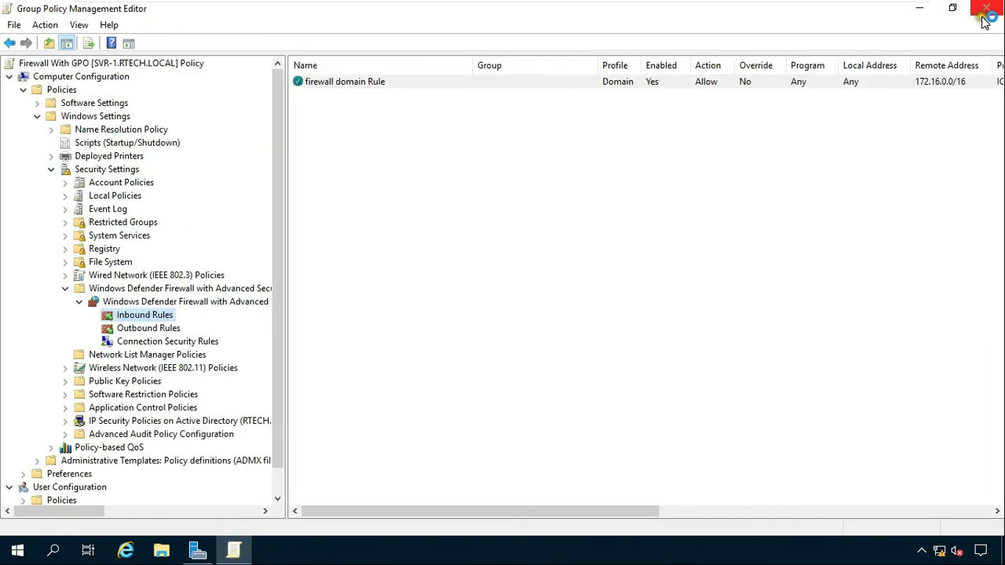
# - Close the policy editor and run gpupdate until the computer policy update succeeds
pyautogui.click(986, 9)
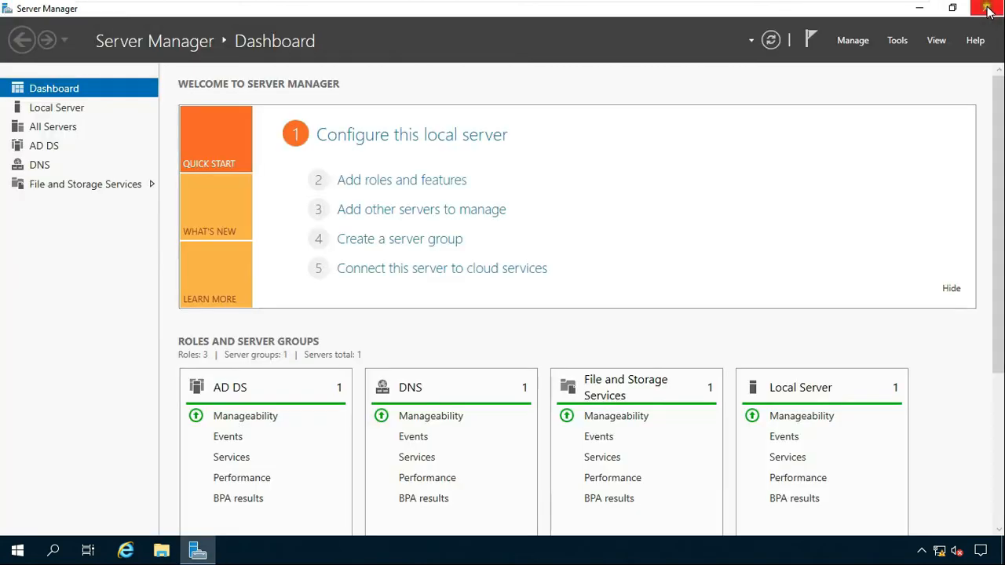
pyautogui.moveTo(25, 525)
pyautogui.write('gpupdate')
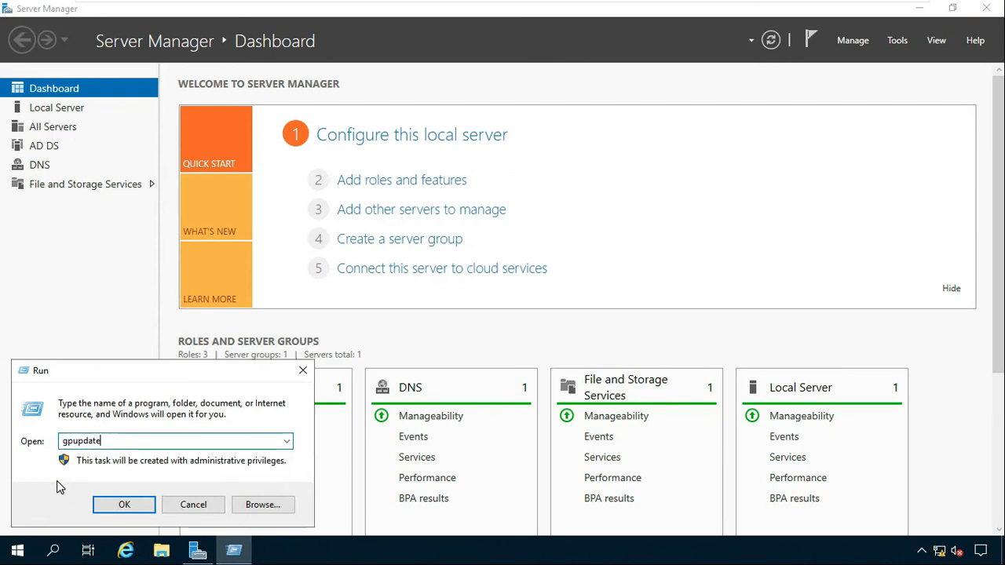
pyautogui.click(124, 505)
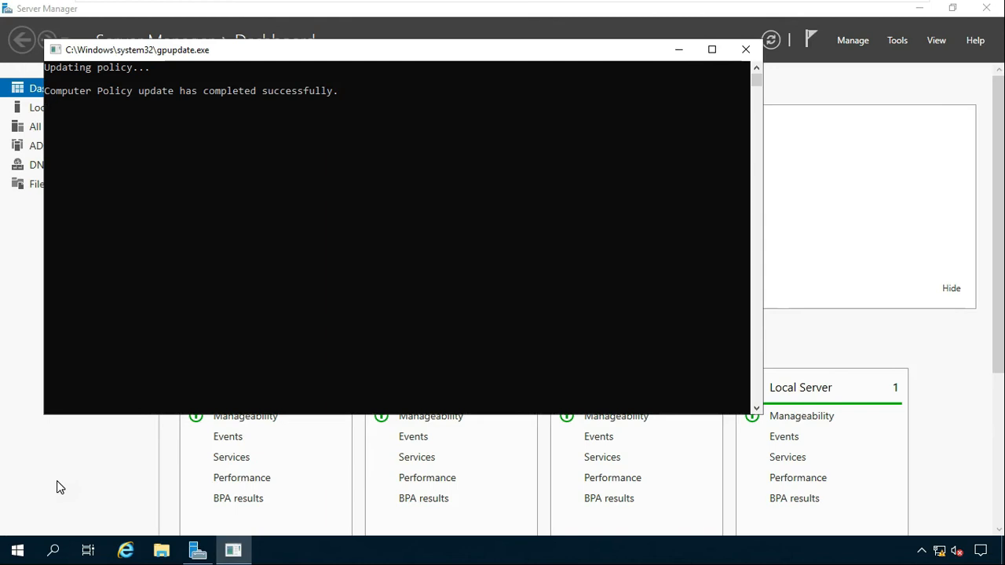
pyautogui.click(745, 48)
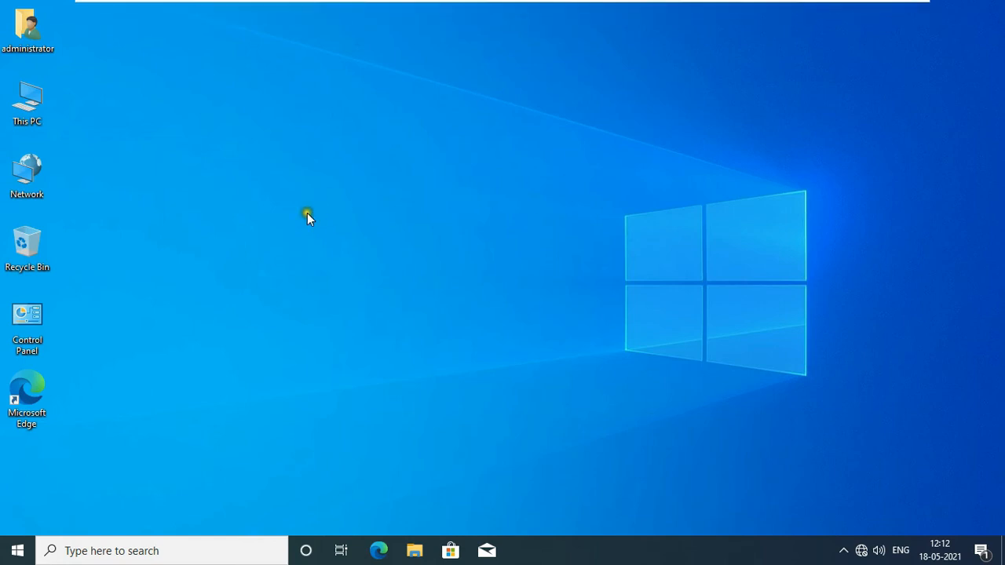
pyautogui.moveTo(123, 430)
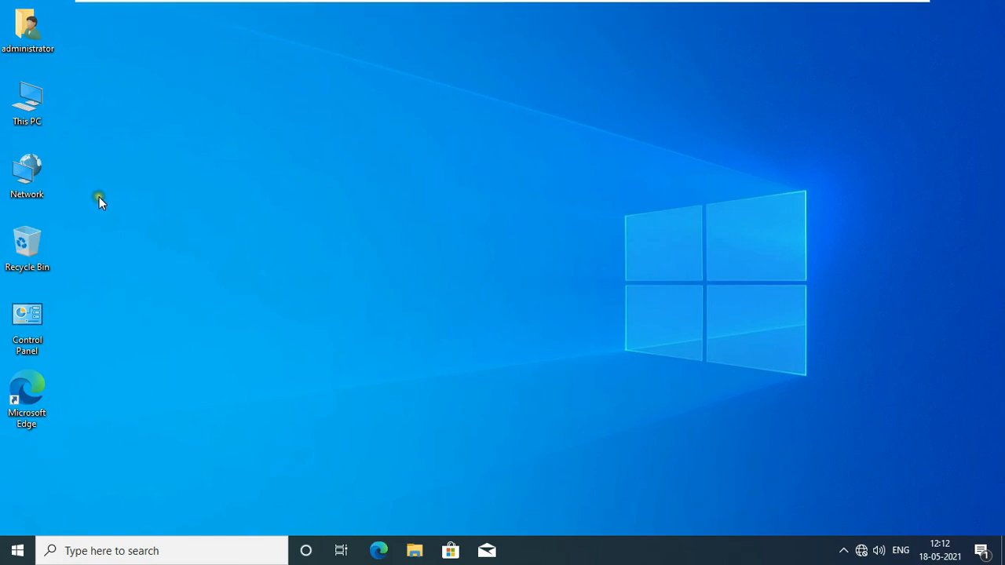
pyautogui.moveTo(3, 518)
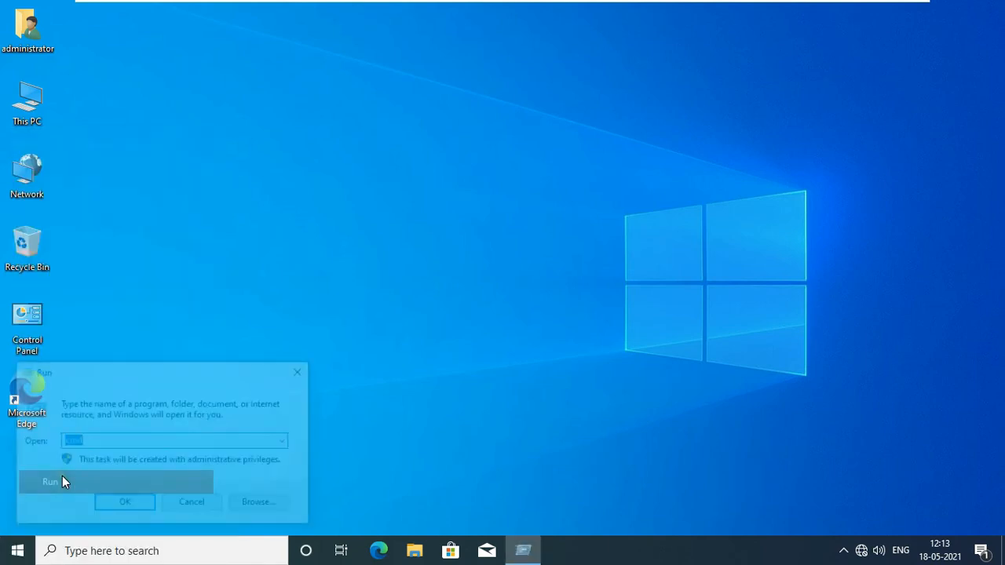
# - Run gpupdate on the client, confirm success, and close the console
pyautogui.write('gpupda')
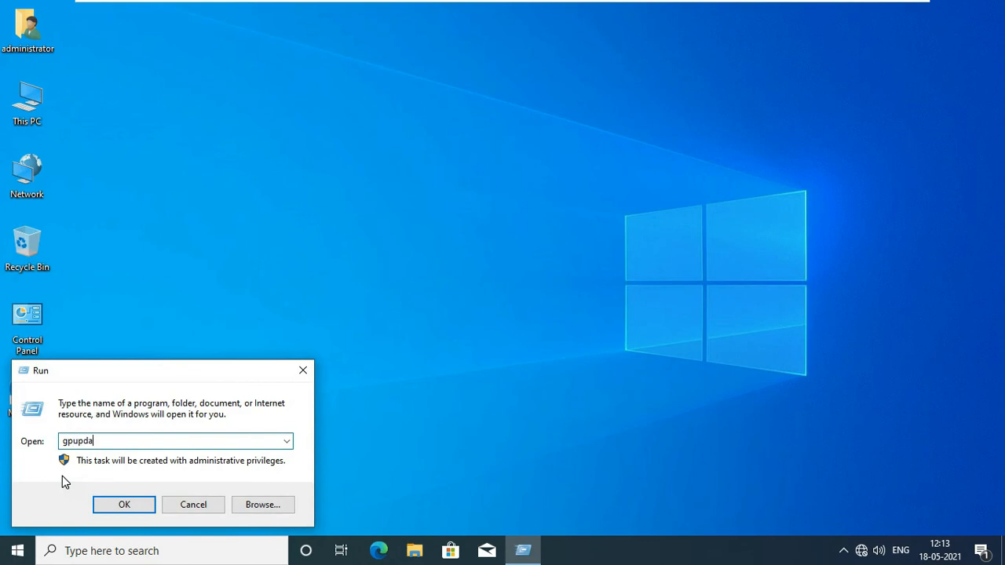
pyautogui.click(124, 504)
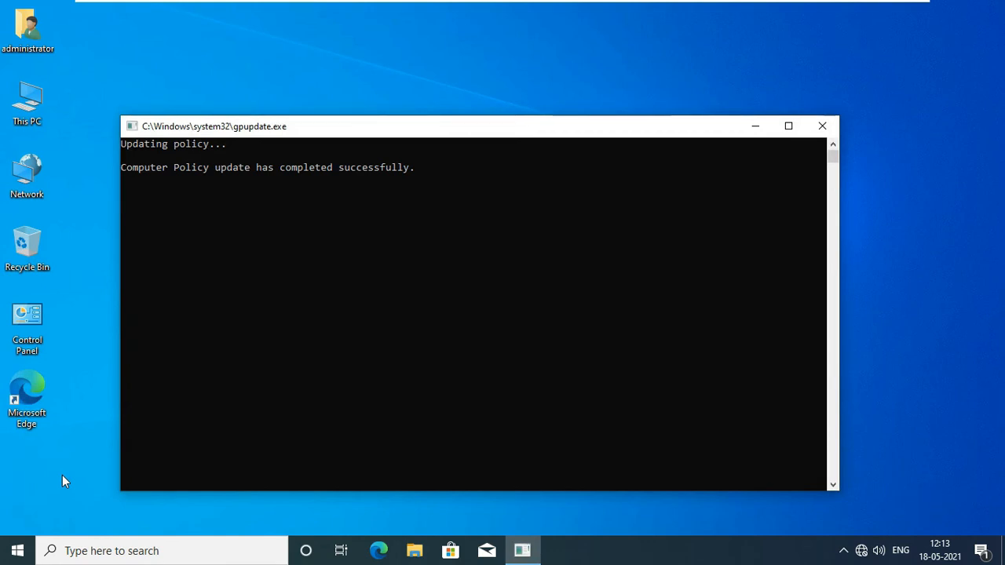
pyautogui.click(823, 126)
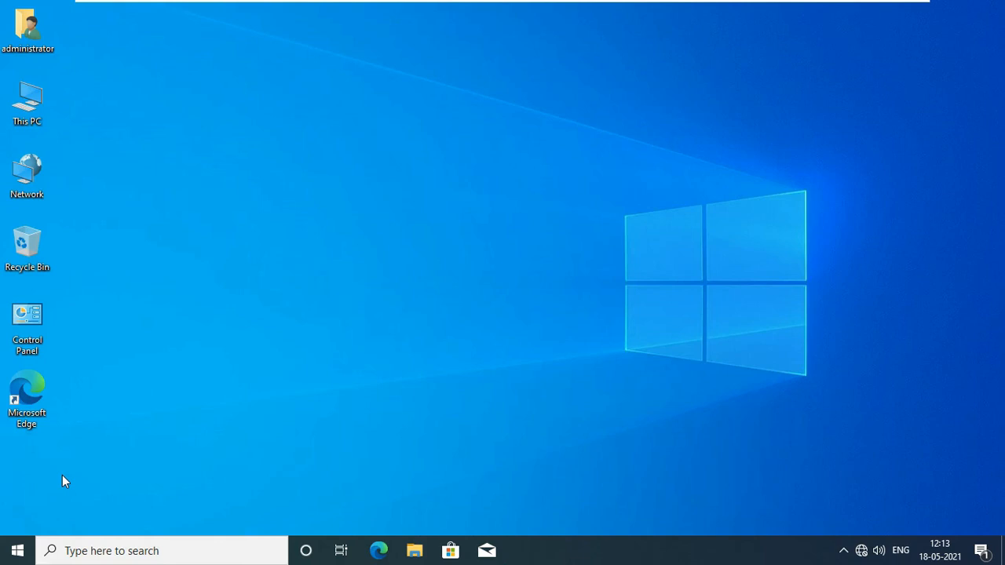
# - Launch firewall.cpl on the client and view the admin-managed on/off settings, then return
pyautogui.rightClick(17, 550)
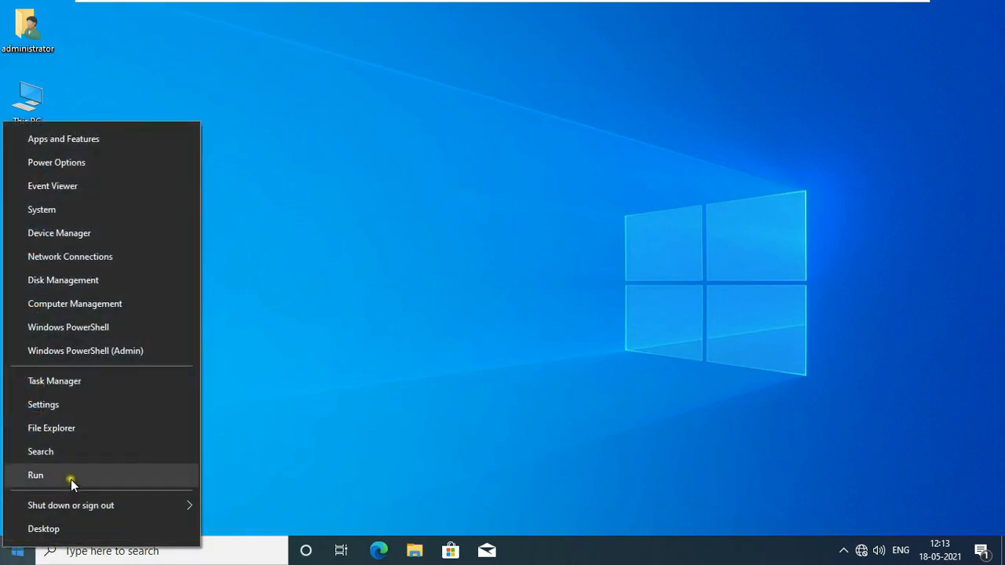
pyautogui.click(35, 474)
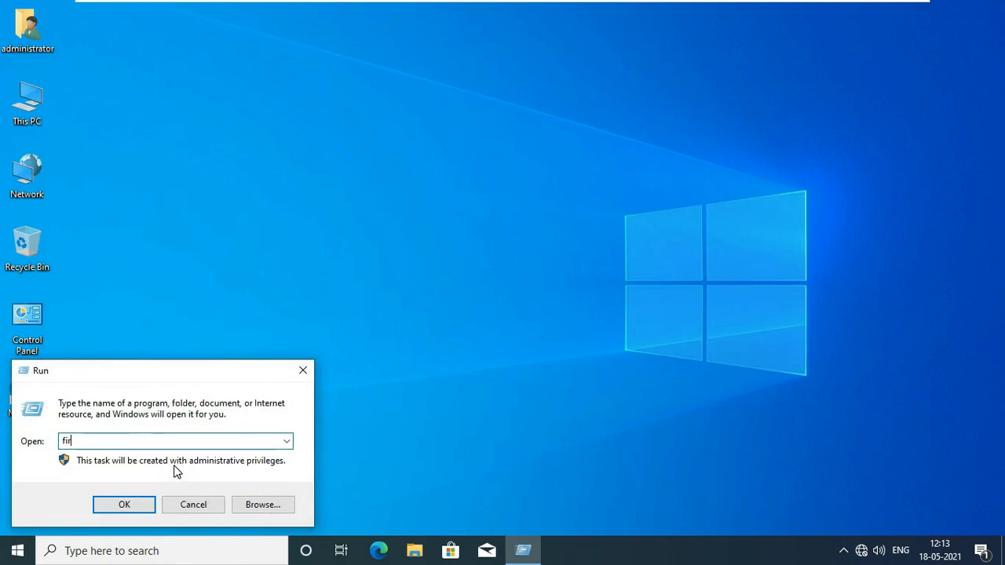
pyautogui.write('ewall')
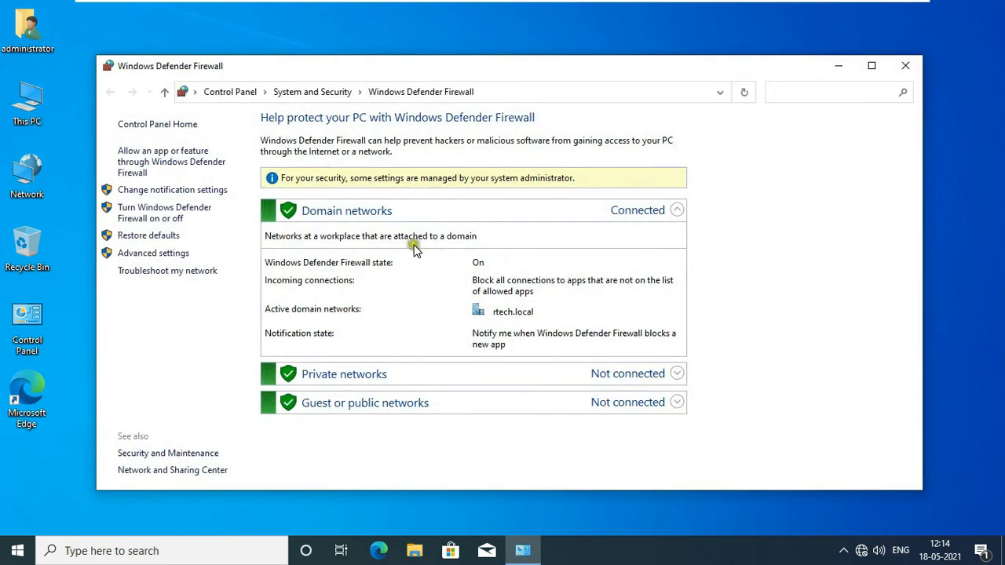
pyautogui.click(872, 66)
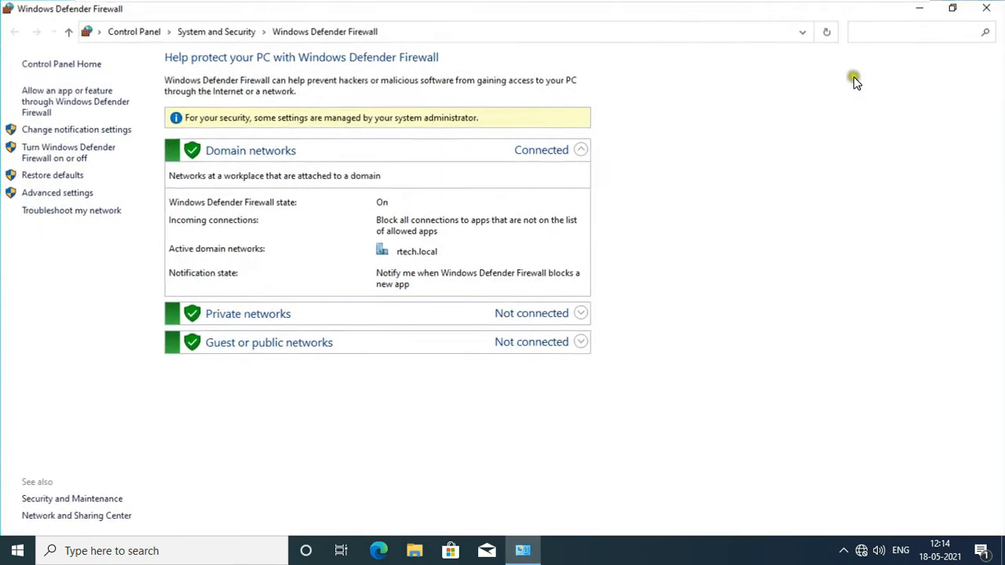
pyautogui.moveTo(248, 160)
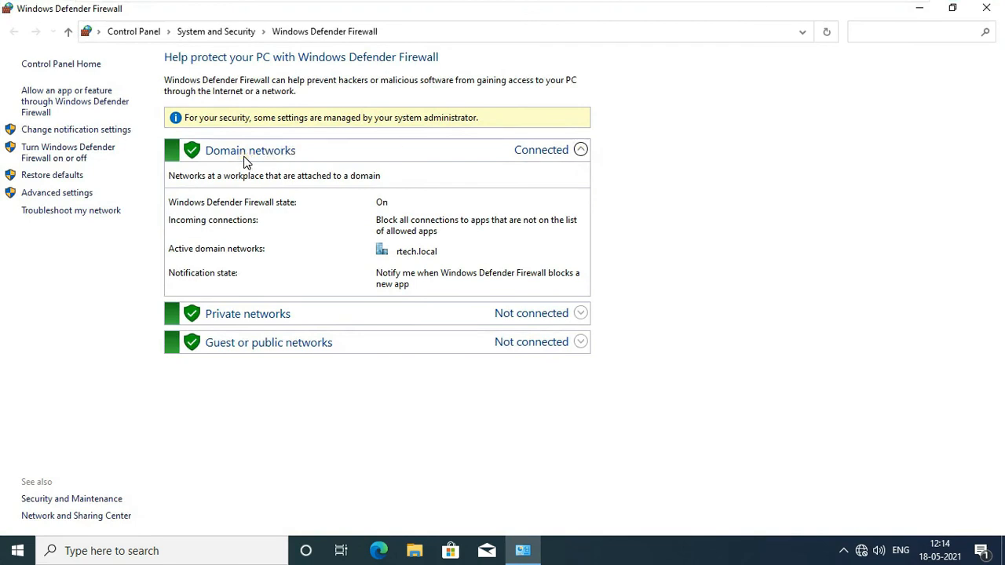
pyautogui.moveTo(468, 330)
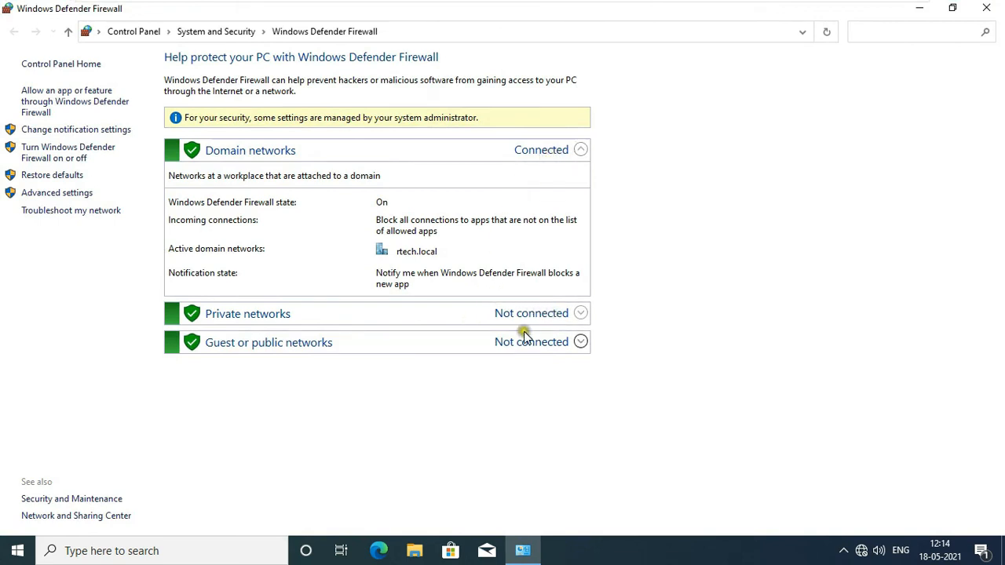
pyautogui.moveTo(69, 152)
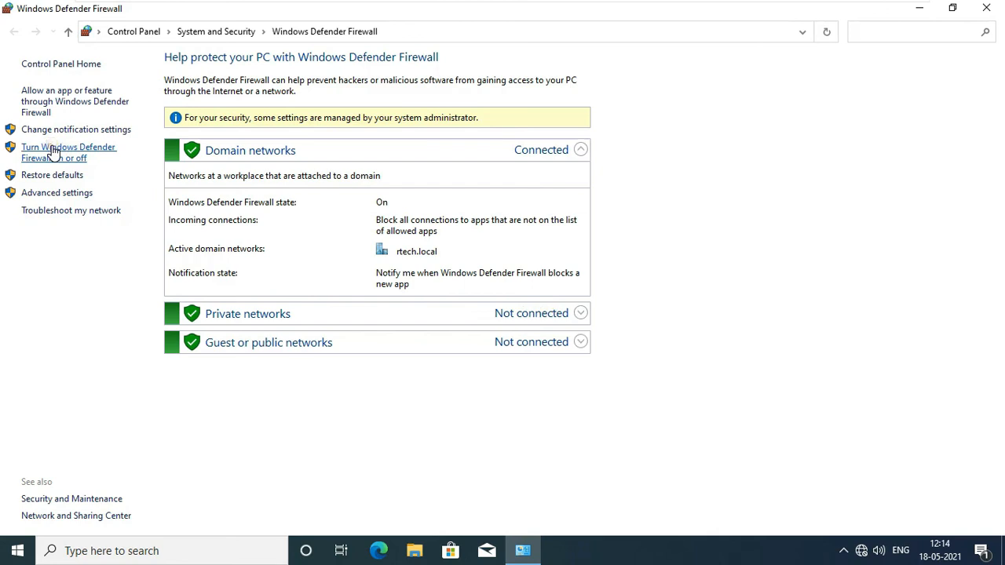
pyautogui.click(69, 152)
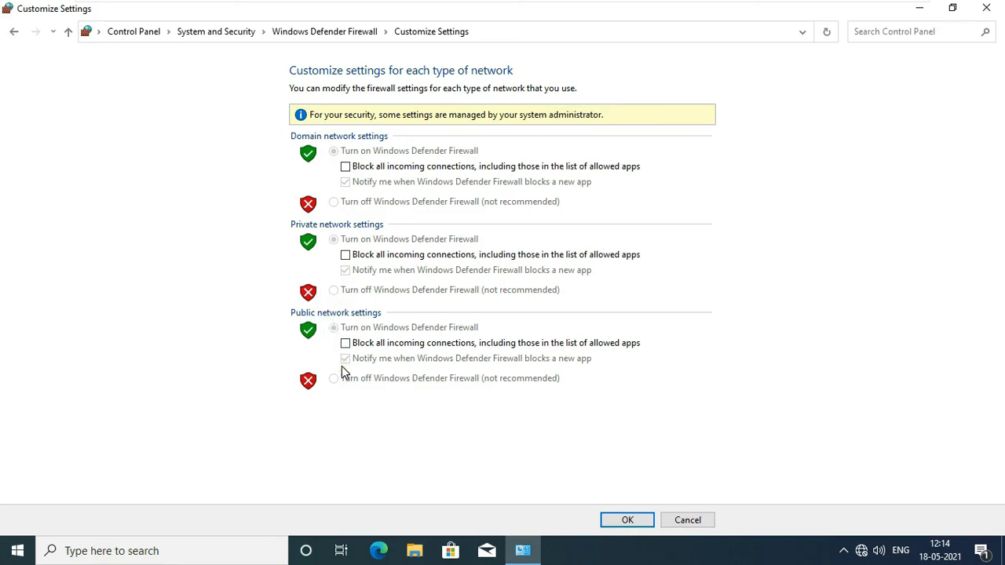
pyautogui.click(628, 520)
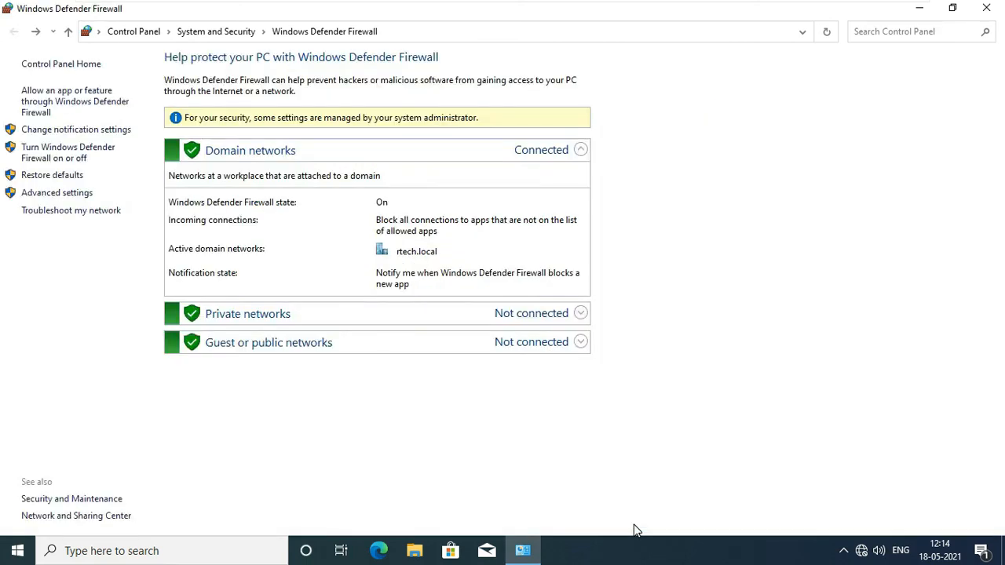
pyautogui.moveTo(370, 439)
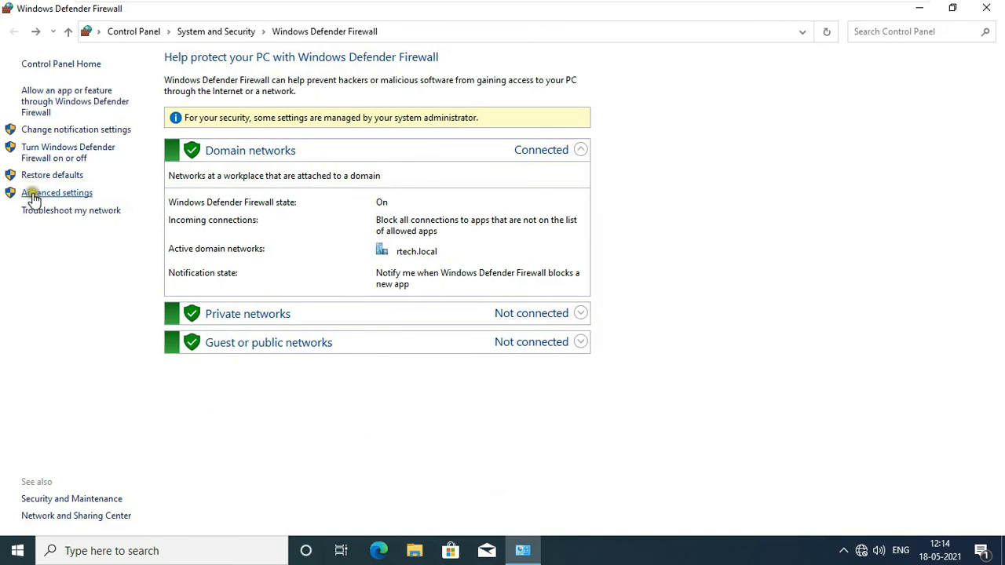
pyautogui.moveTo(61, 192)
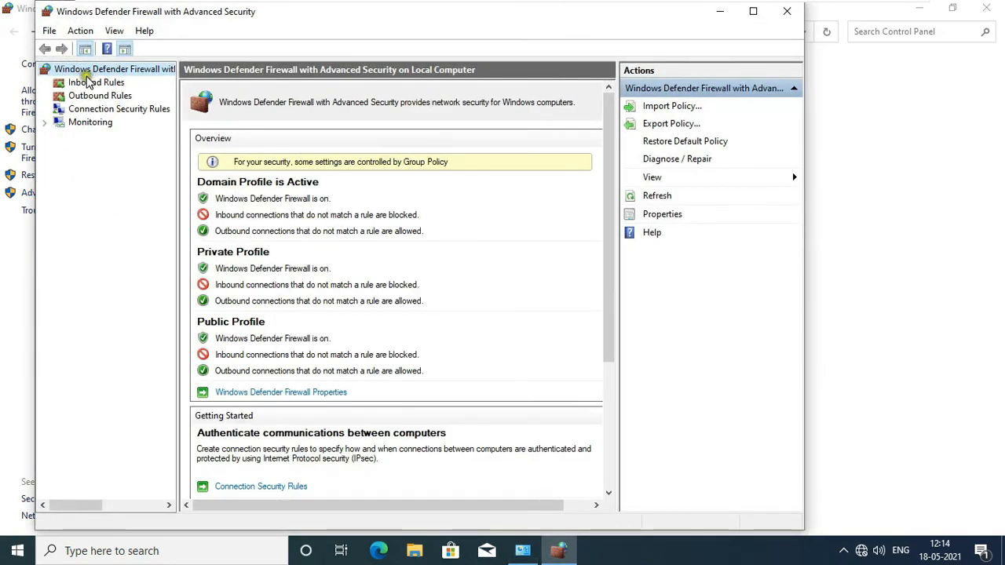
# - Show Inbound Rules in Advanced Security with Firewall domain Rule listed first
pyautogui.click(97, 82)
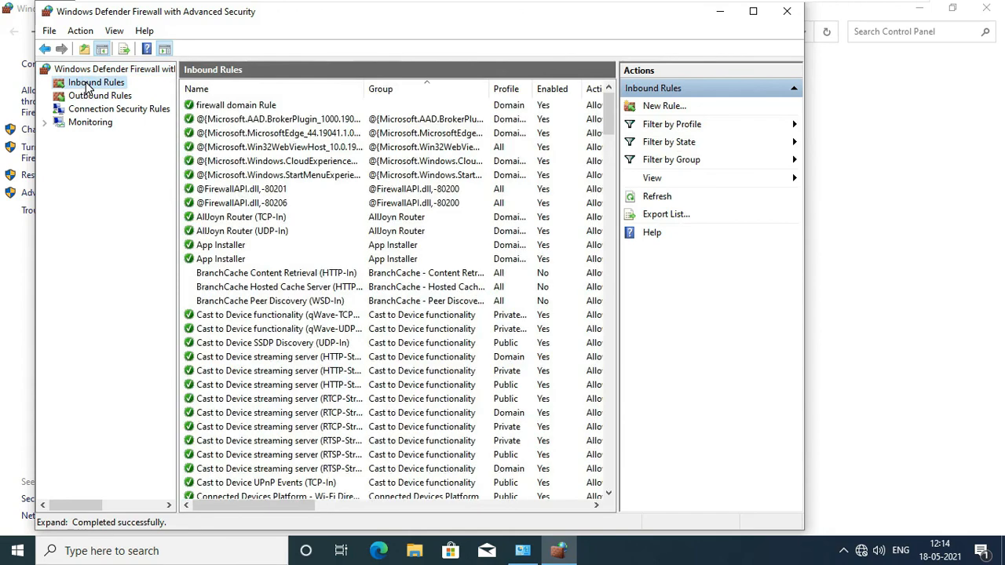
pyautogui.click(236, 104)
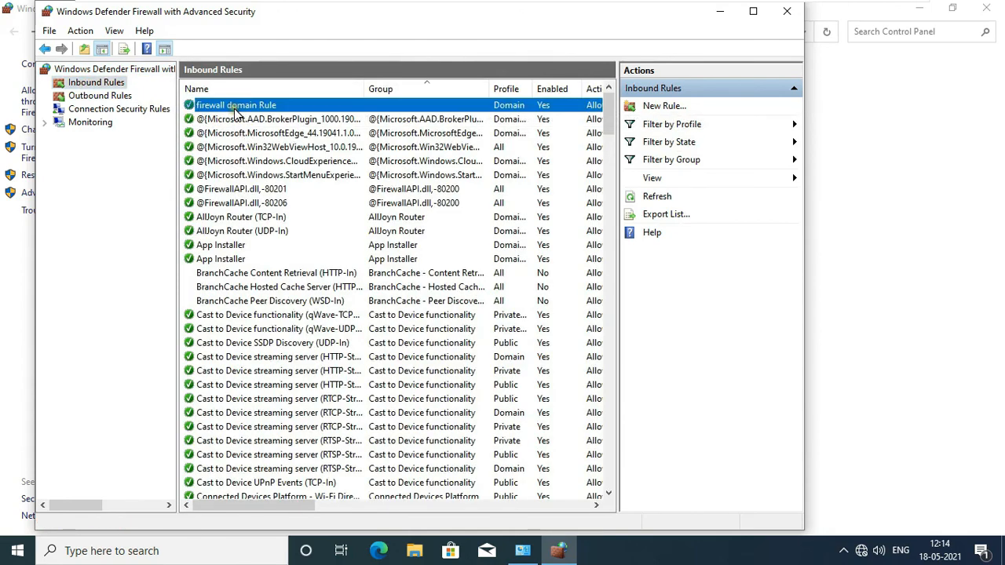
pyautogui.click(235, 104)
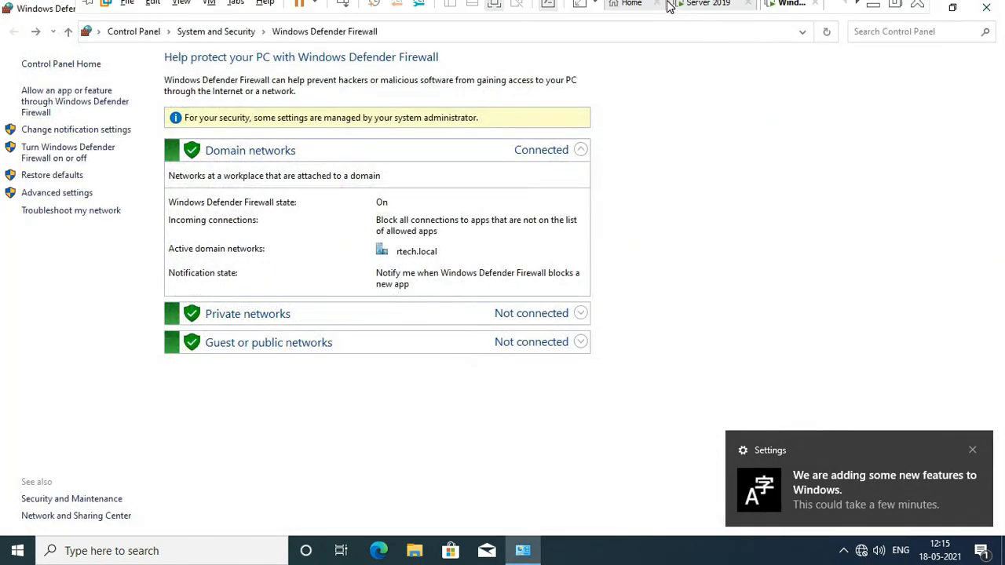
# - On the server, ping 172.16.0.2 from cmd with four replies and 0% loss, then close it
pyautogui.click(704, 10)
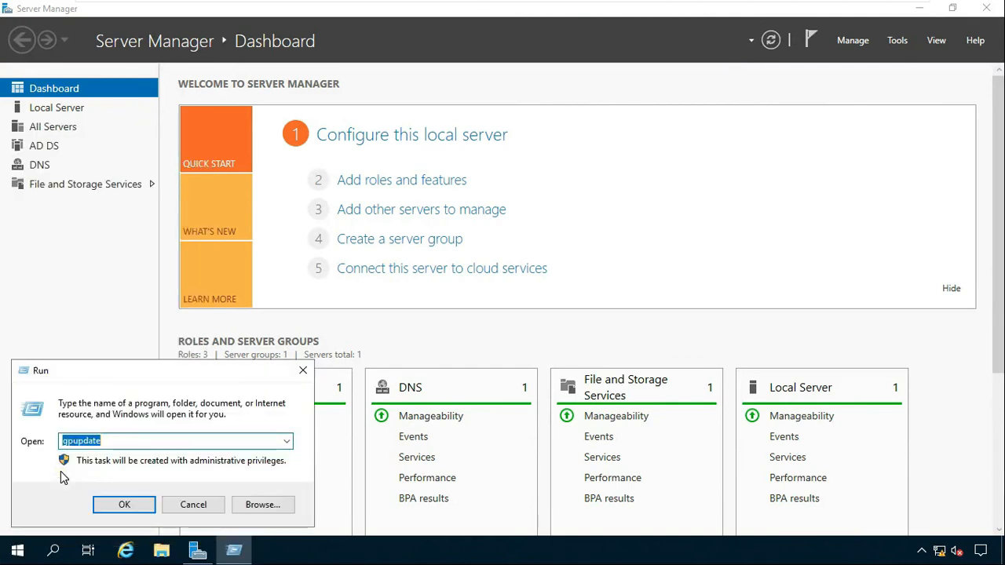
pyautogui.write('cmd')
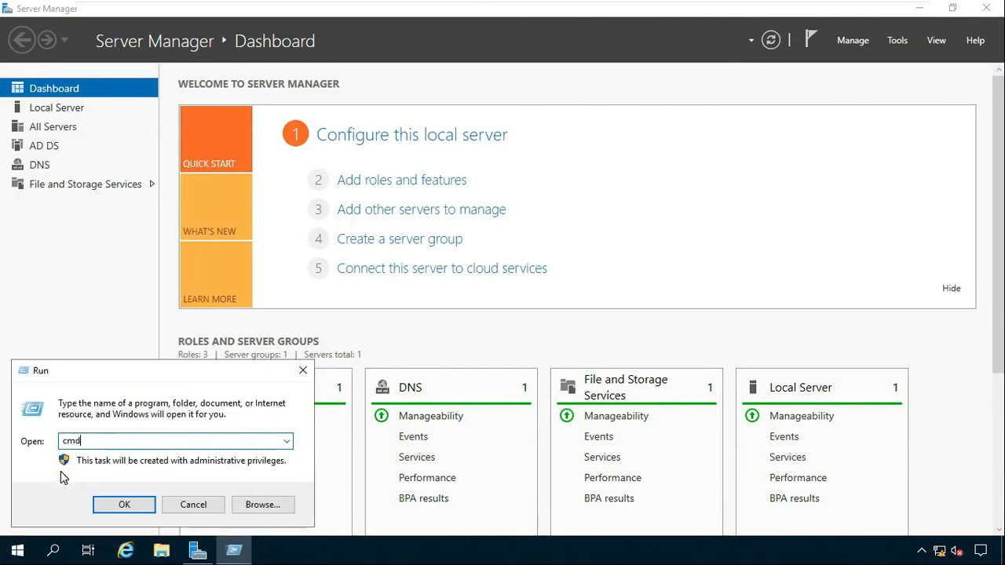
pyautogui.click(124, 504)
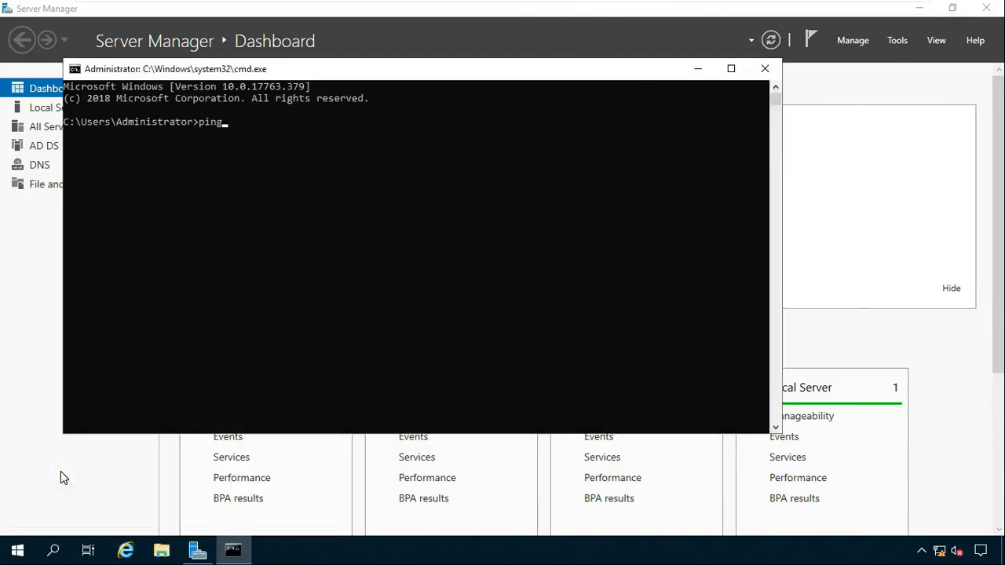
pyautogui.write('172.')
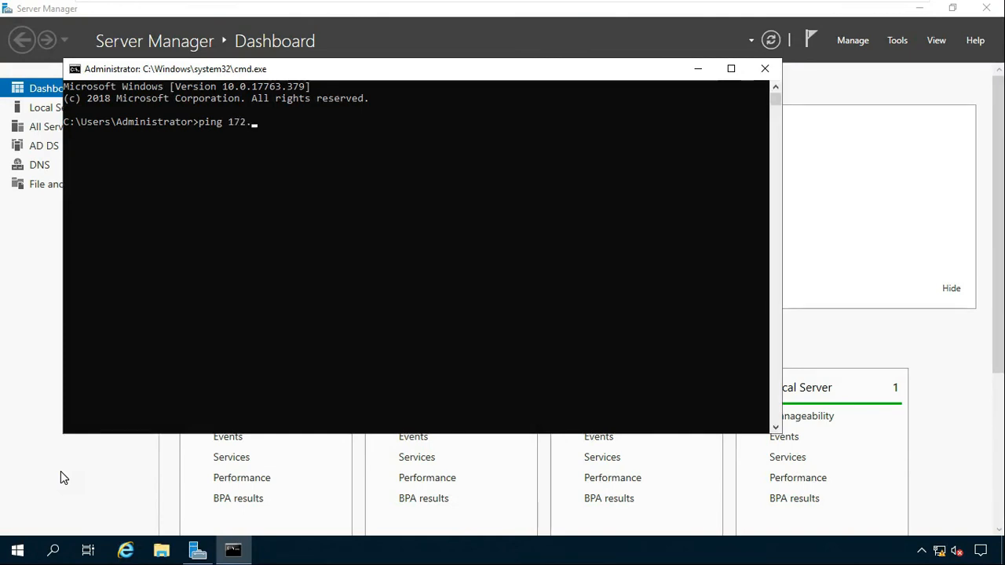
pyautogui.write('16.0.')
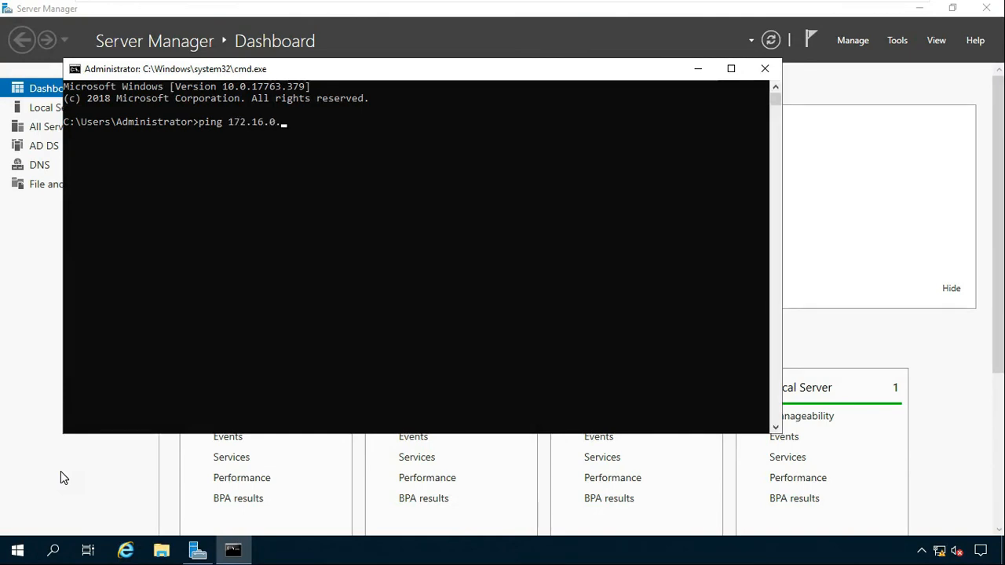
pyautogui.press('Return')
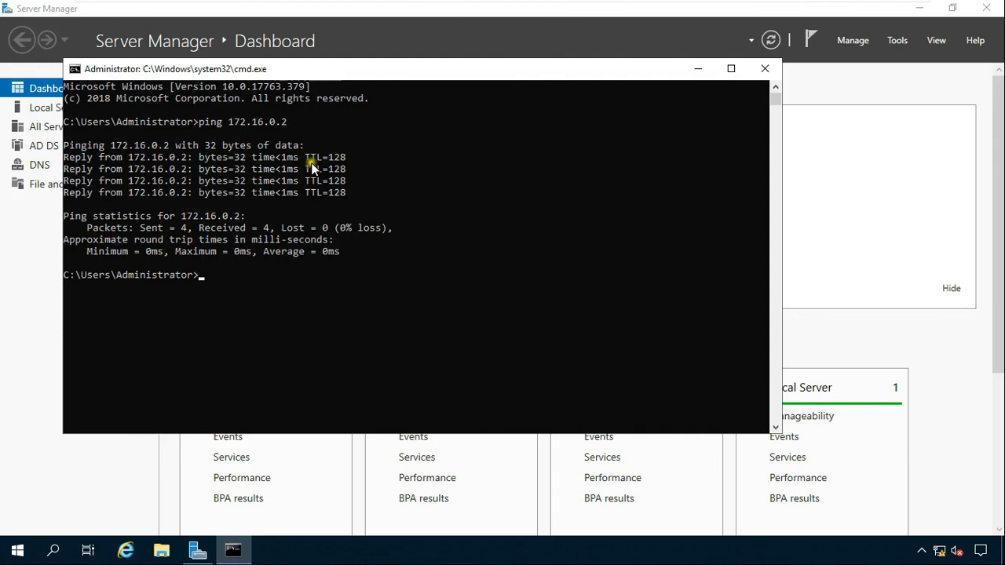
pyautogui.click(763, 70)
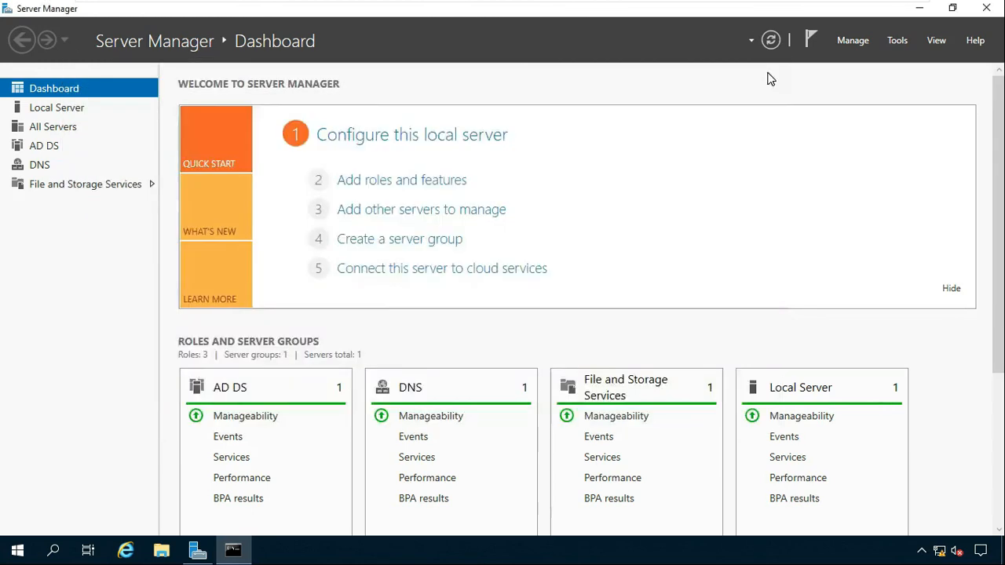